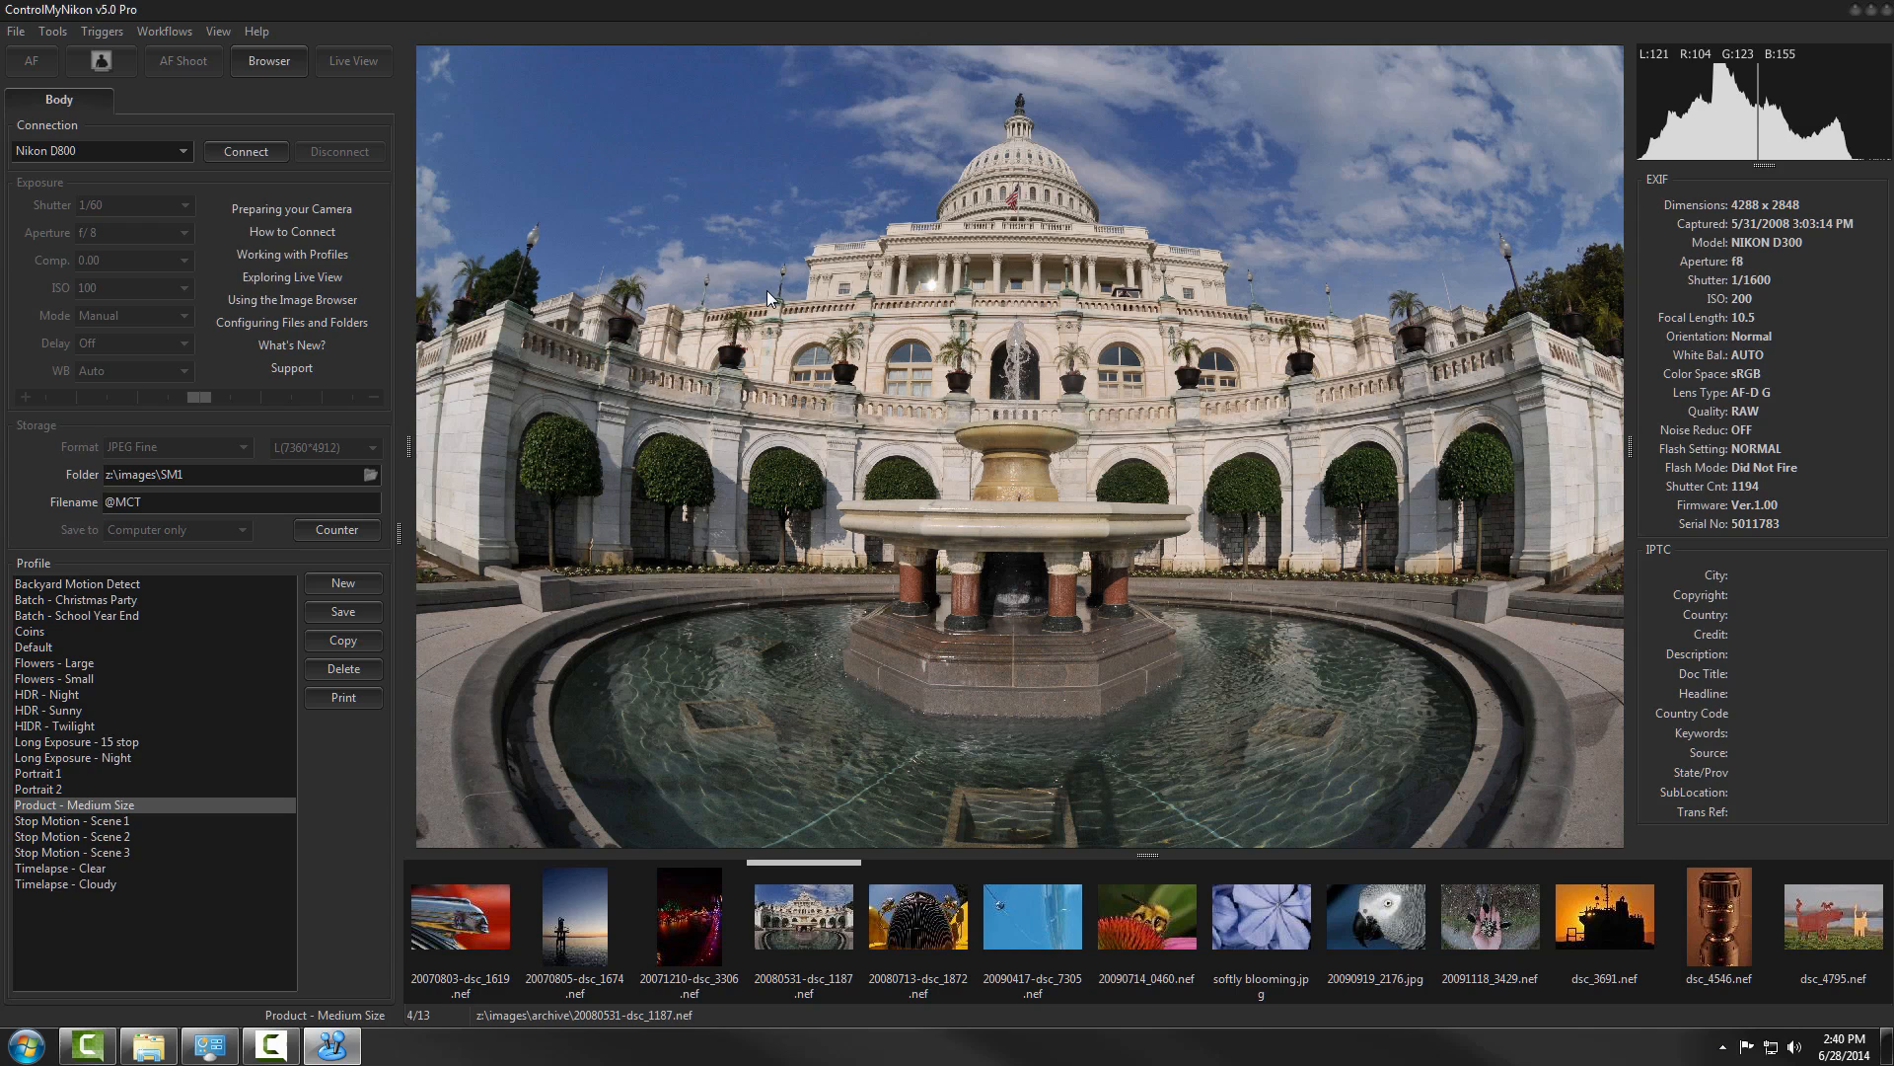
mouse_move(592, 248)
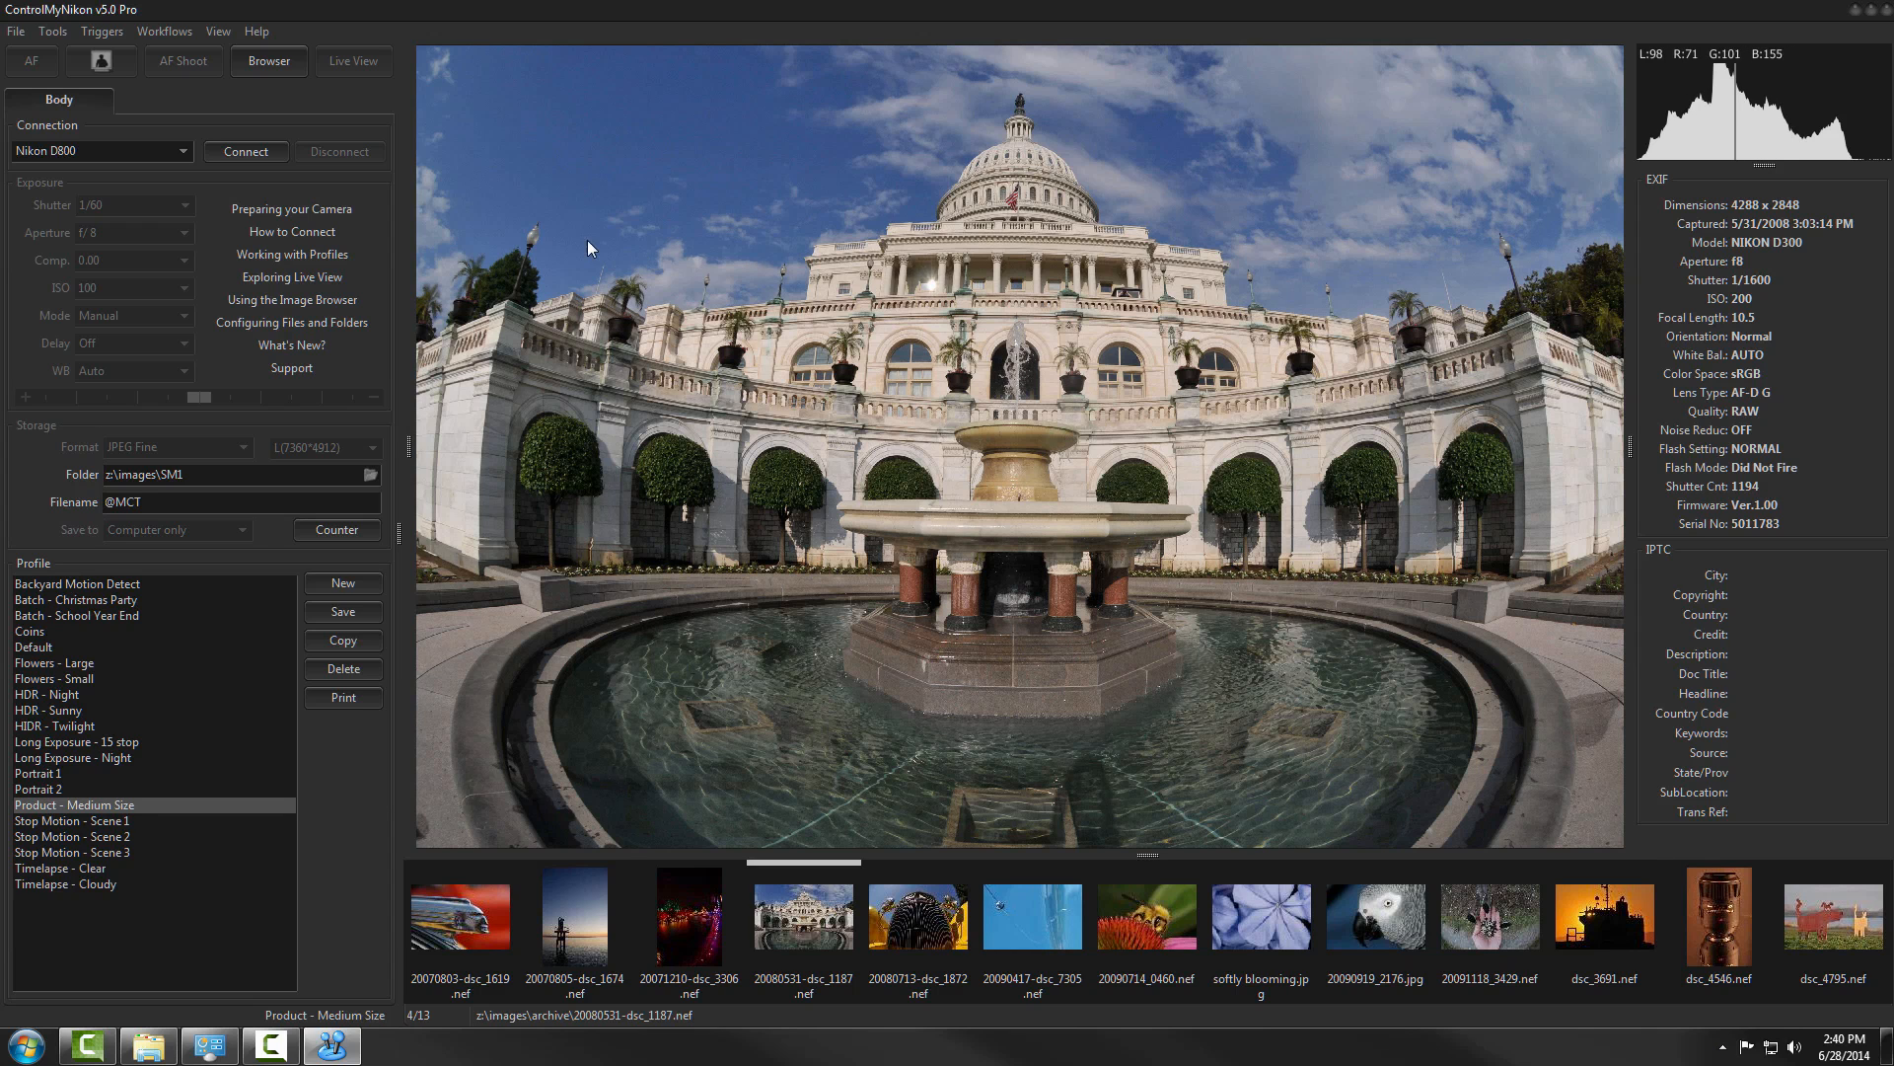
mouse_move(335, 216)
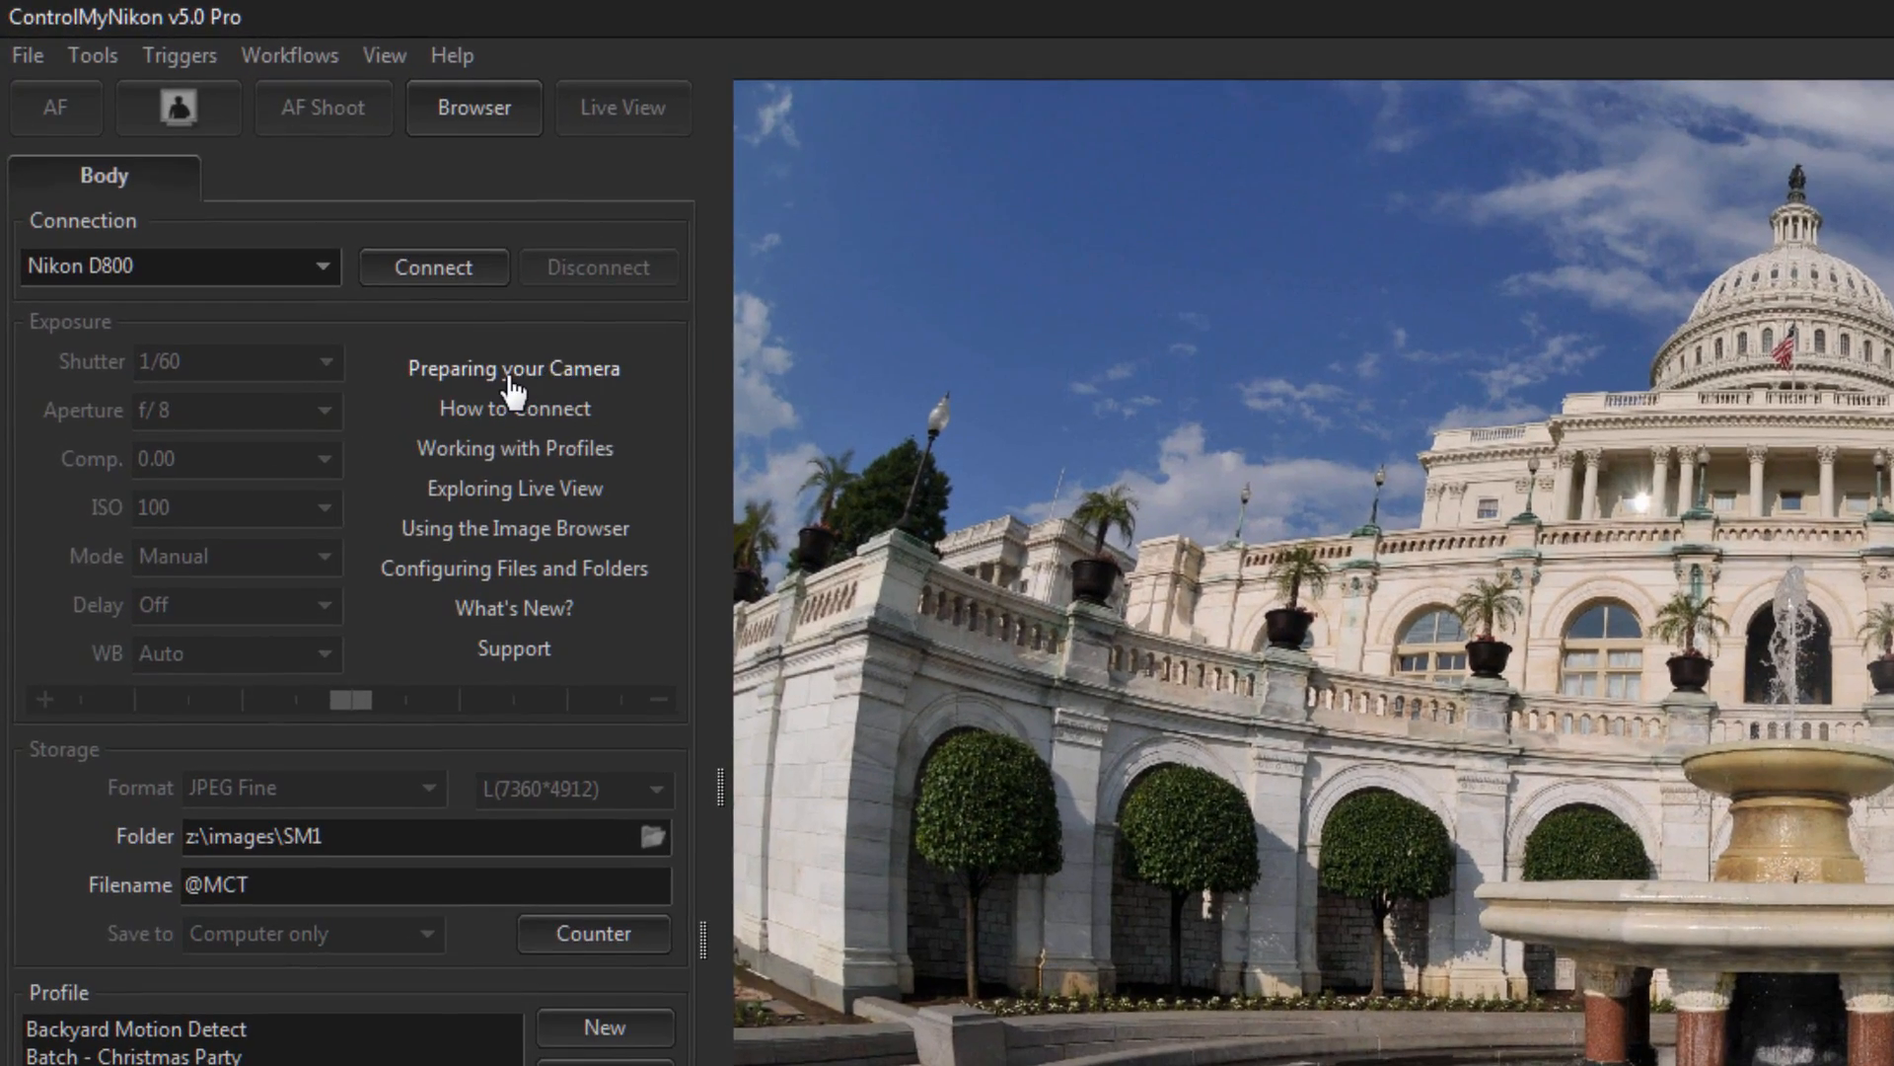
- Open the Preparing Your Camera help page and scroll to the D800/D800E settings section
left_click(512, 369)
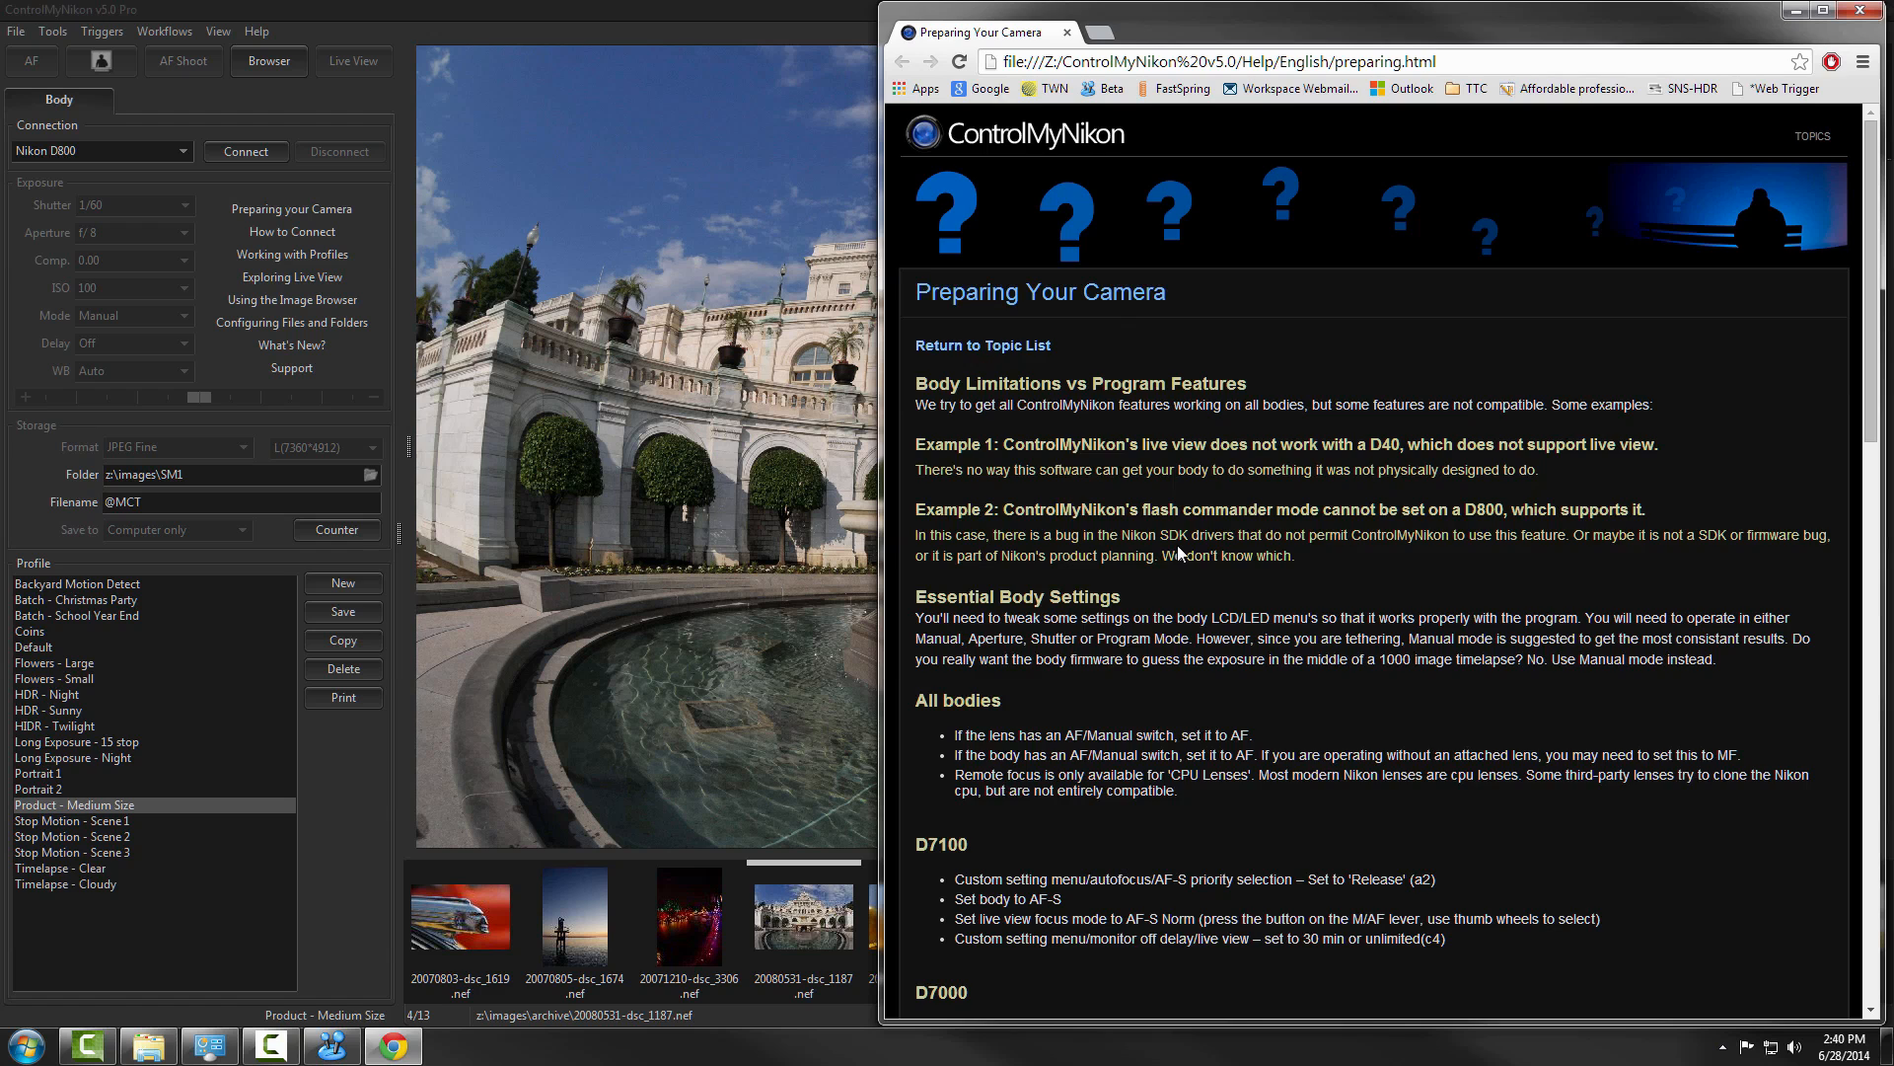
scroll("down", 3)
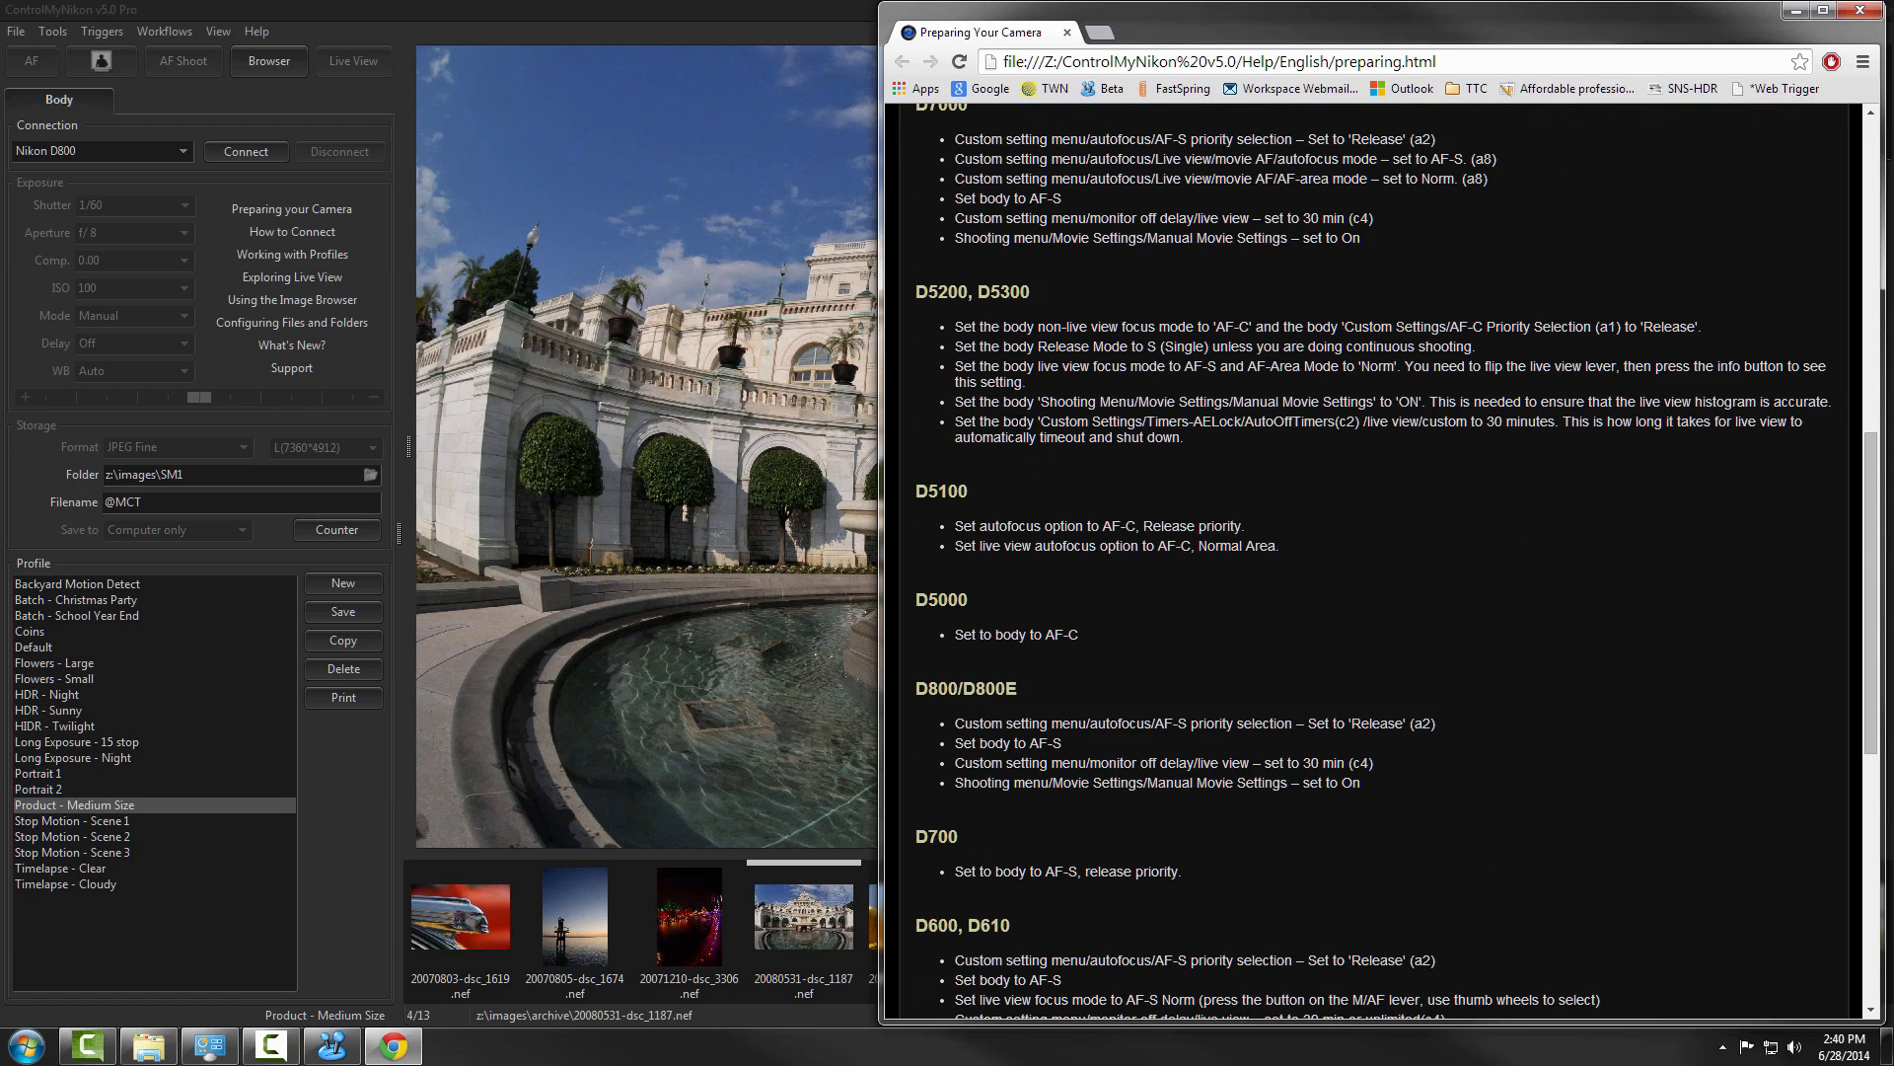
left_click_drag(956, 327, 1184, 438)
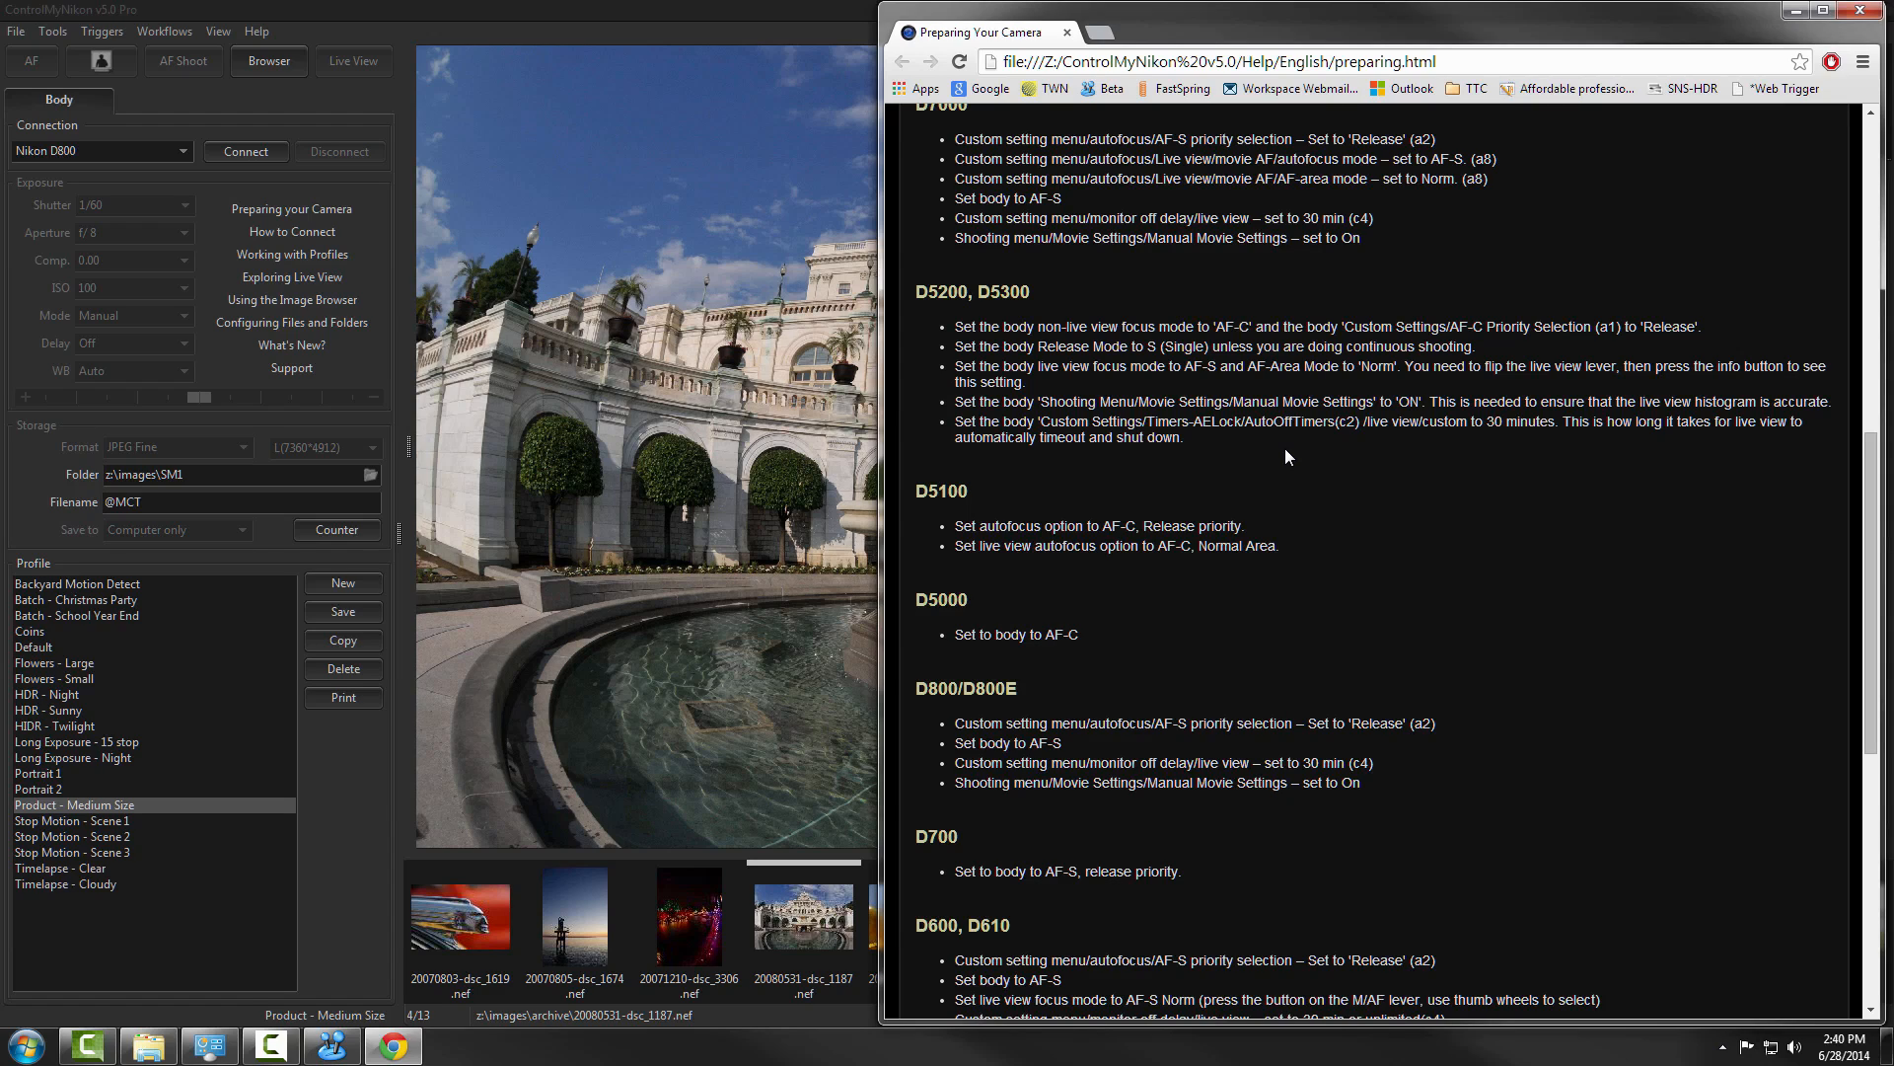
mouse_move(1473, 88)
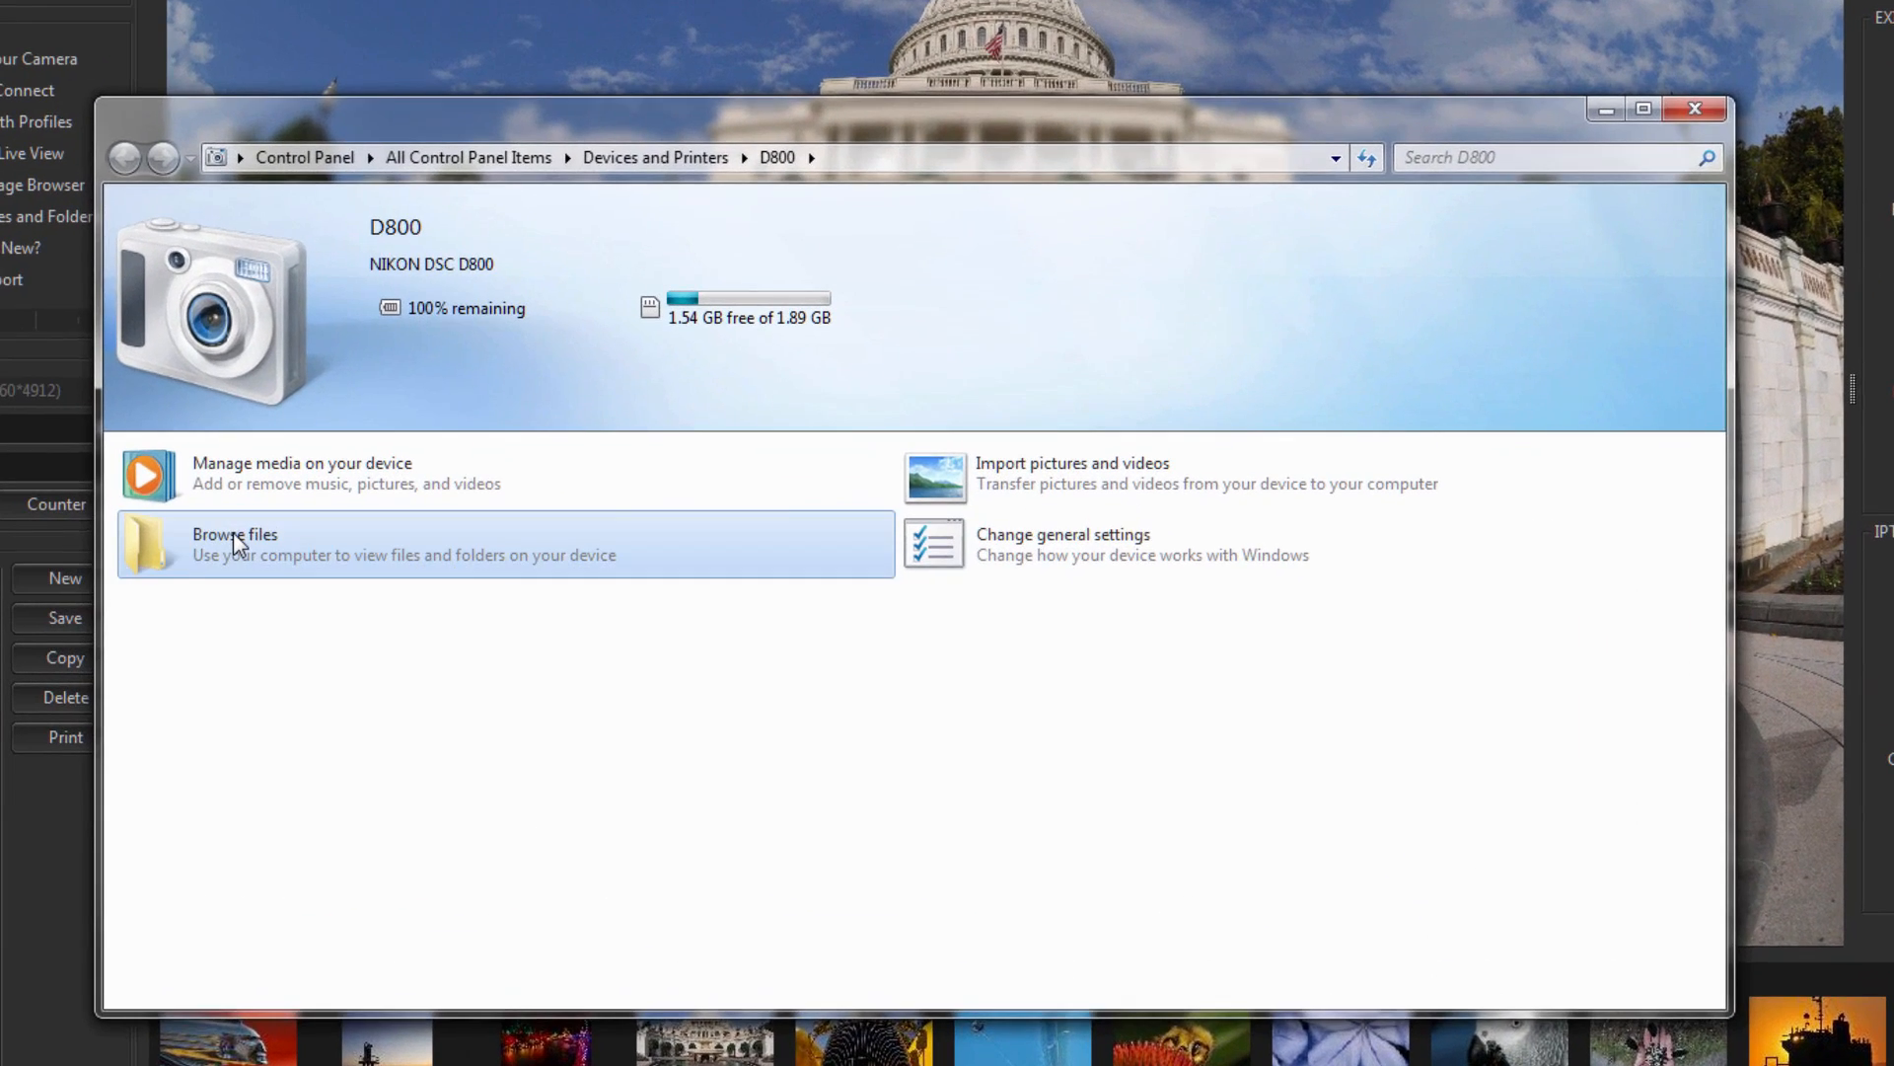
- Browse the D800's stored files and open its DCIM folder
left_click(235, 544)
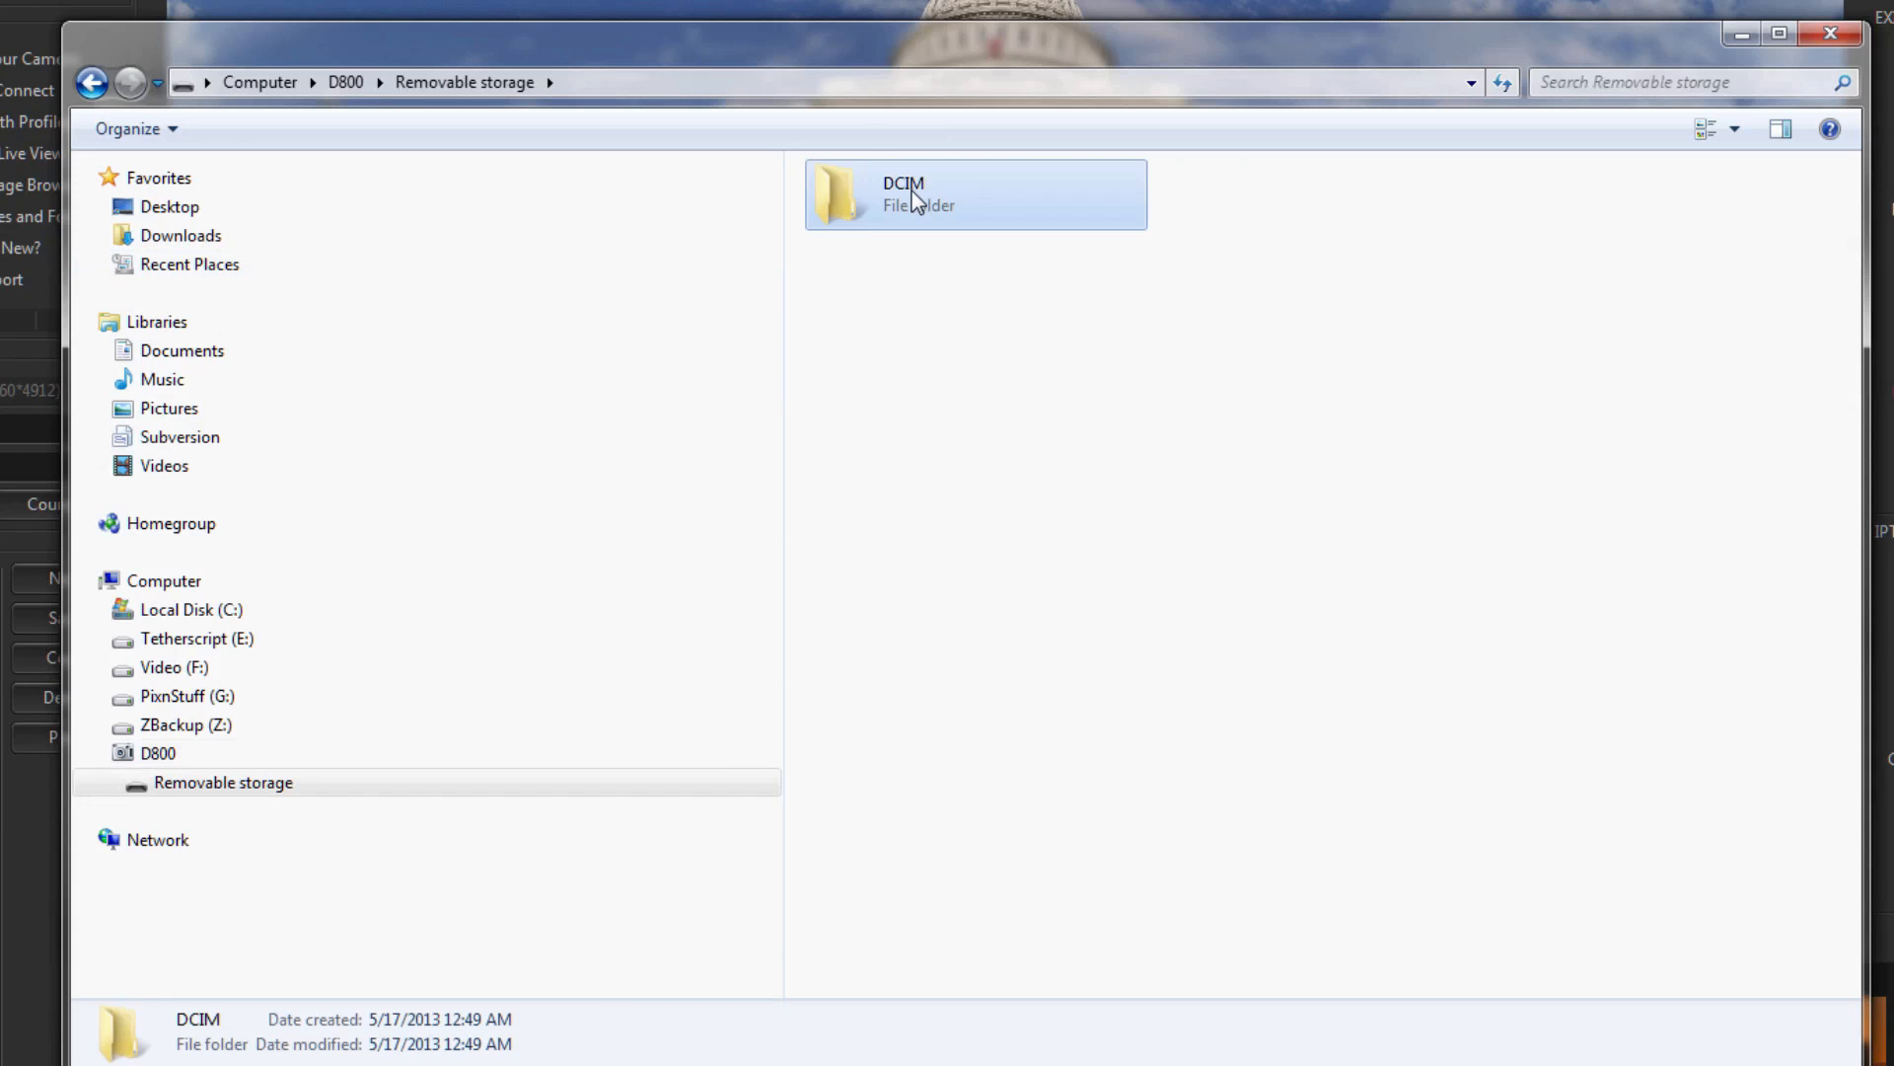
double_click(975, 193)
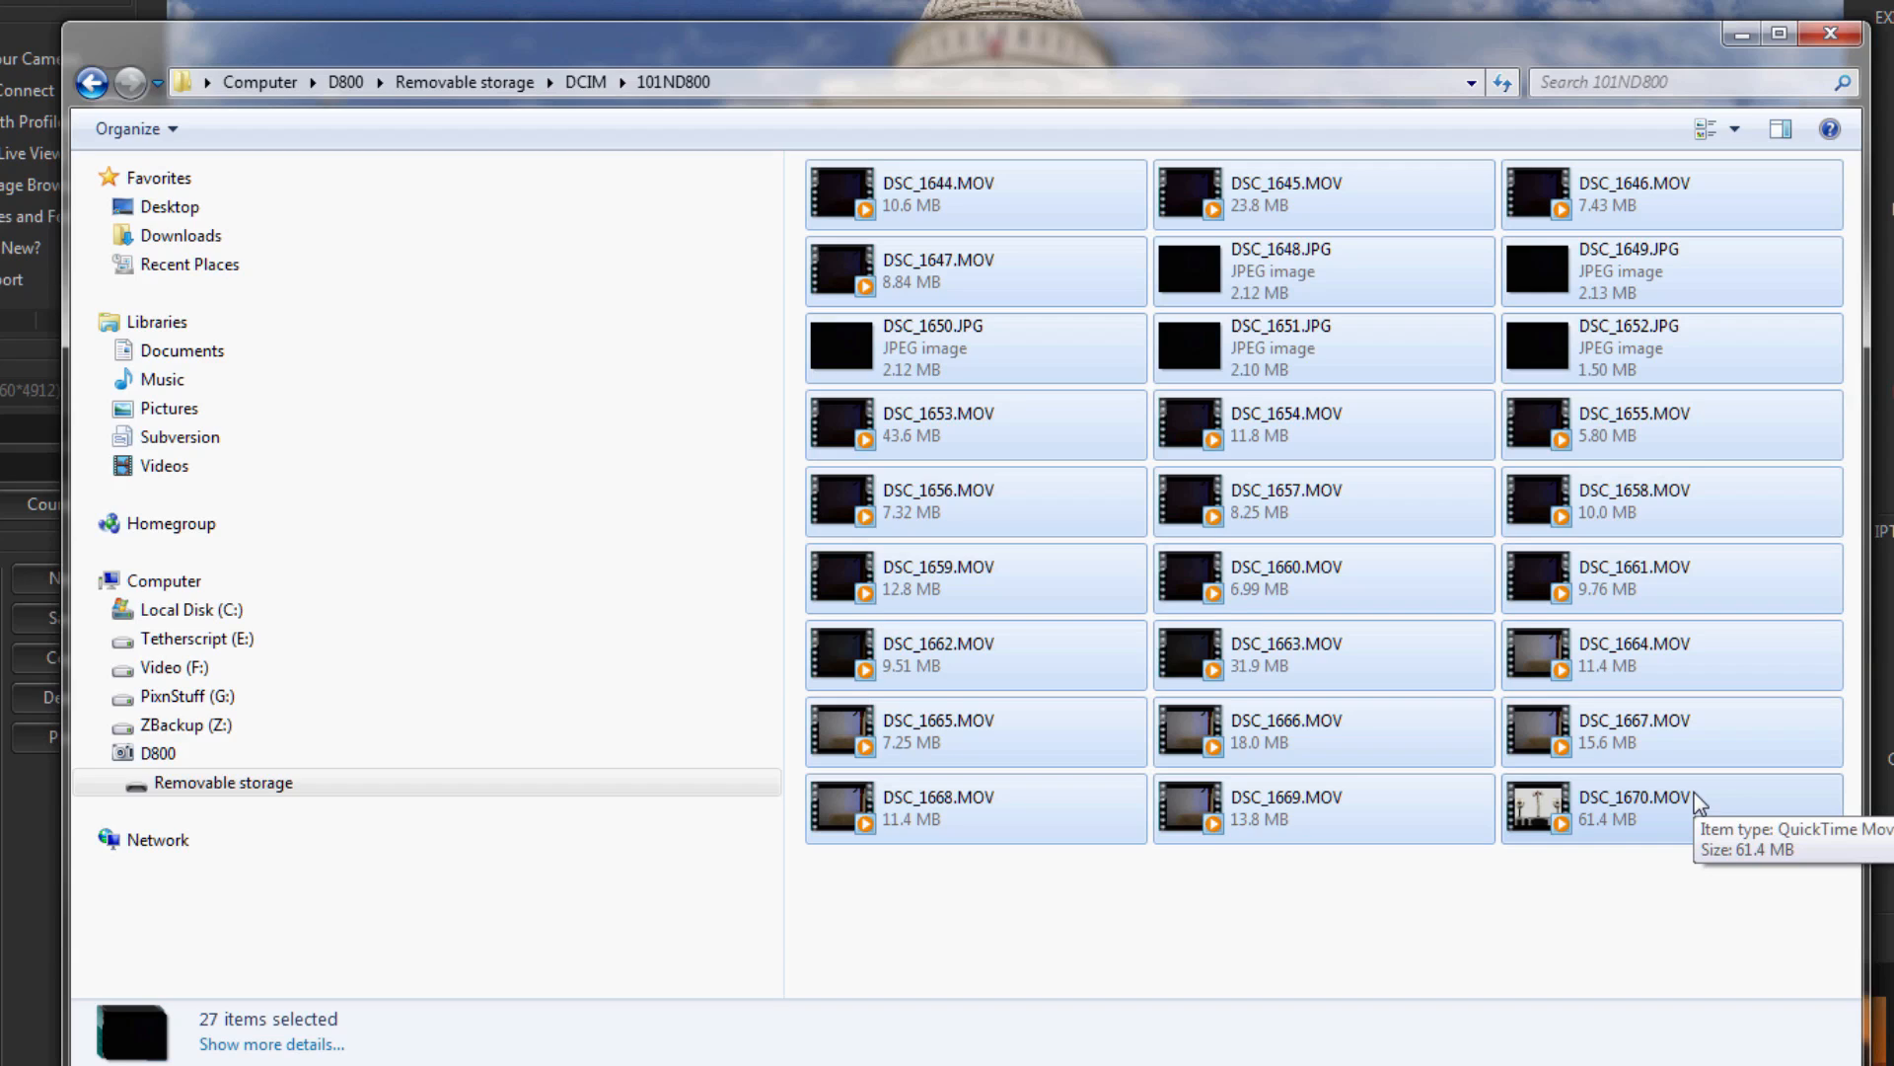
mouse_move(1700, 803)
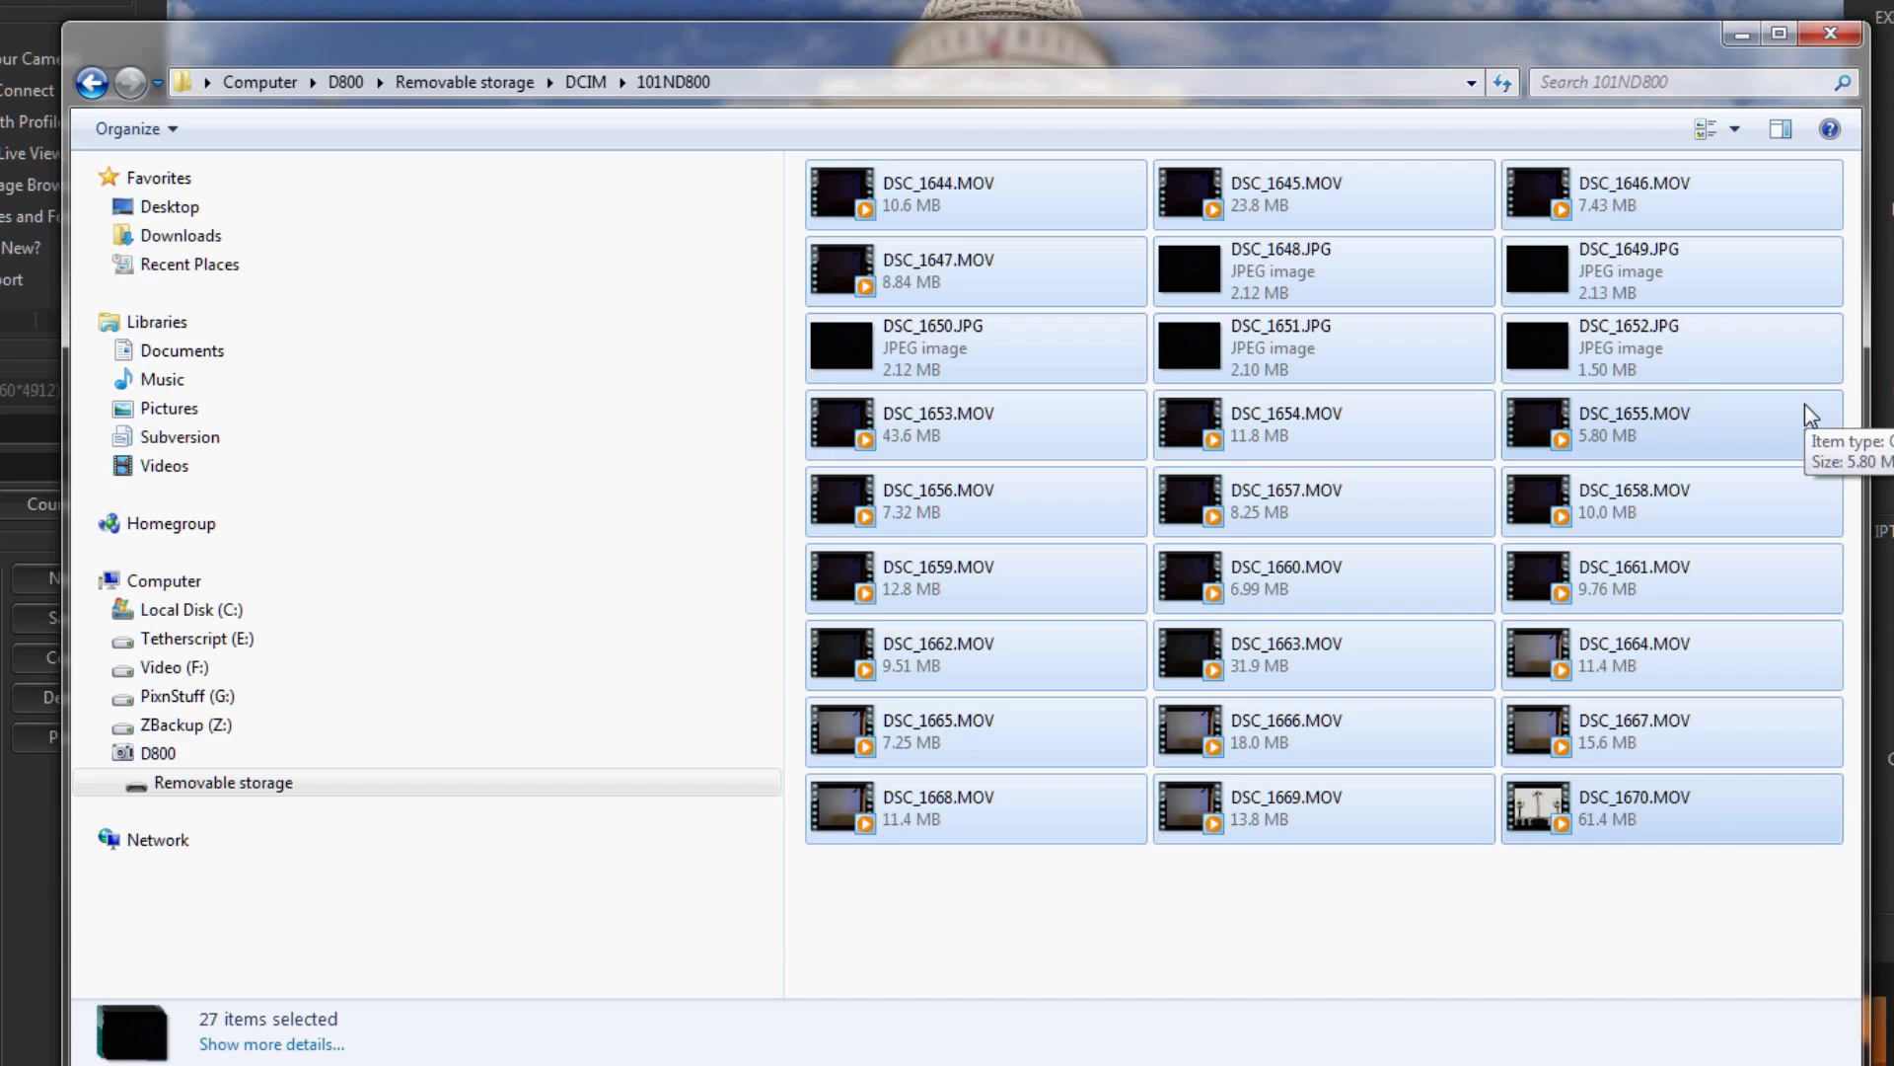
- Permanently delete all 27 files from the D800, then close its device window
key("Delete")
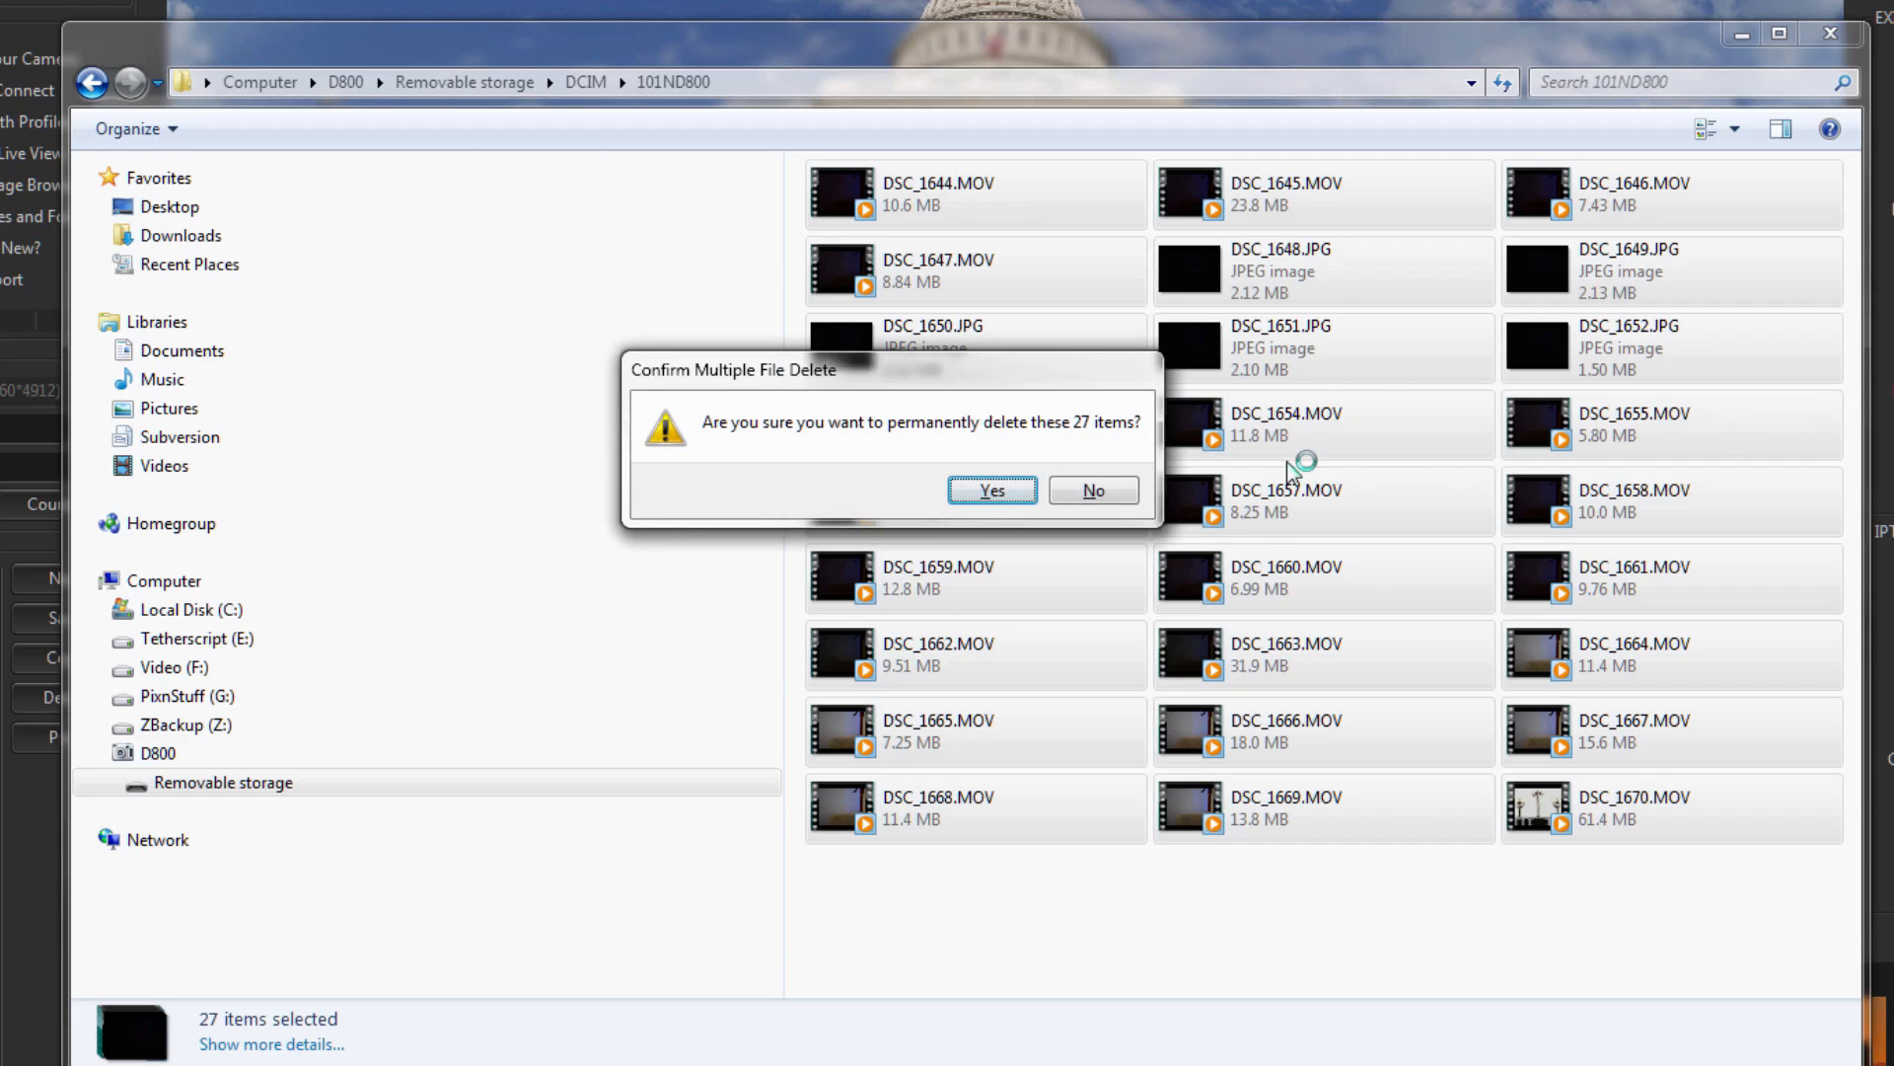
left_click(1091, 490)
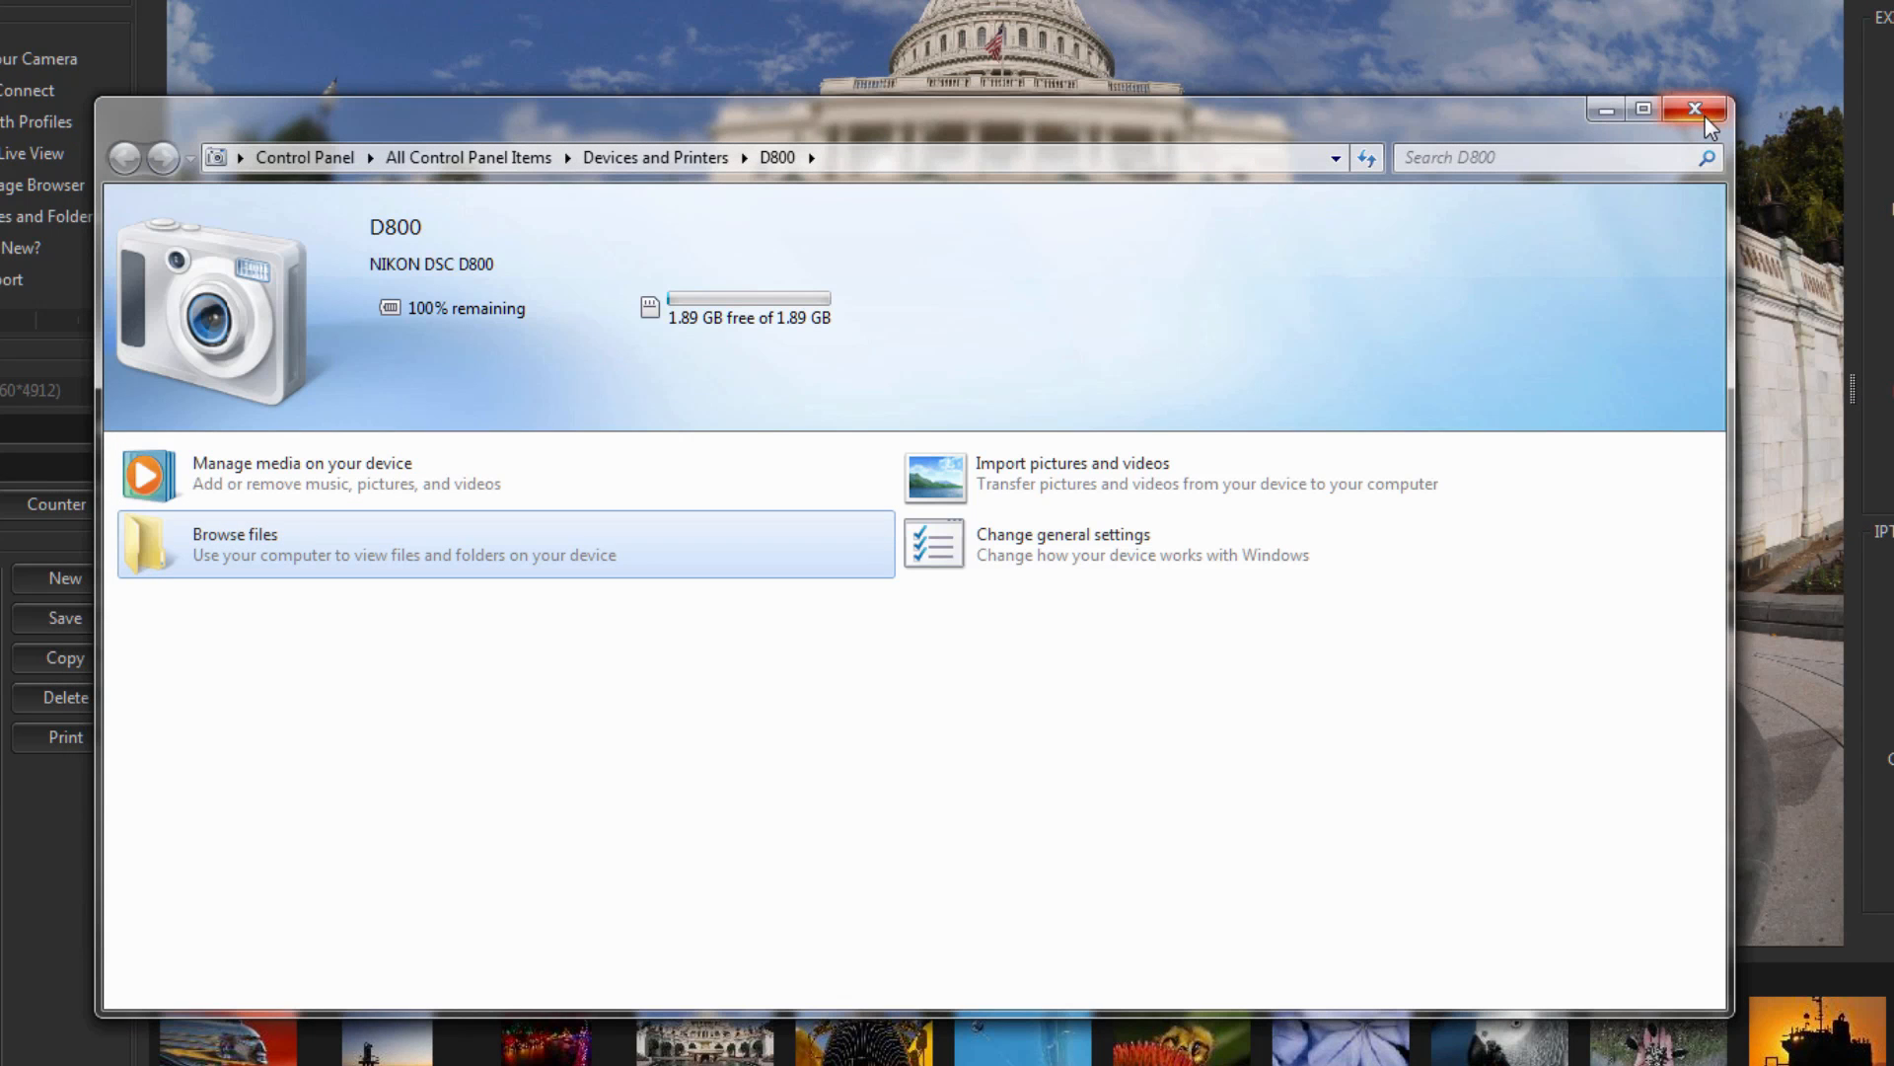
left_click(1695, 109)
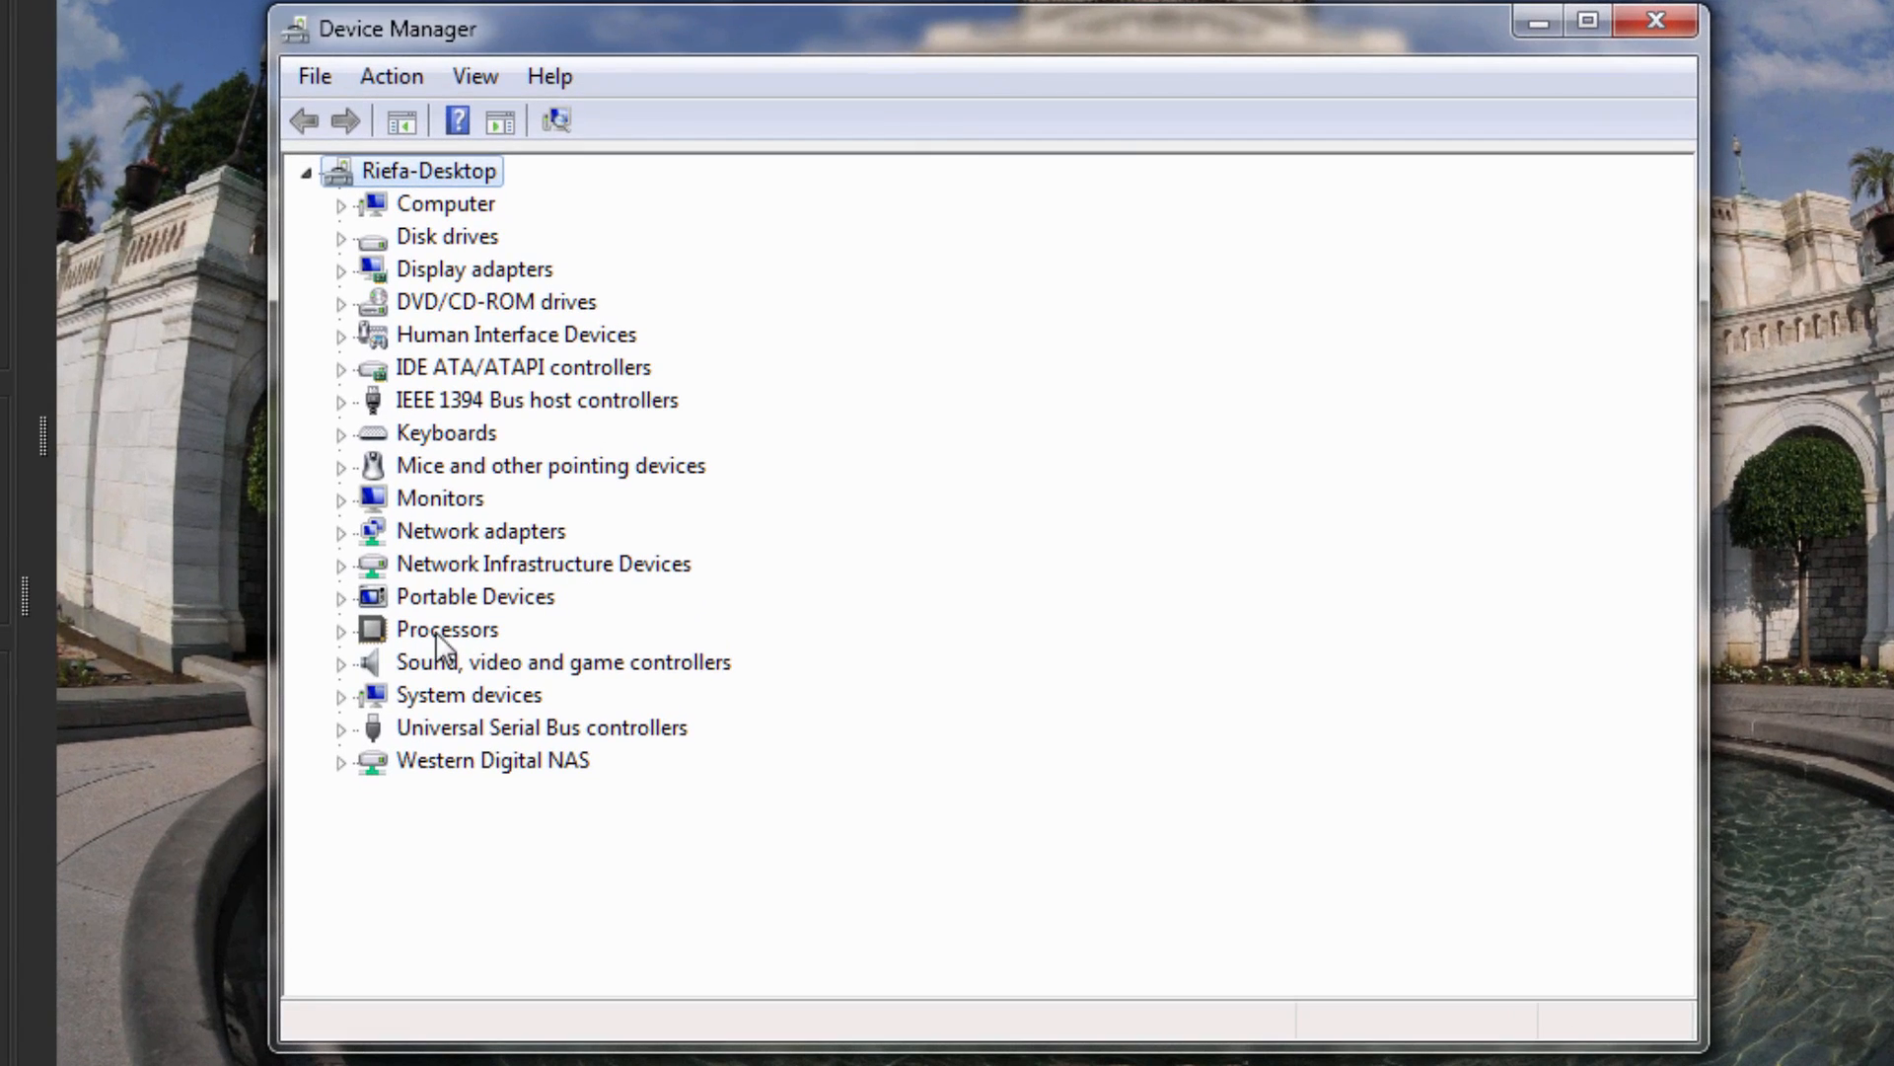
- Expand Portable Devices and bring up the D800 camera's context menu
left_click(343, 596)
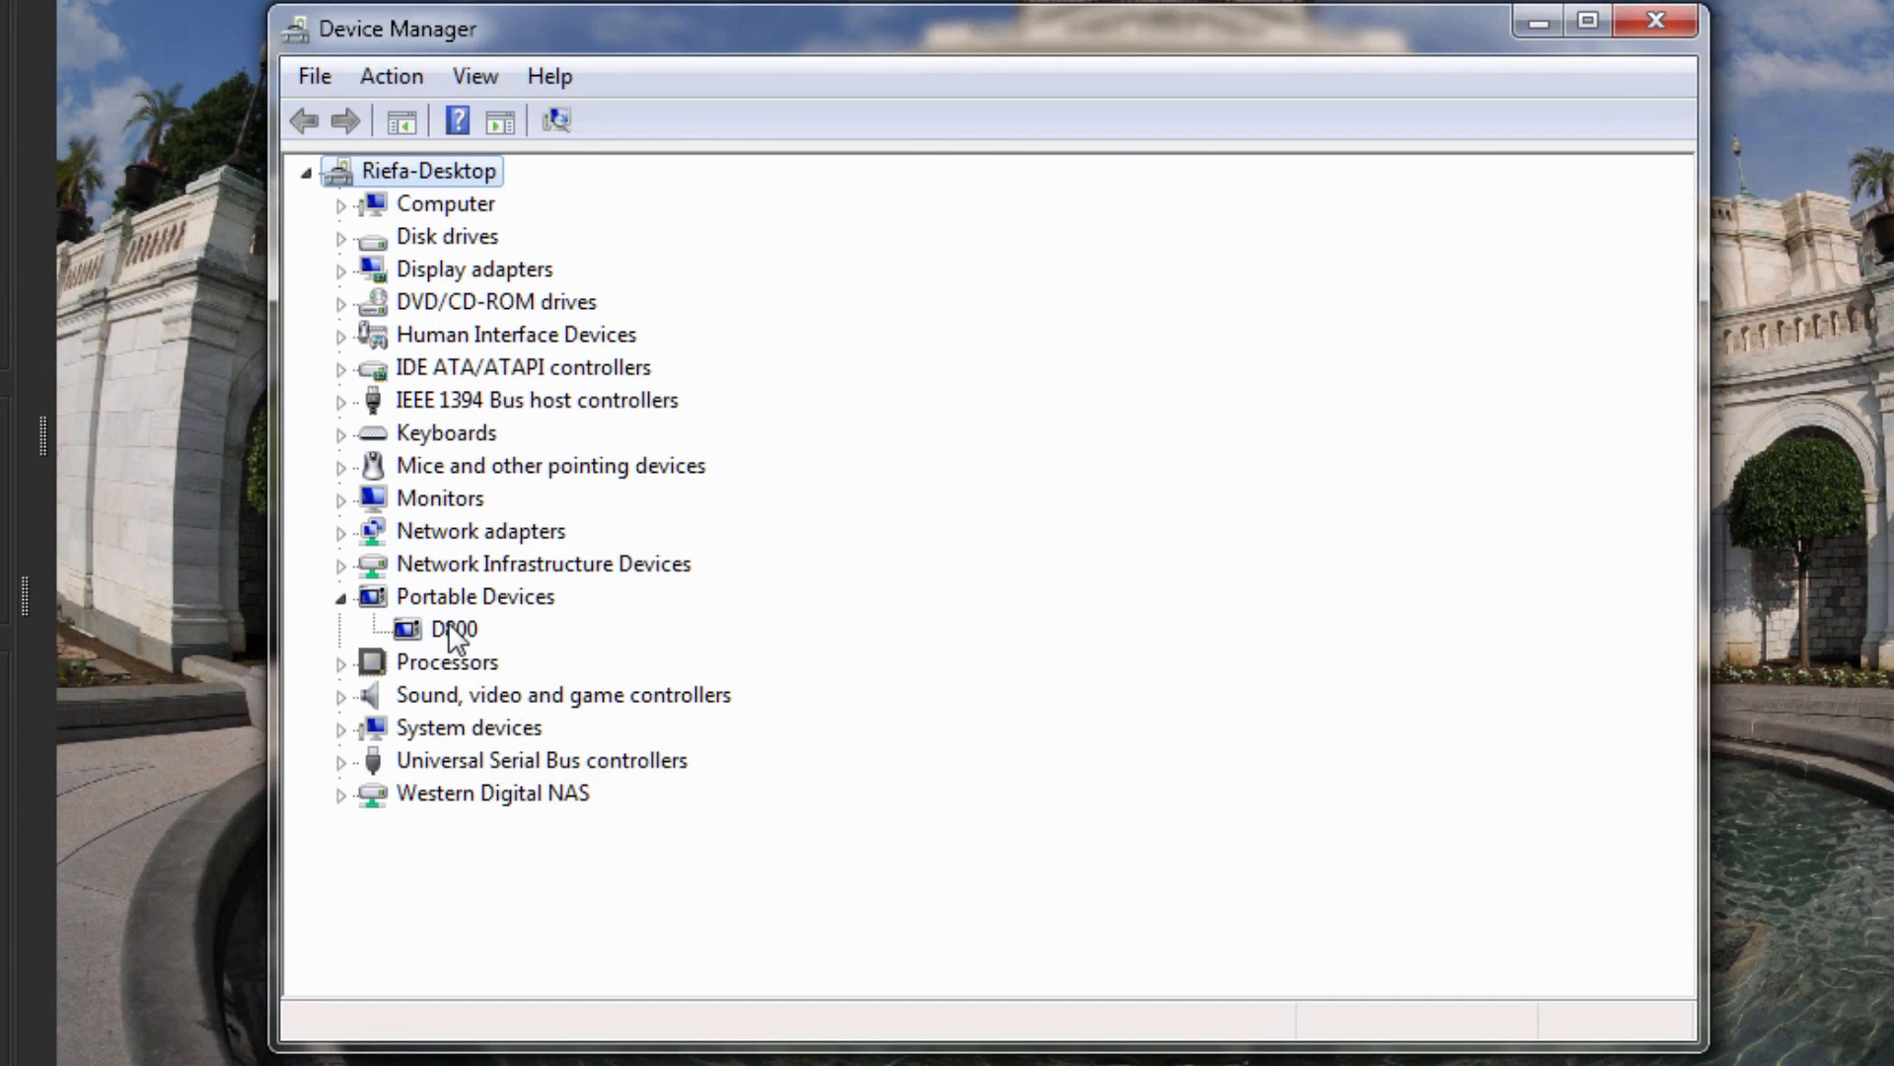
left_click(454, 628)
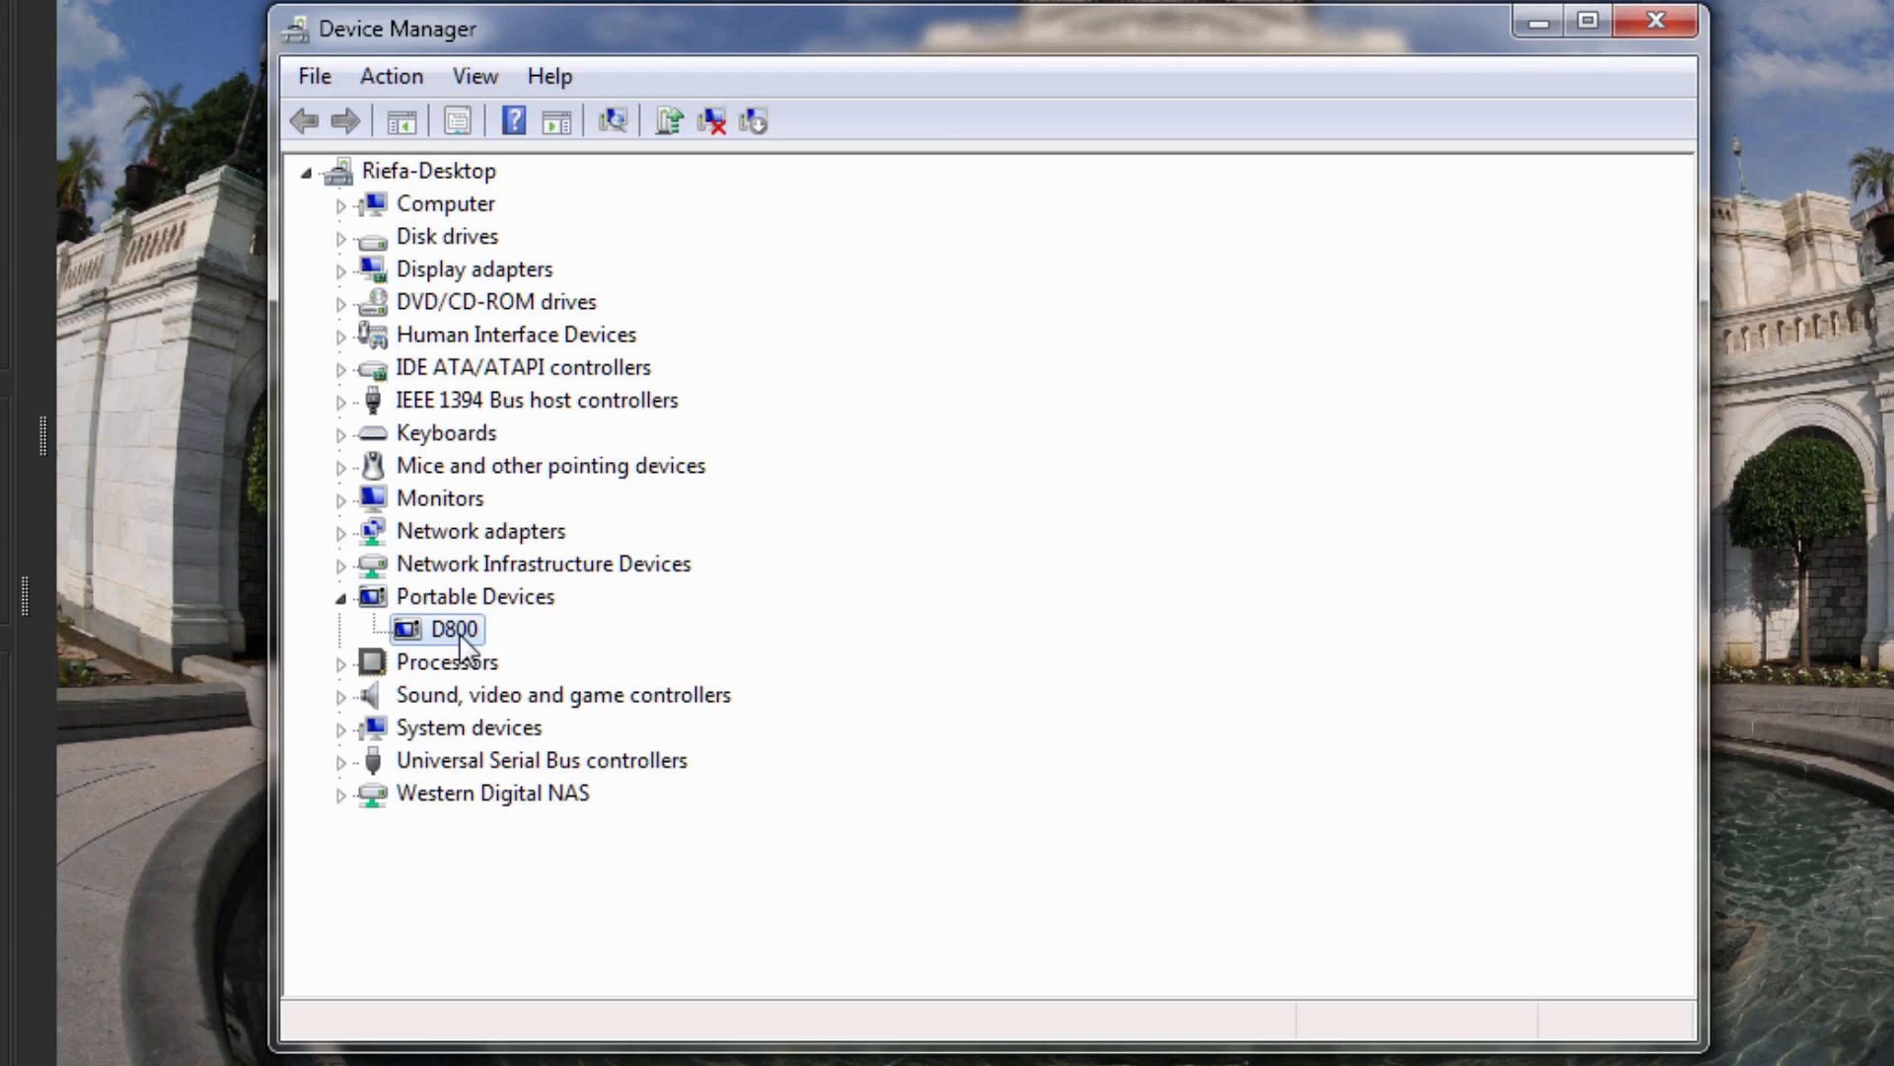
right_click(447, 629)
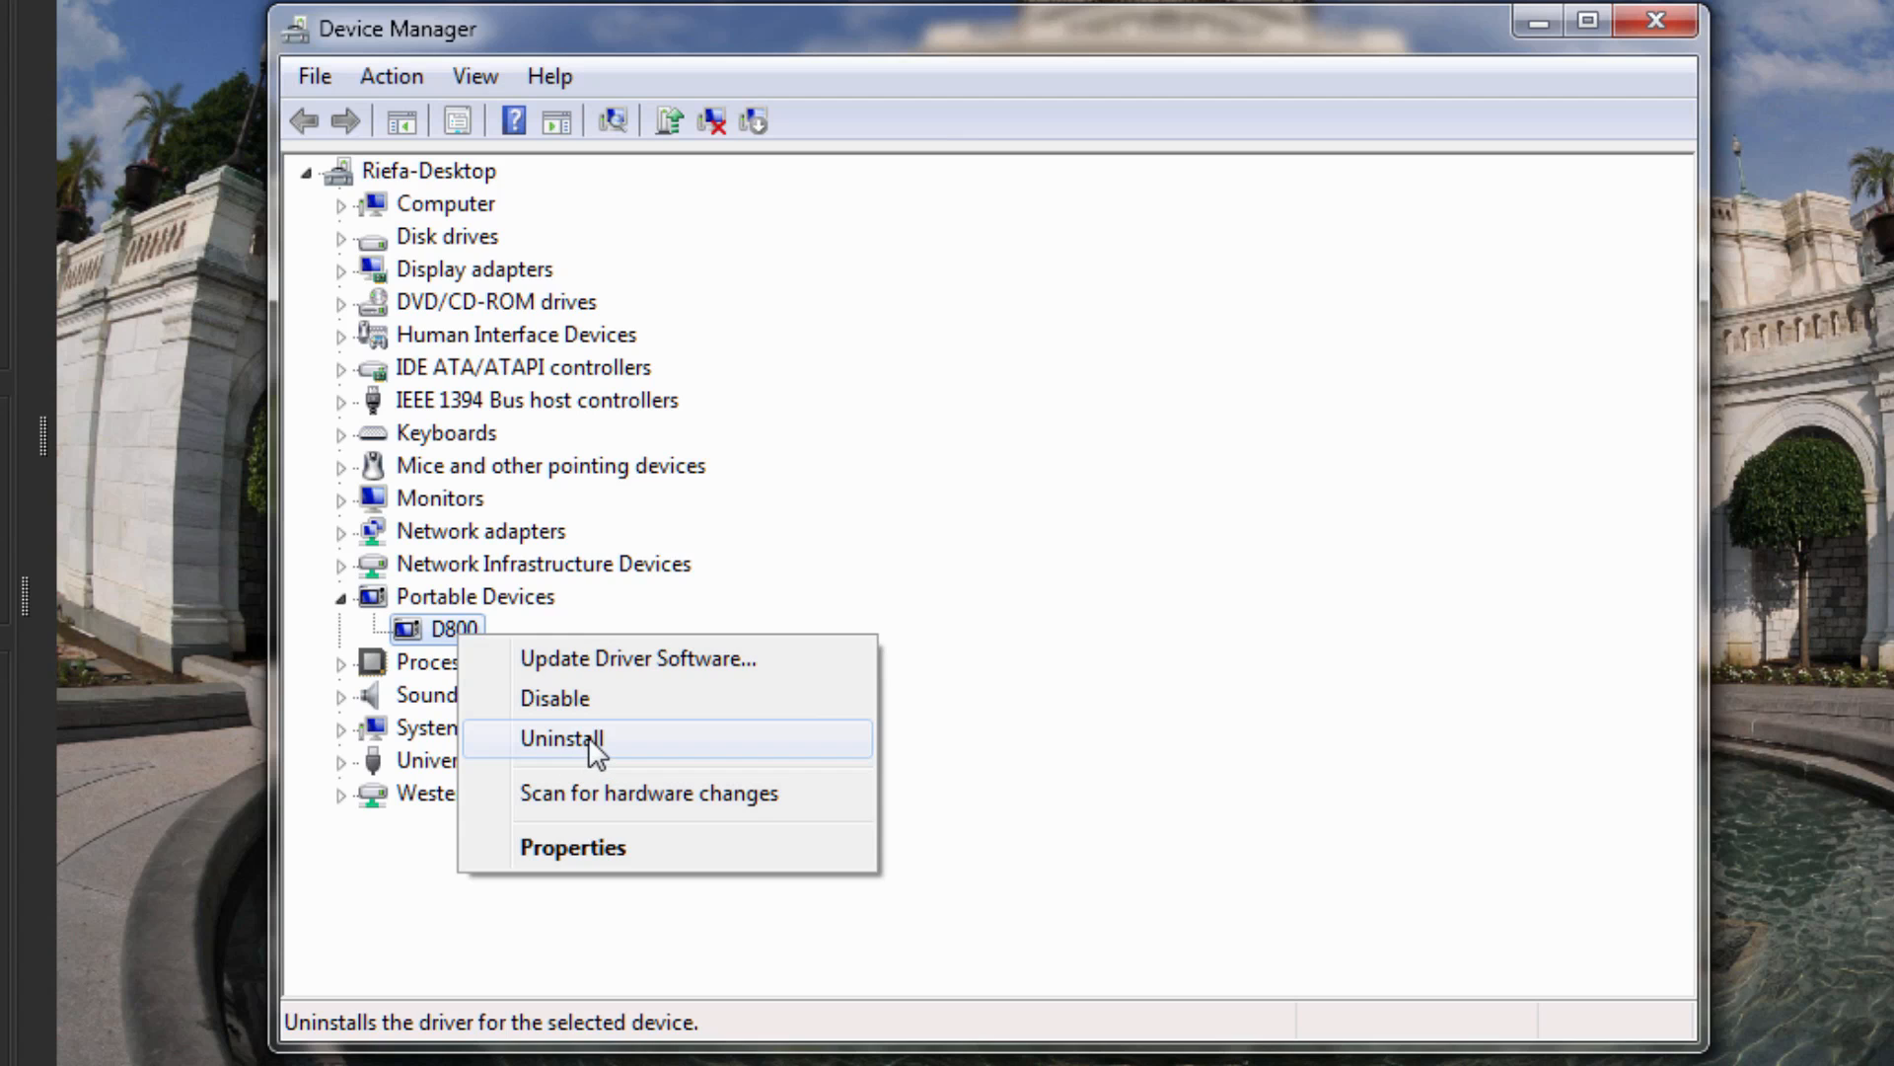
- Uninstall the D800 device driver and confirm its removal
left_click(560, 738)
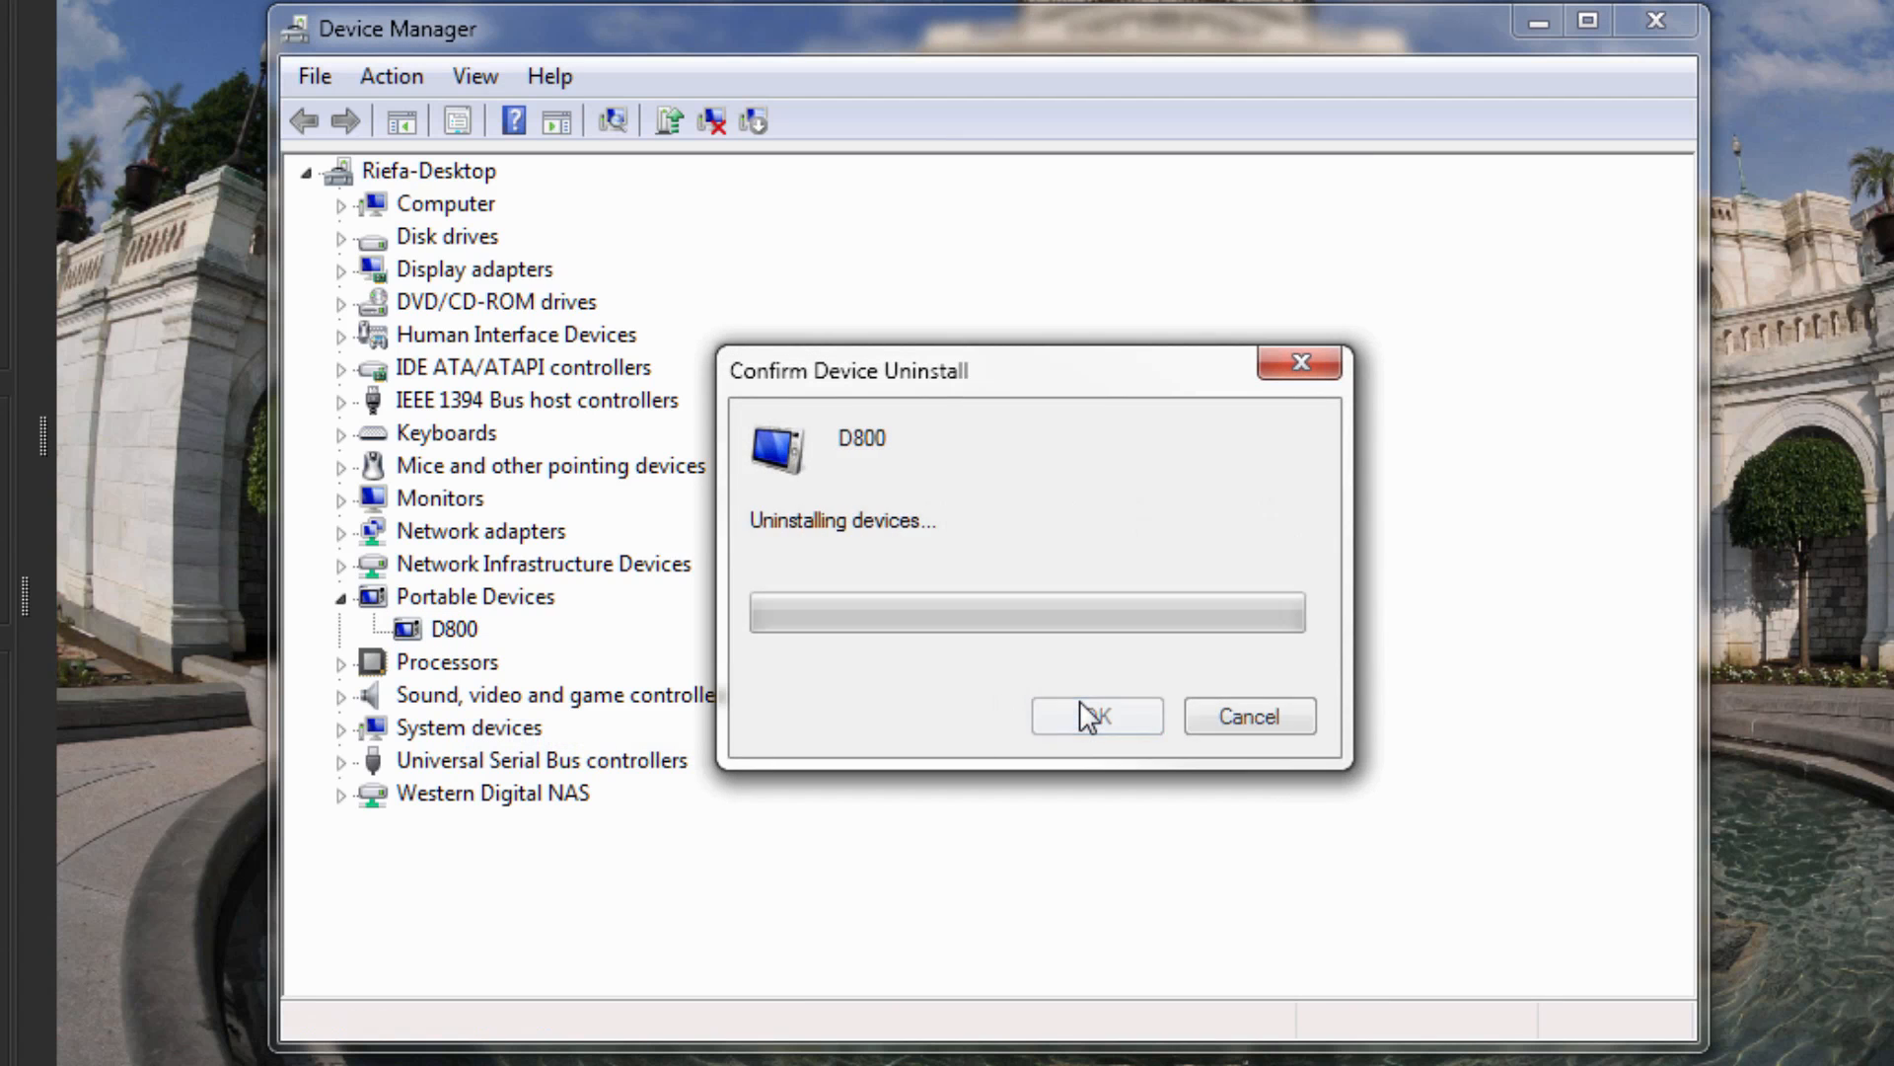
left_click(1094, 715)
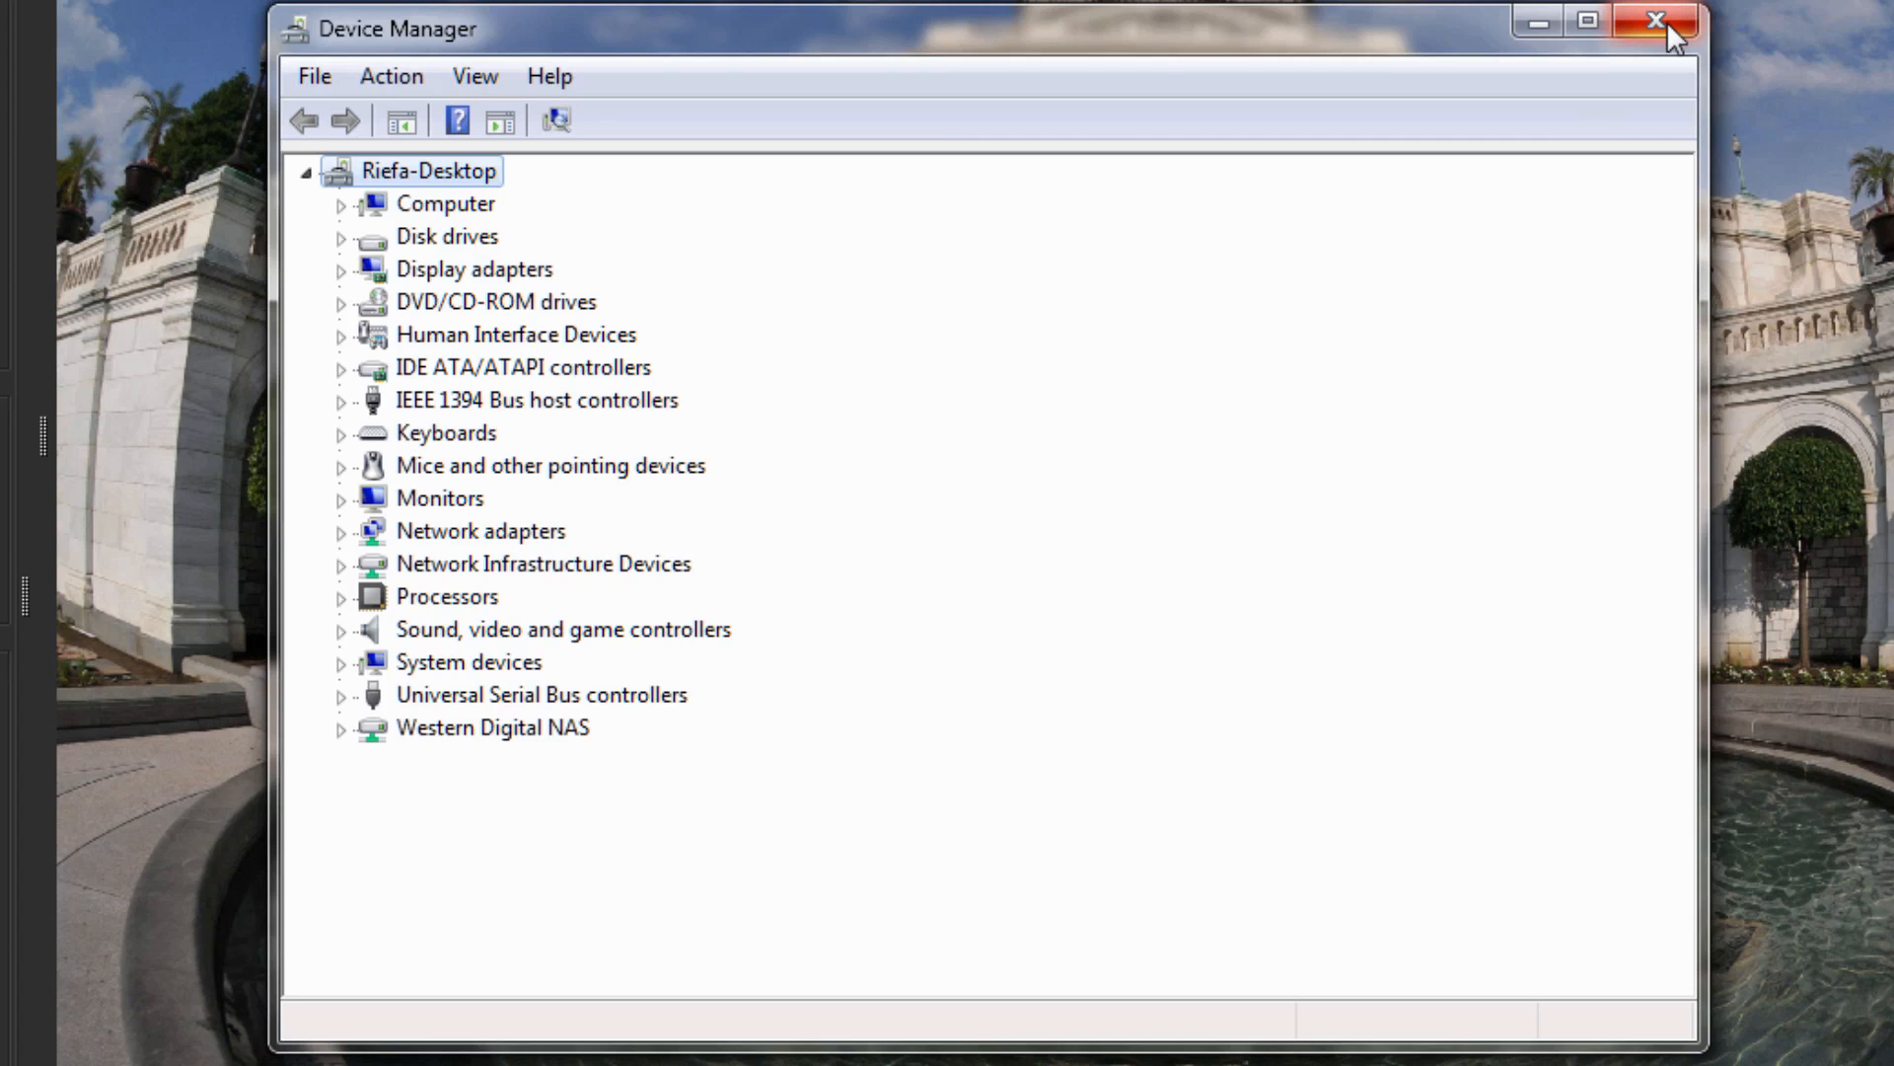
mouse_move(1654, 22)
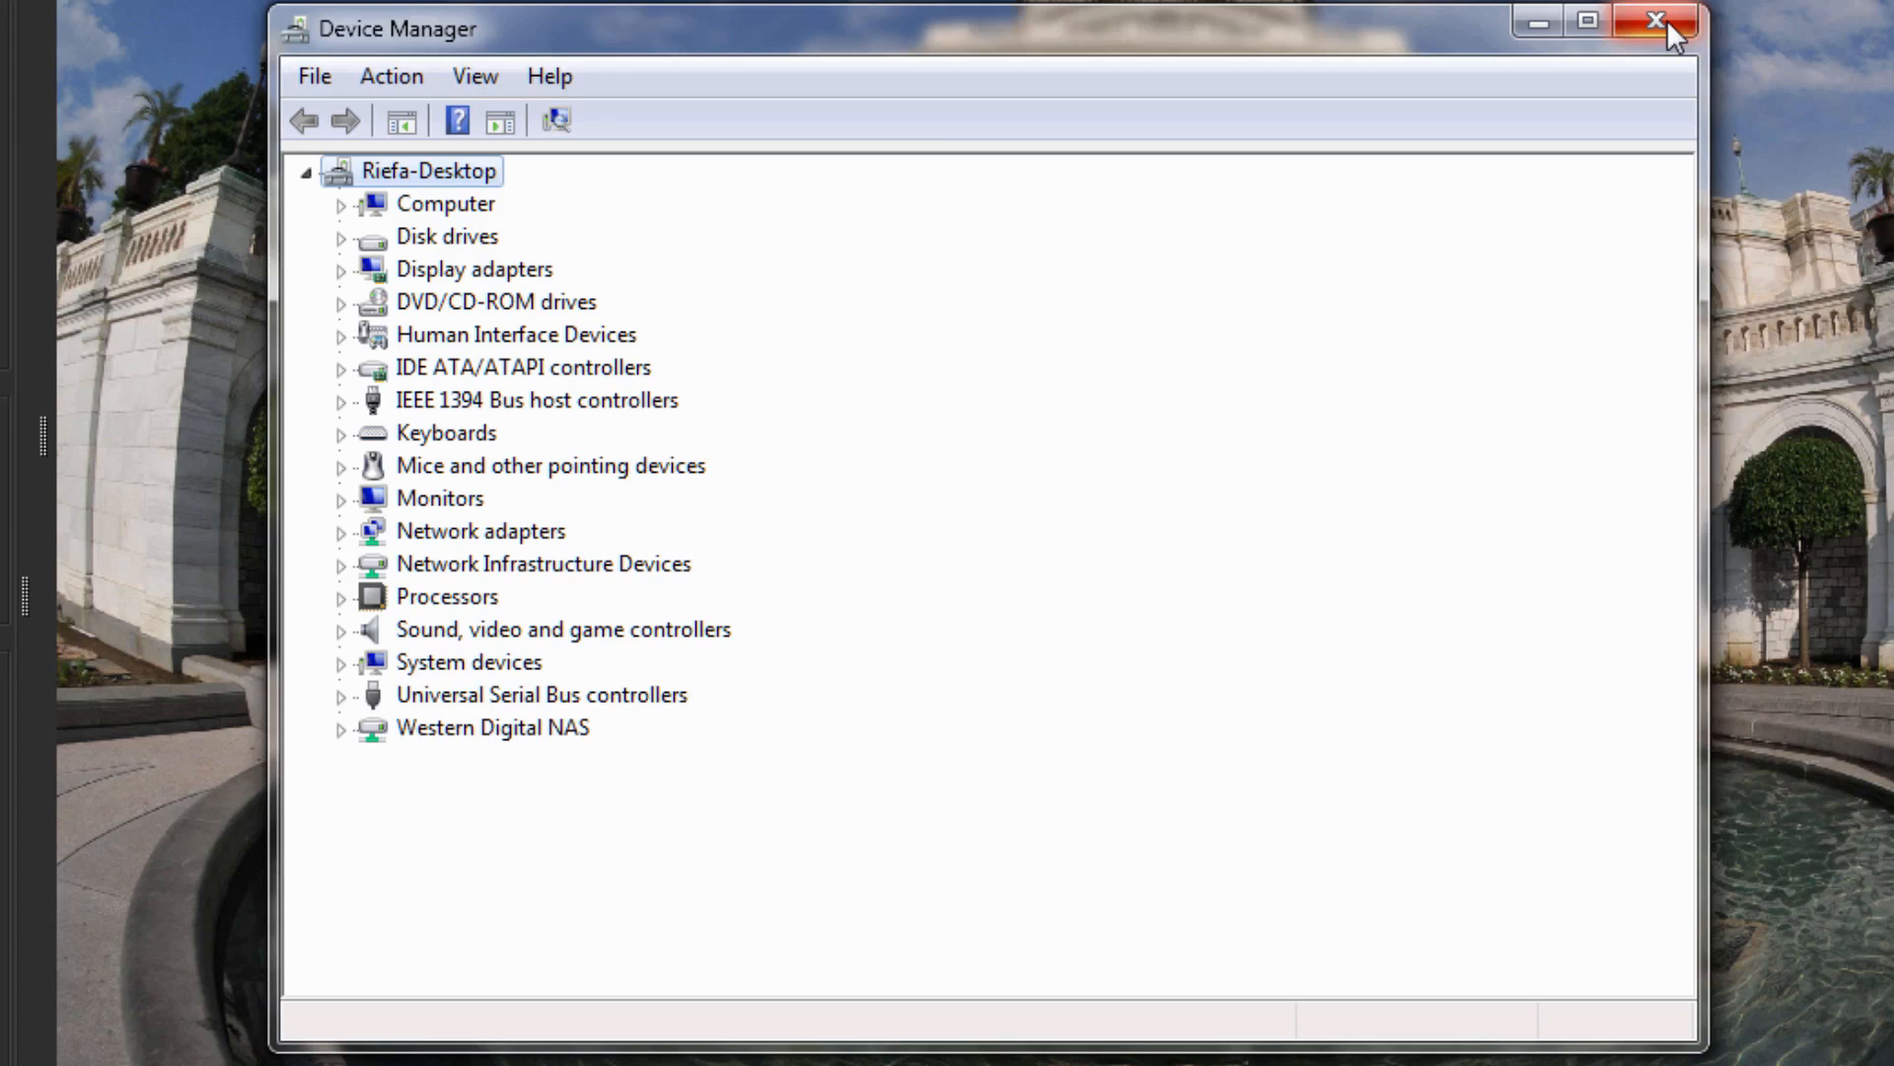
- Close the Device Manager window
left_click(1653, 21)
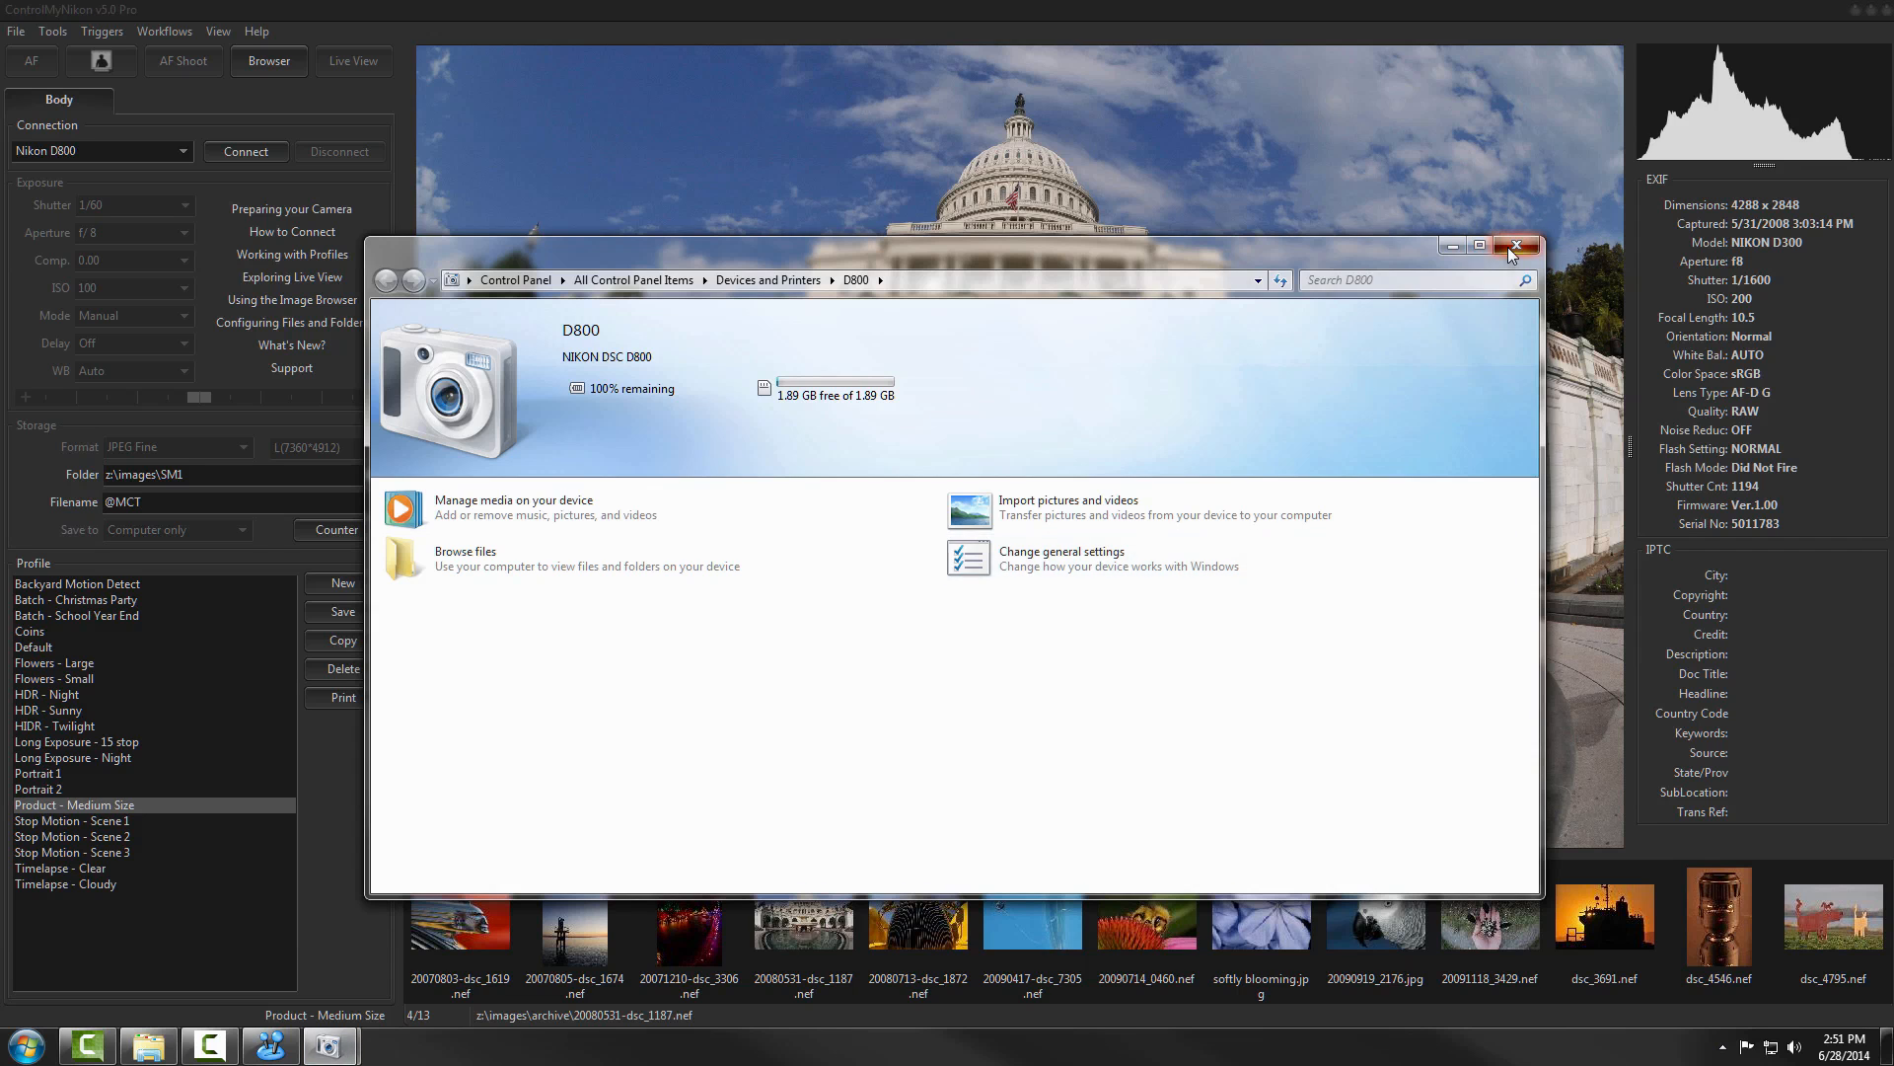
left_click(1516, 247)
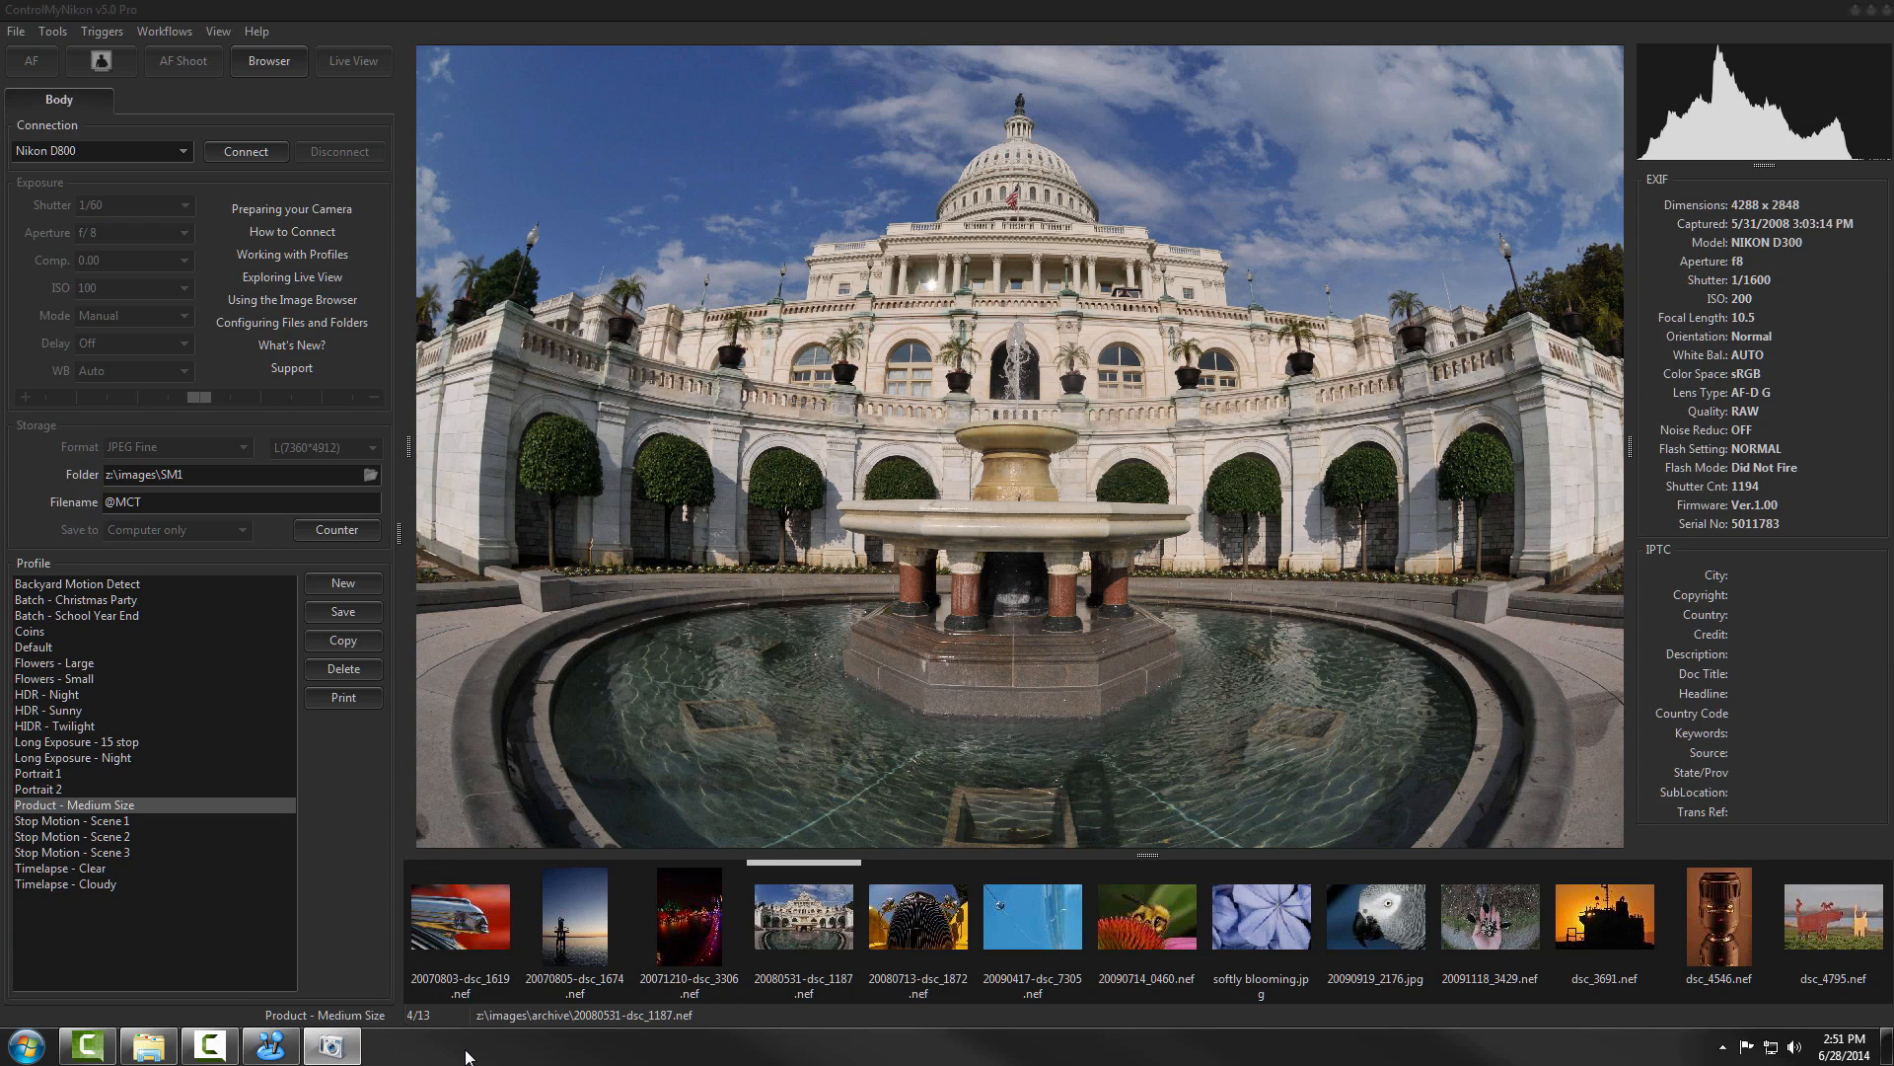
mouse_move(304, 425)
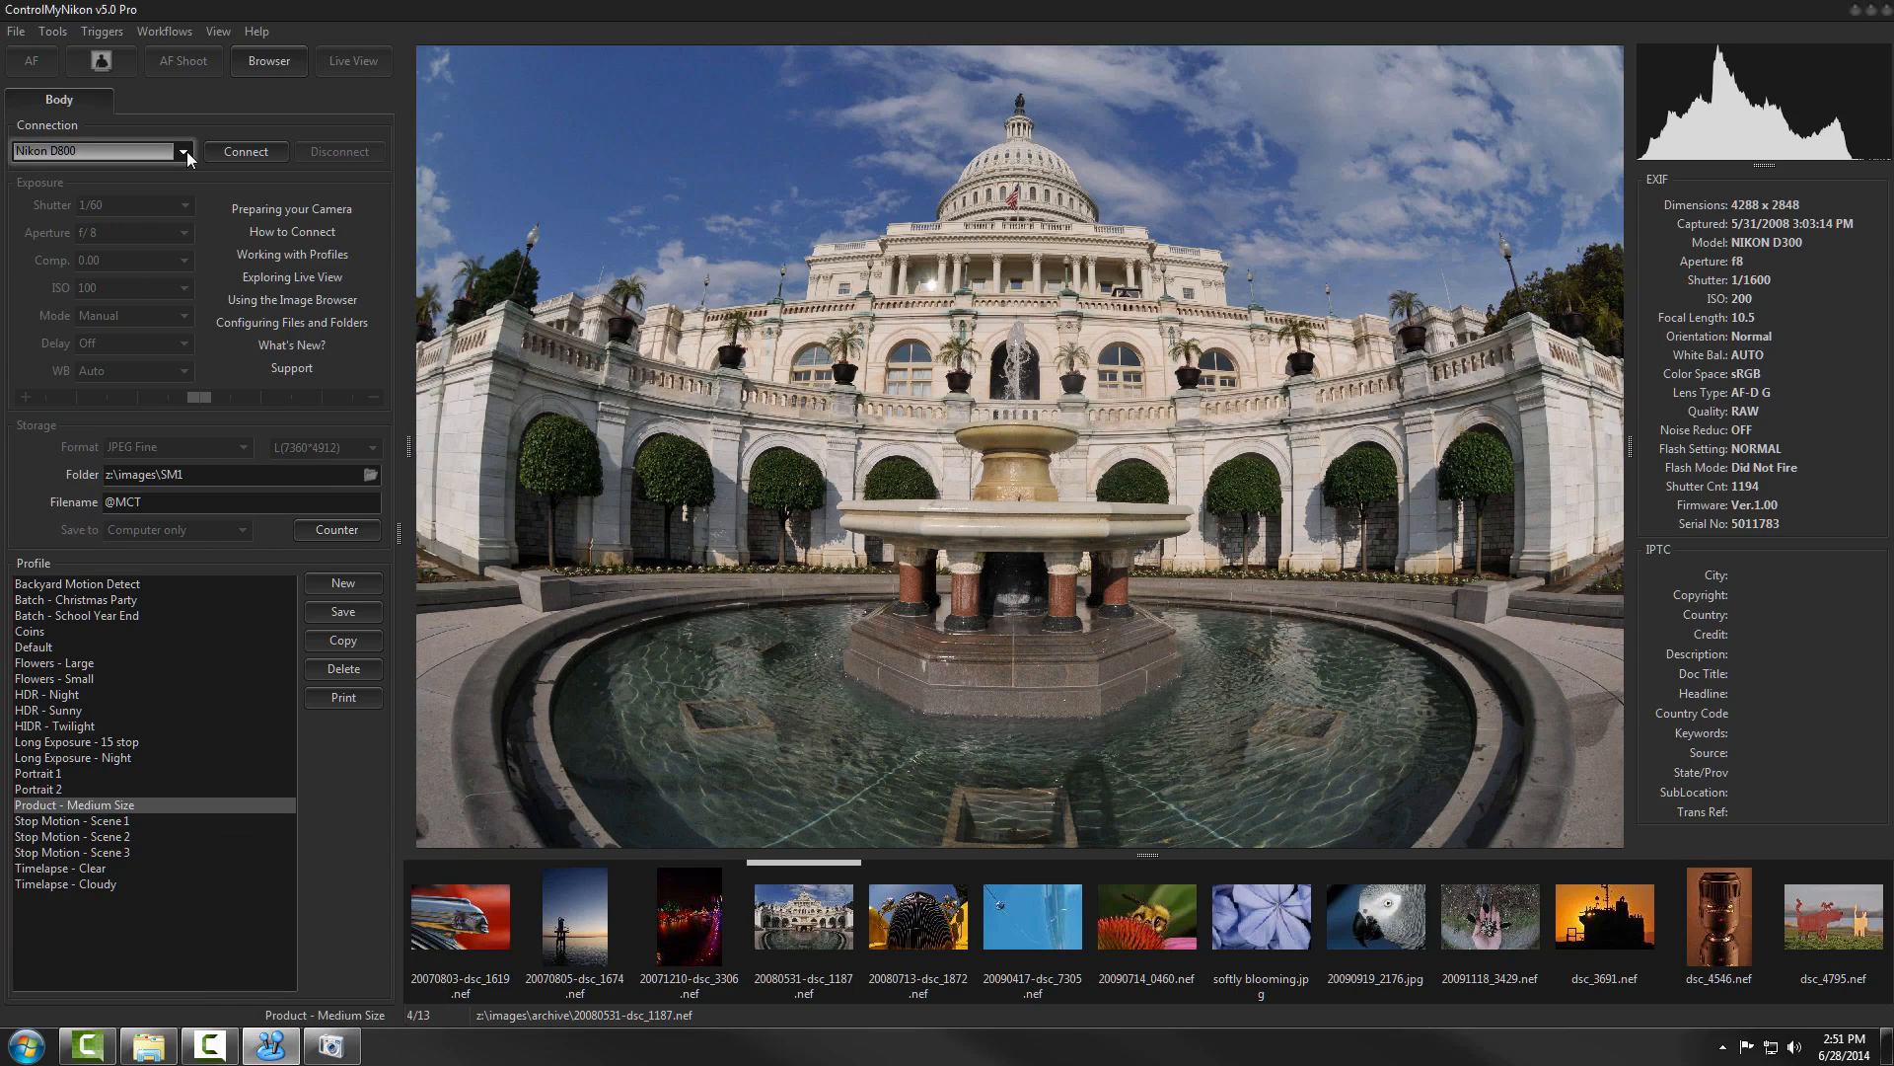
left_click(183, 151)
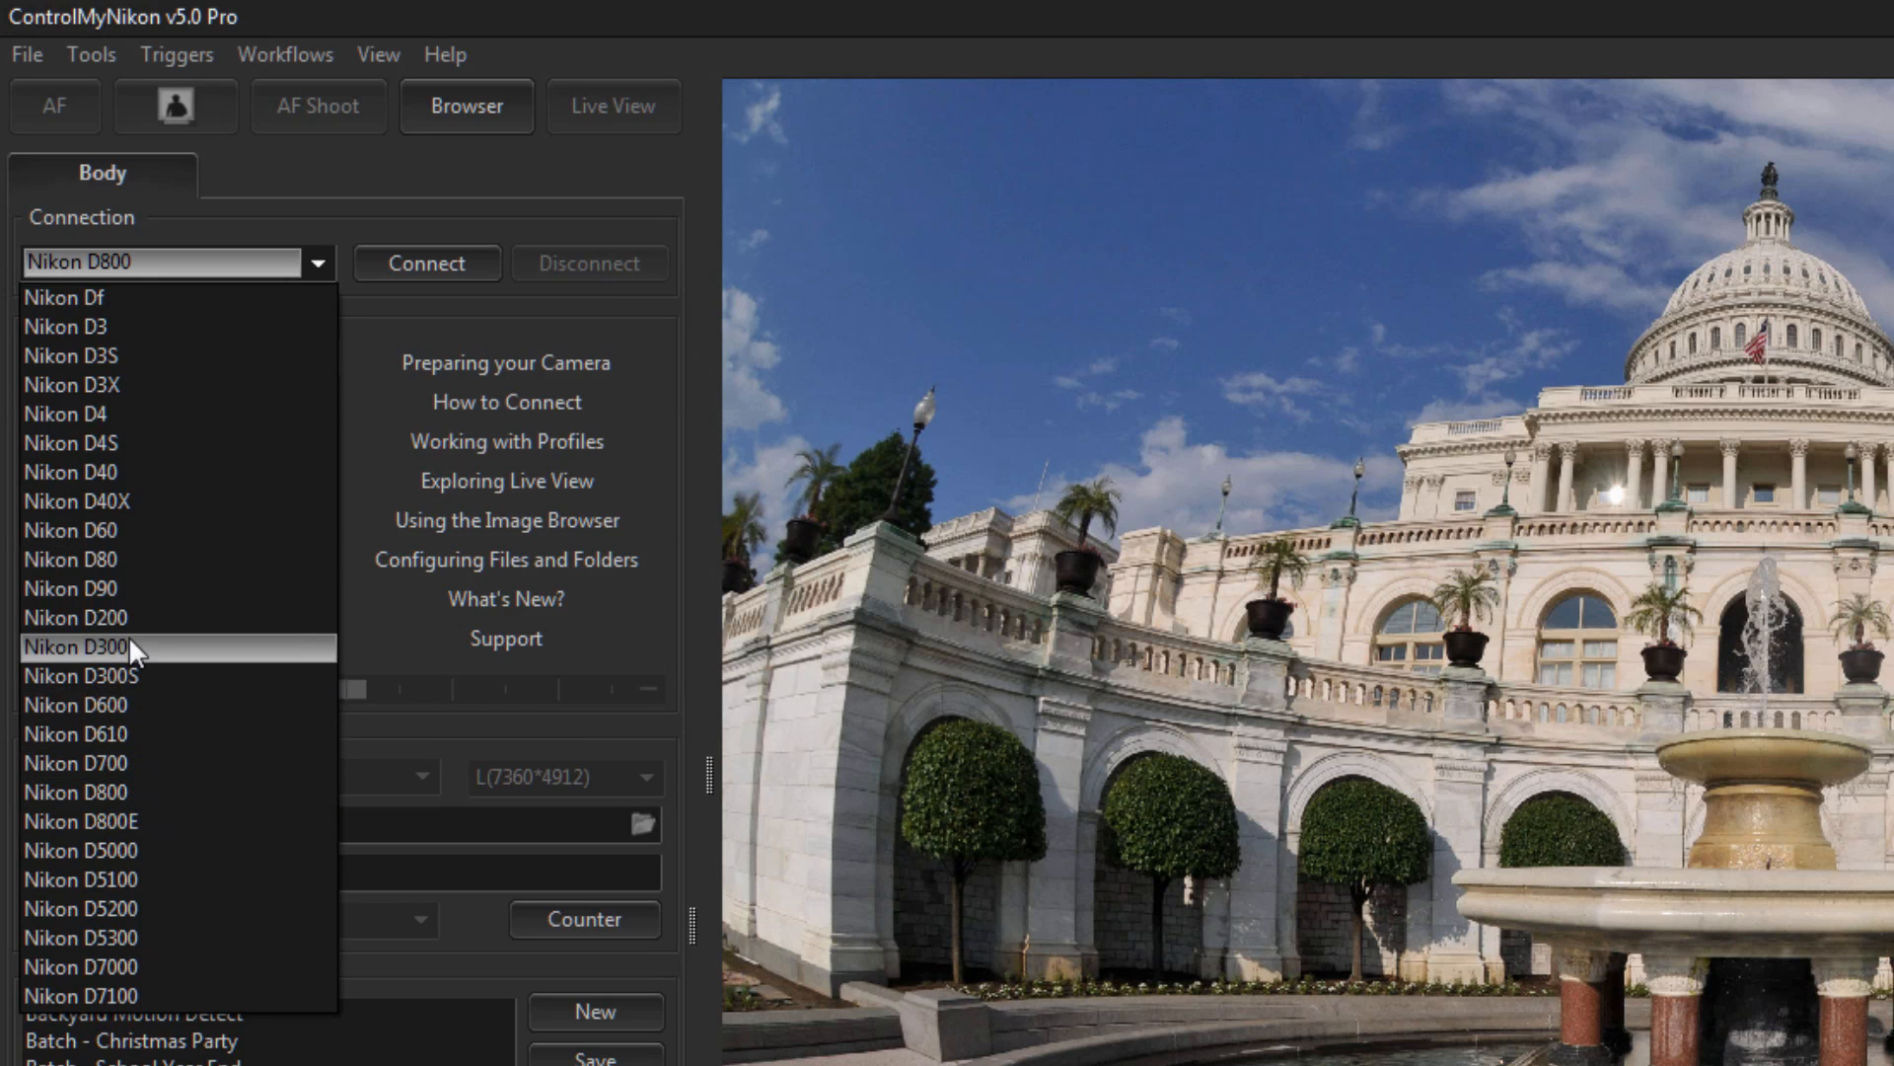
mouse_move(151, 722)
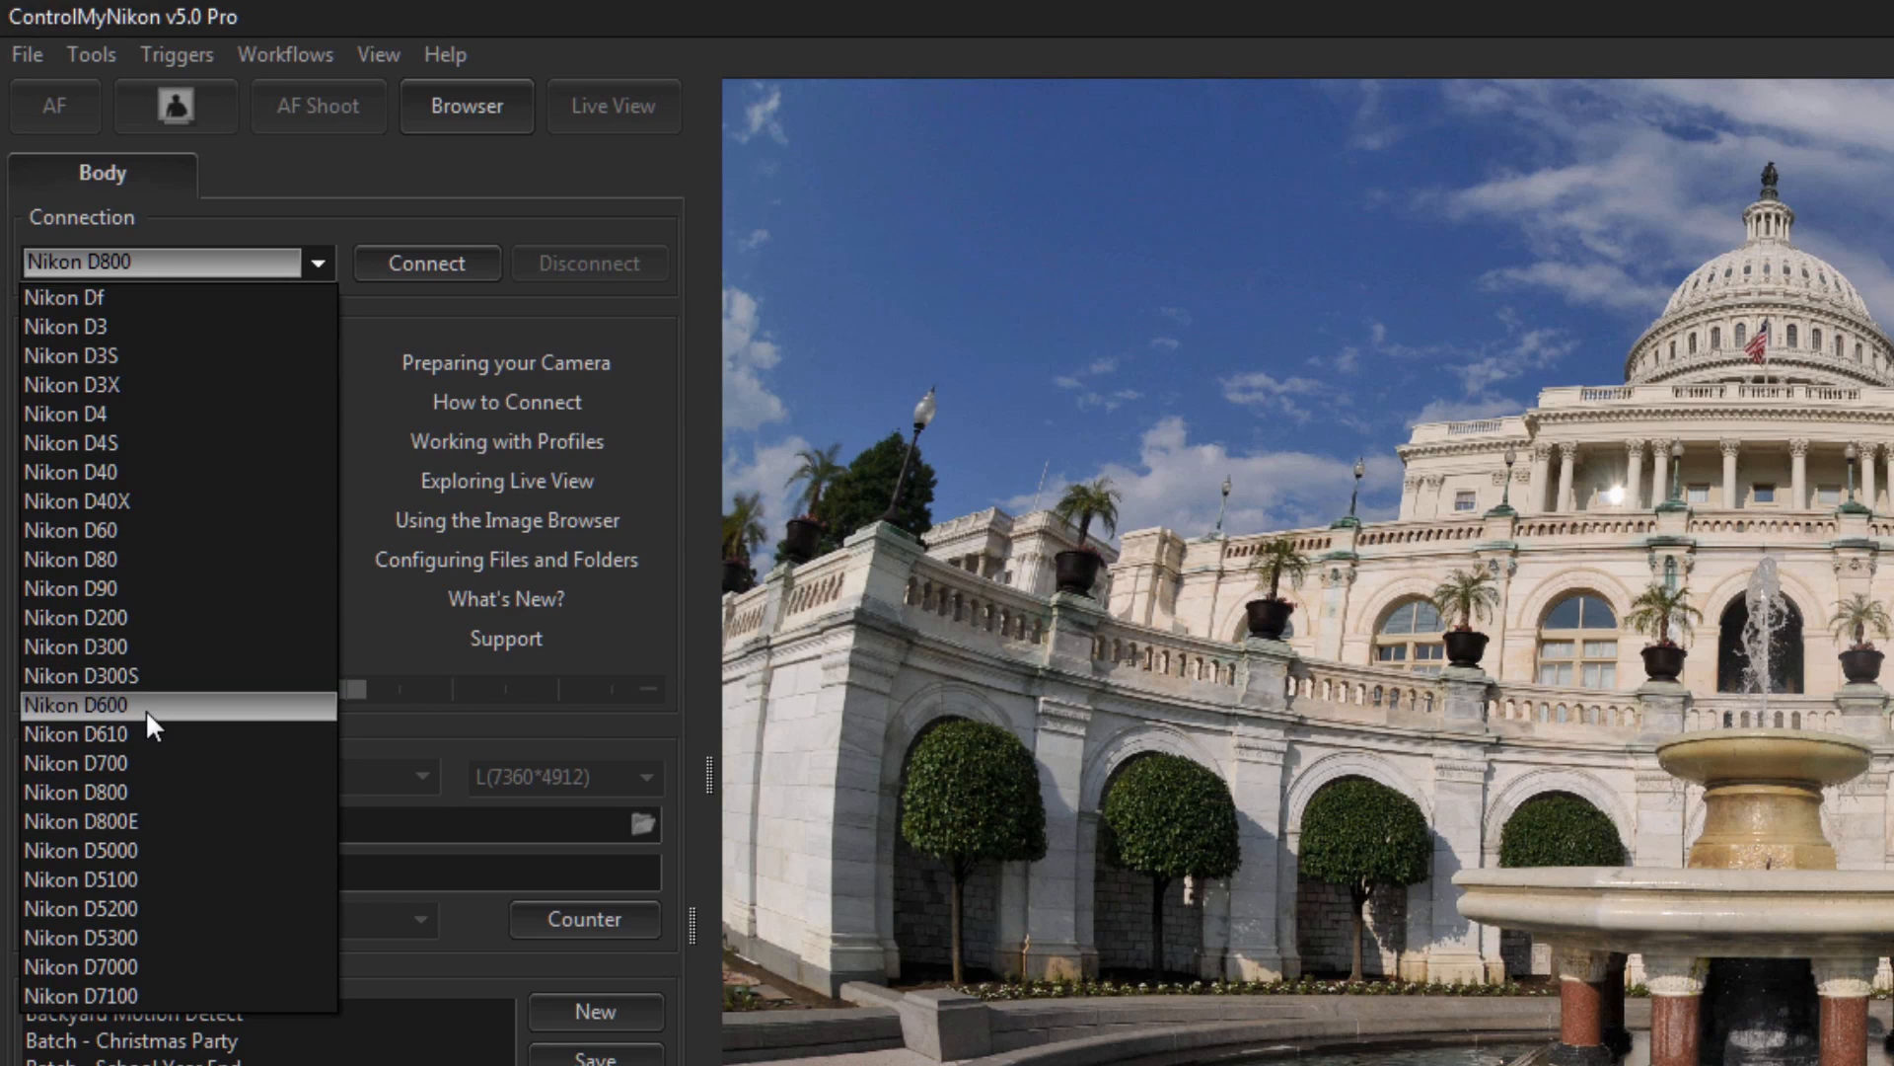
mouse_move(151, 721)
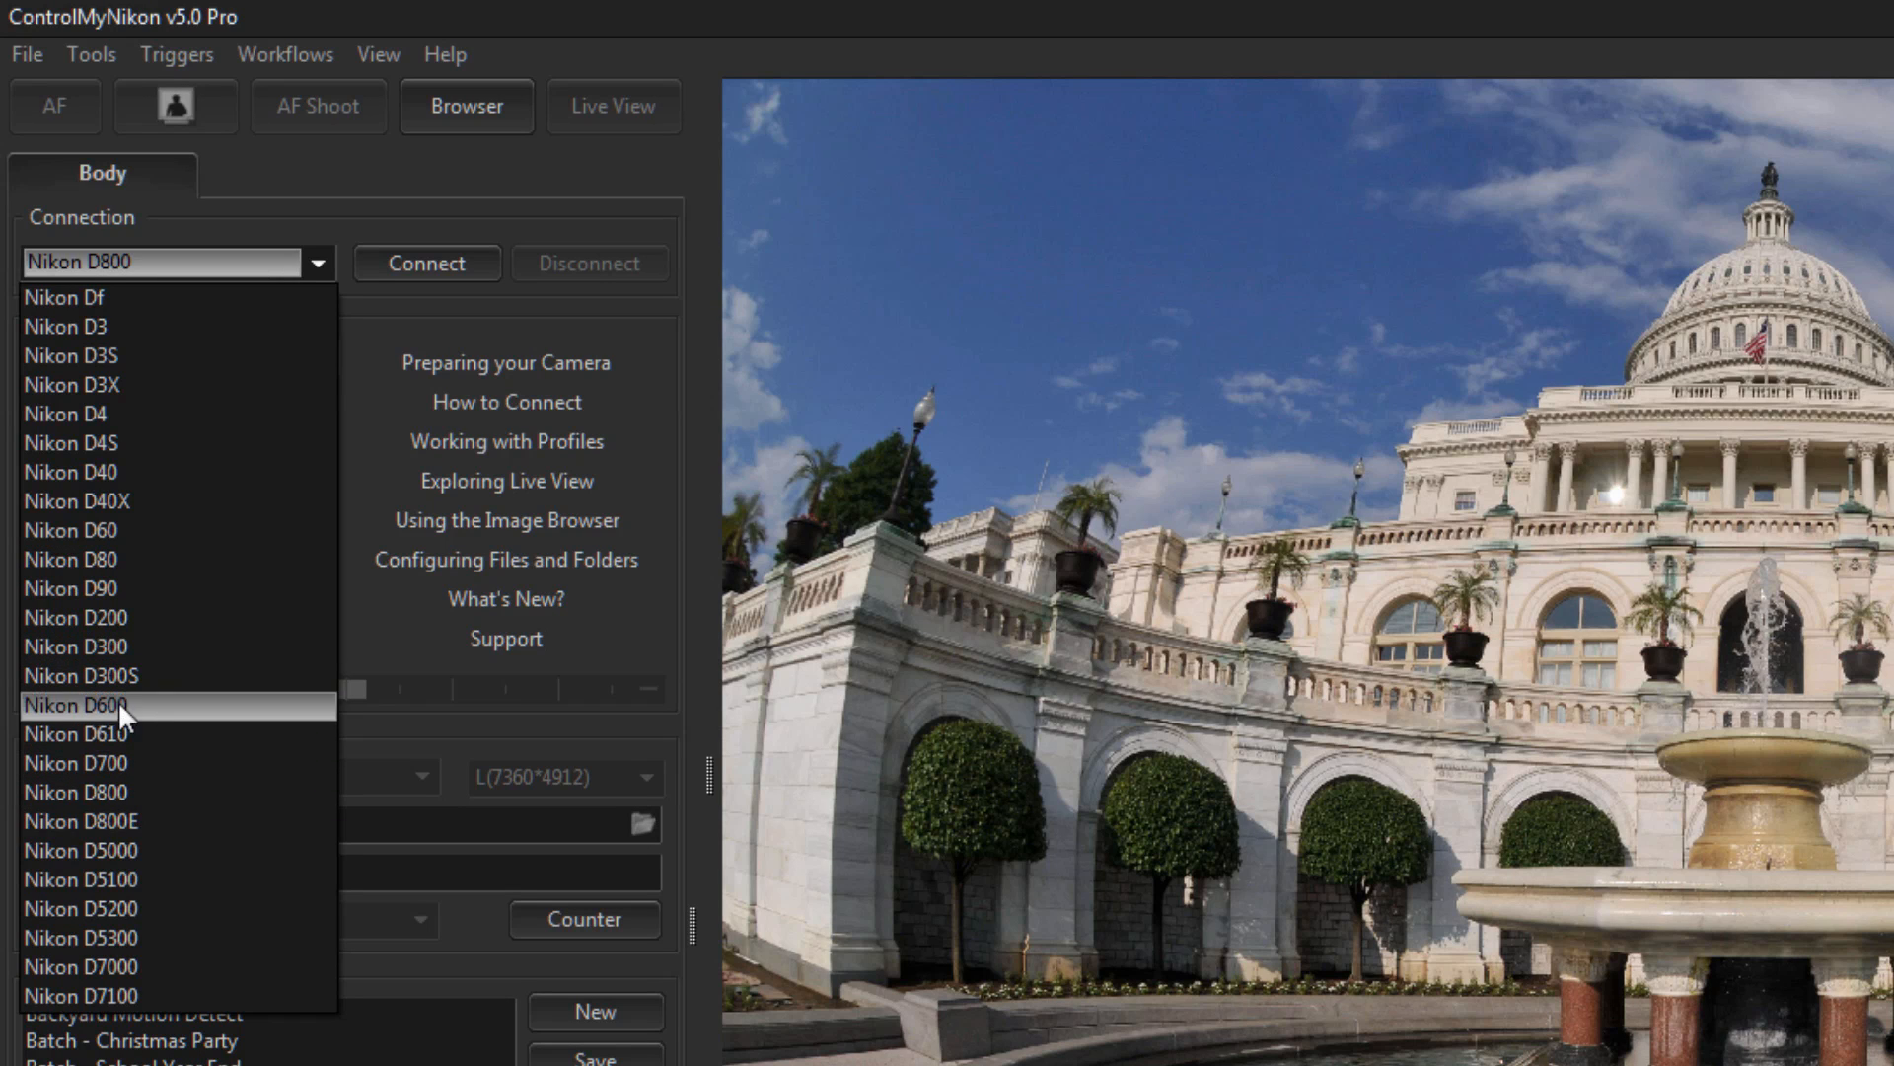
mouse_move(75, 733)
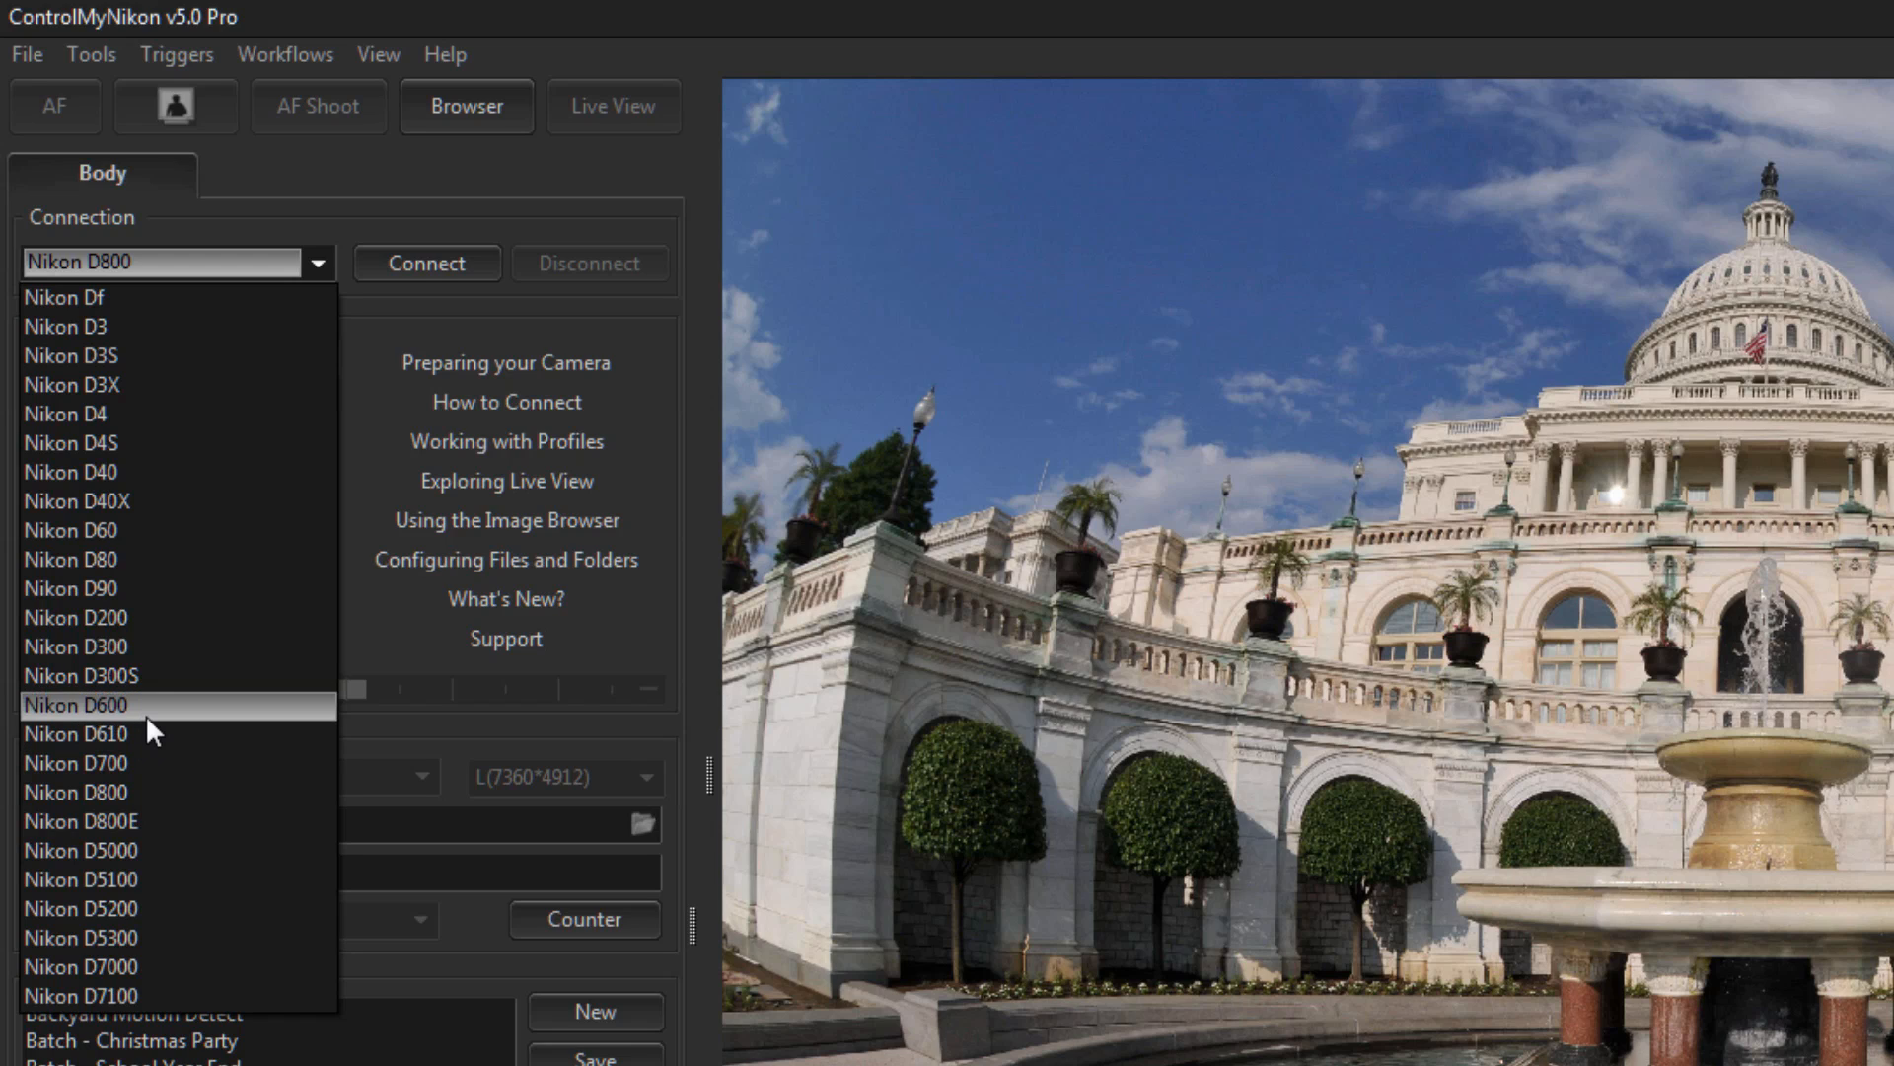
mouse_move(75, 733)
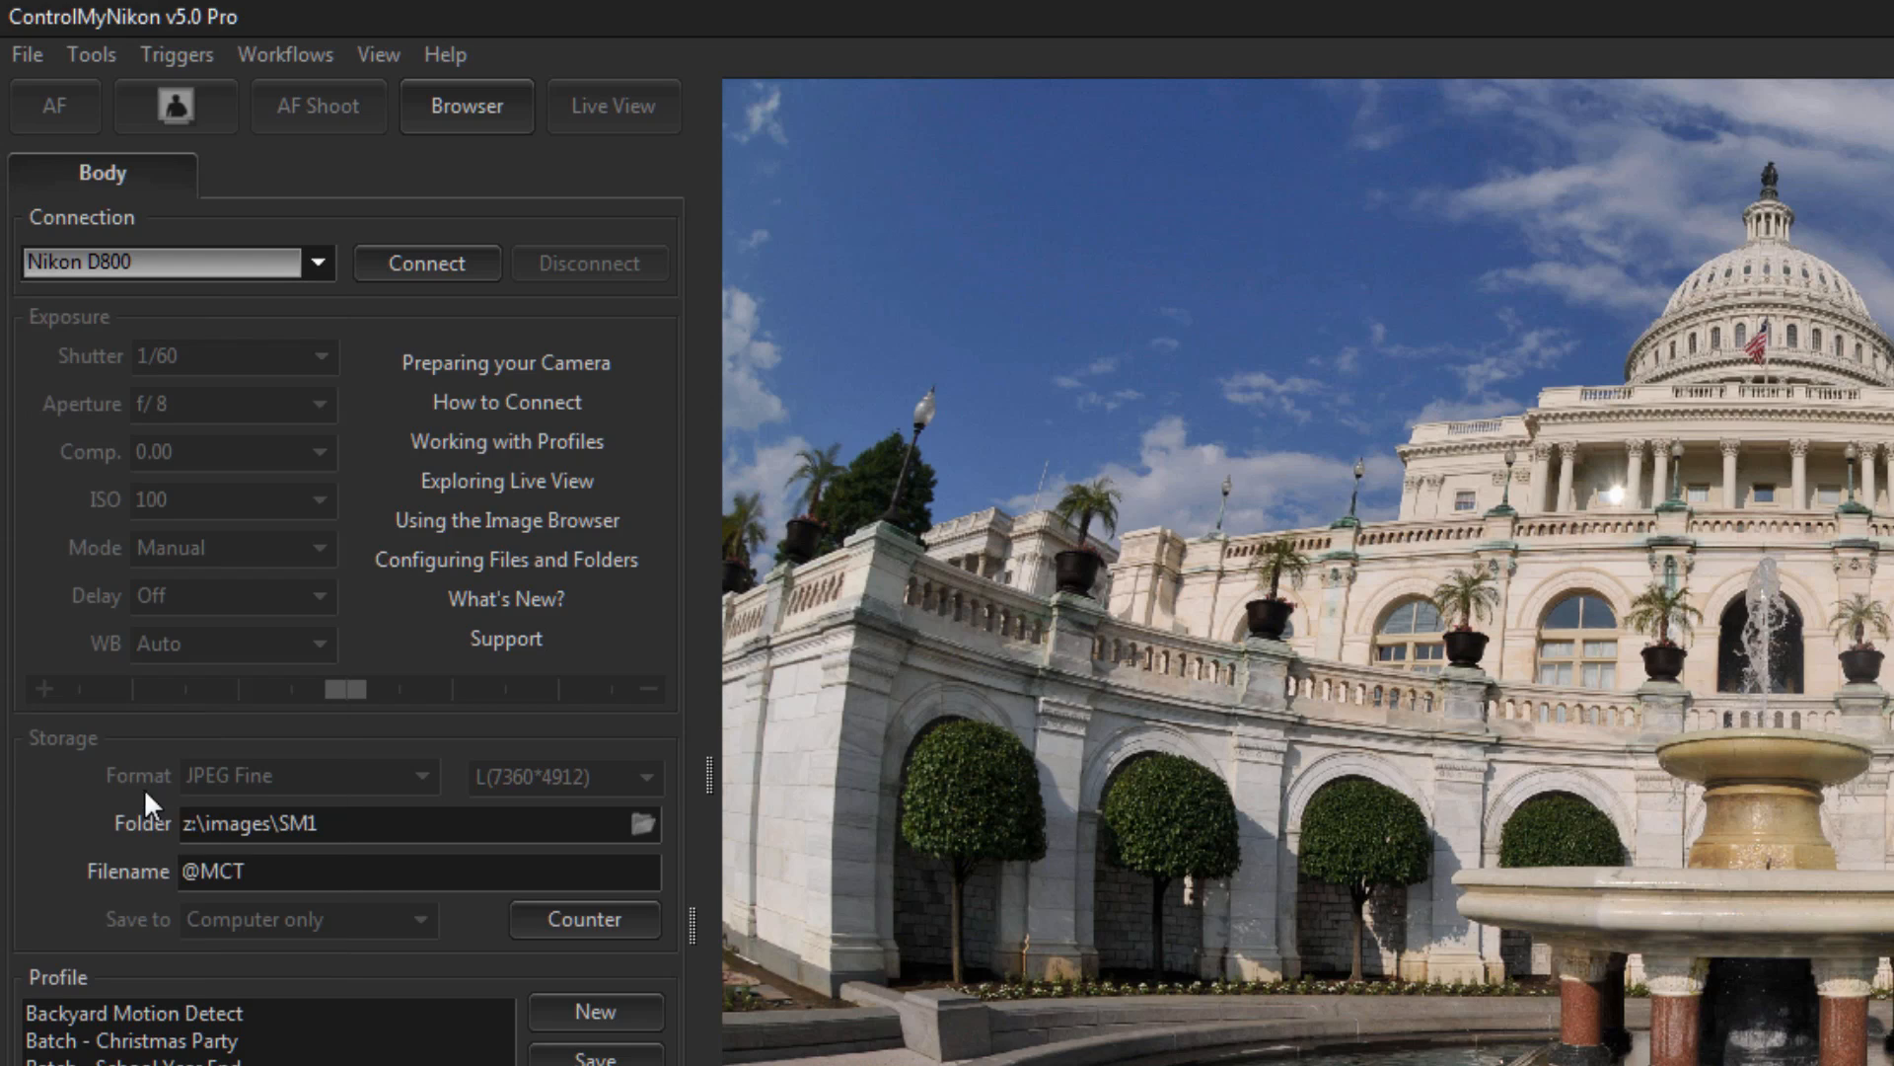
mouse_move(426, 263)
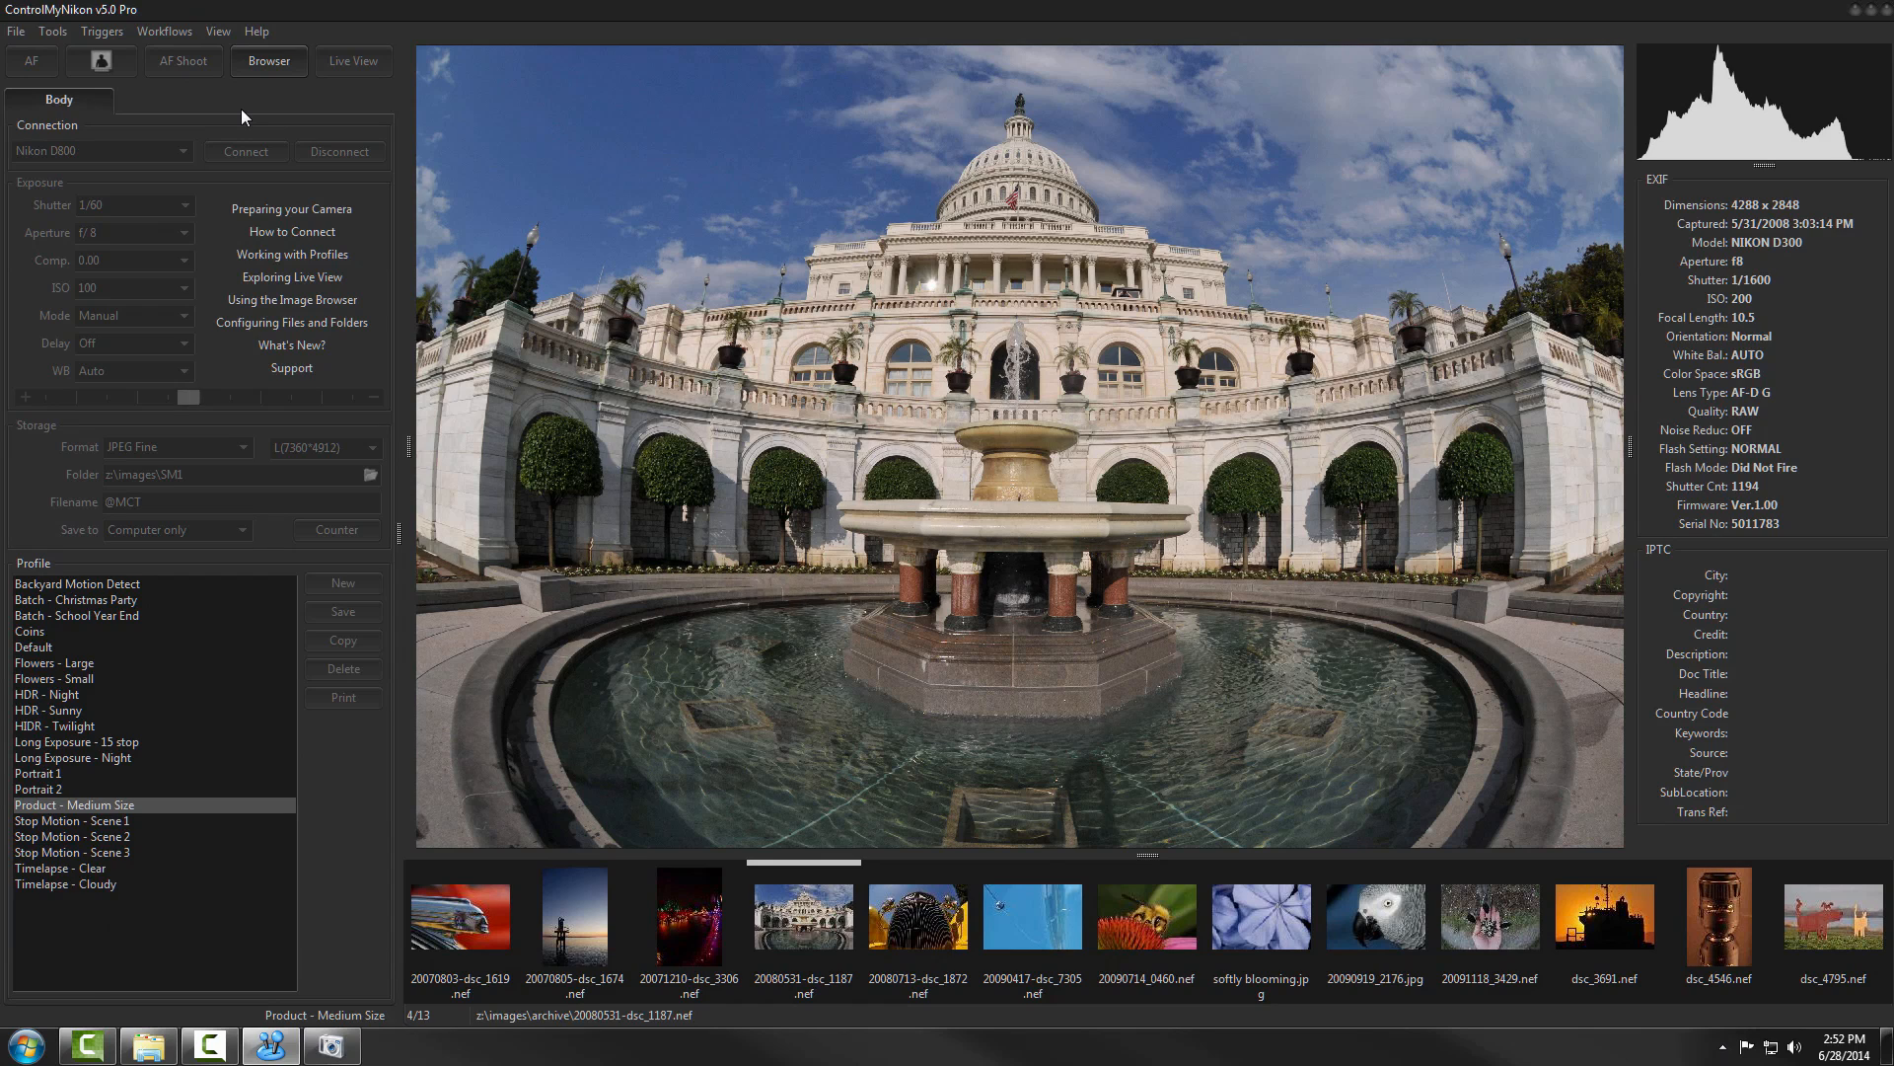
left_click(246, 151)
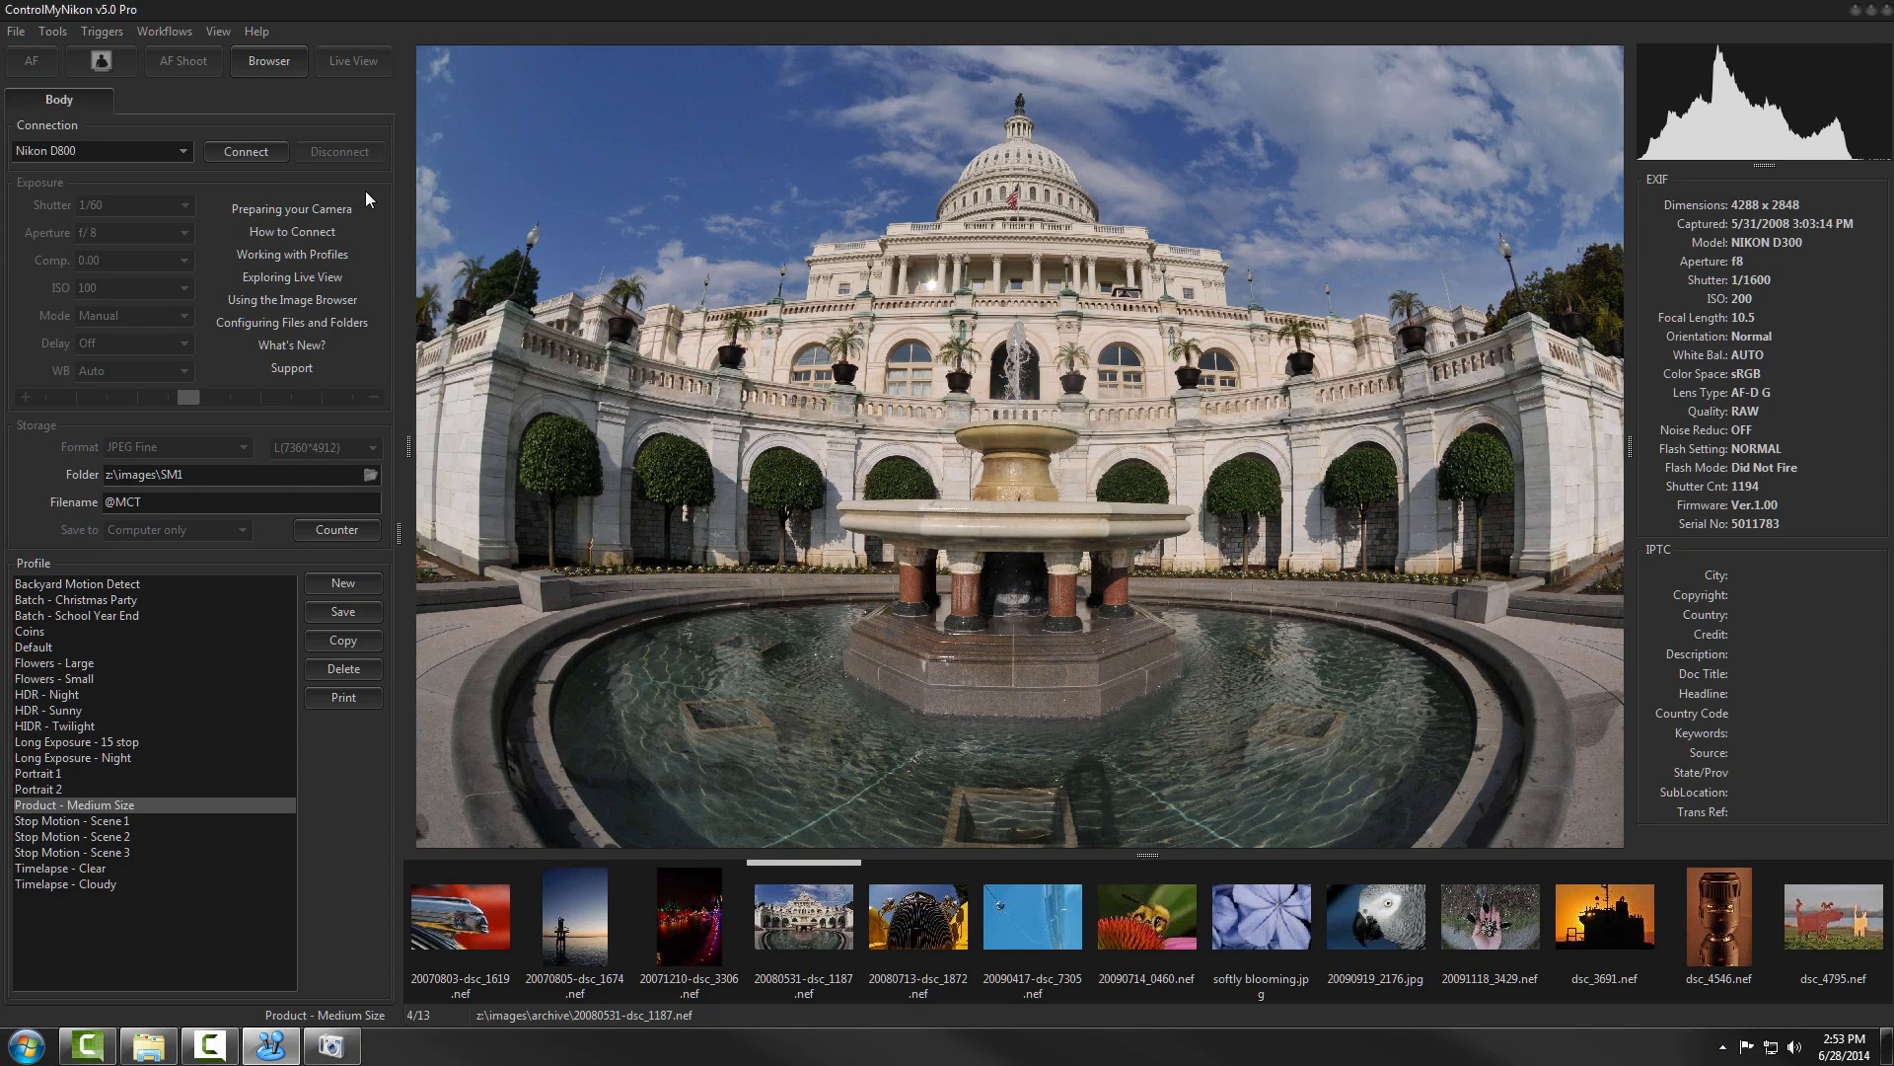
mouse_move(298, 184)
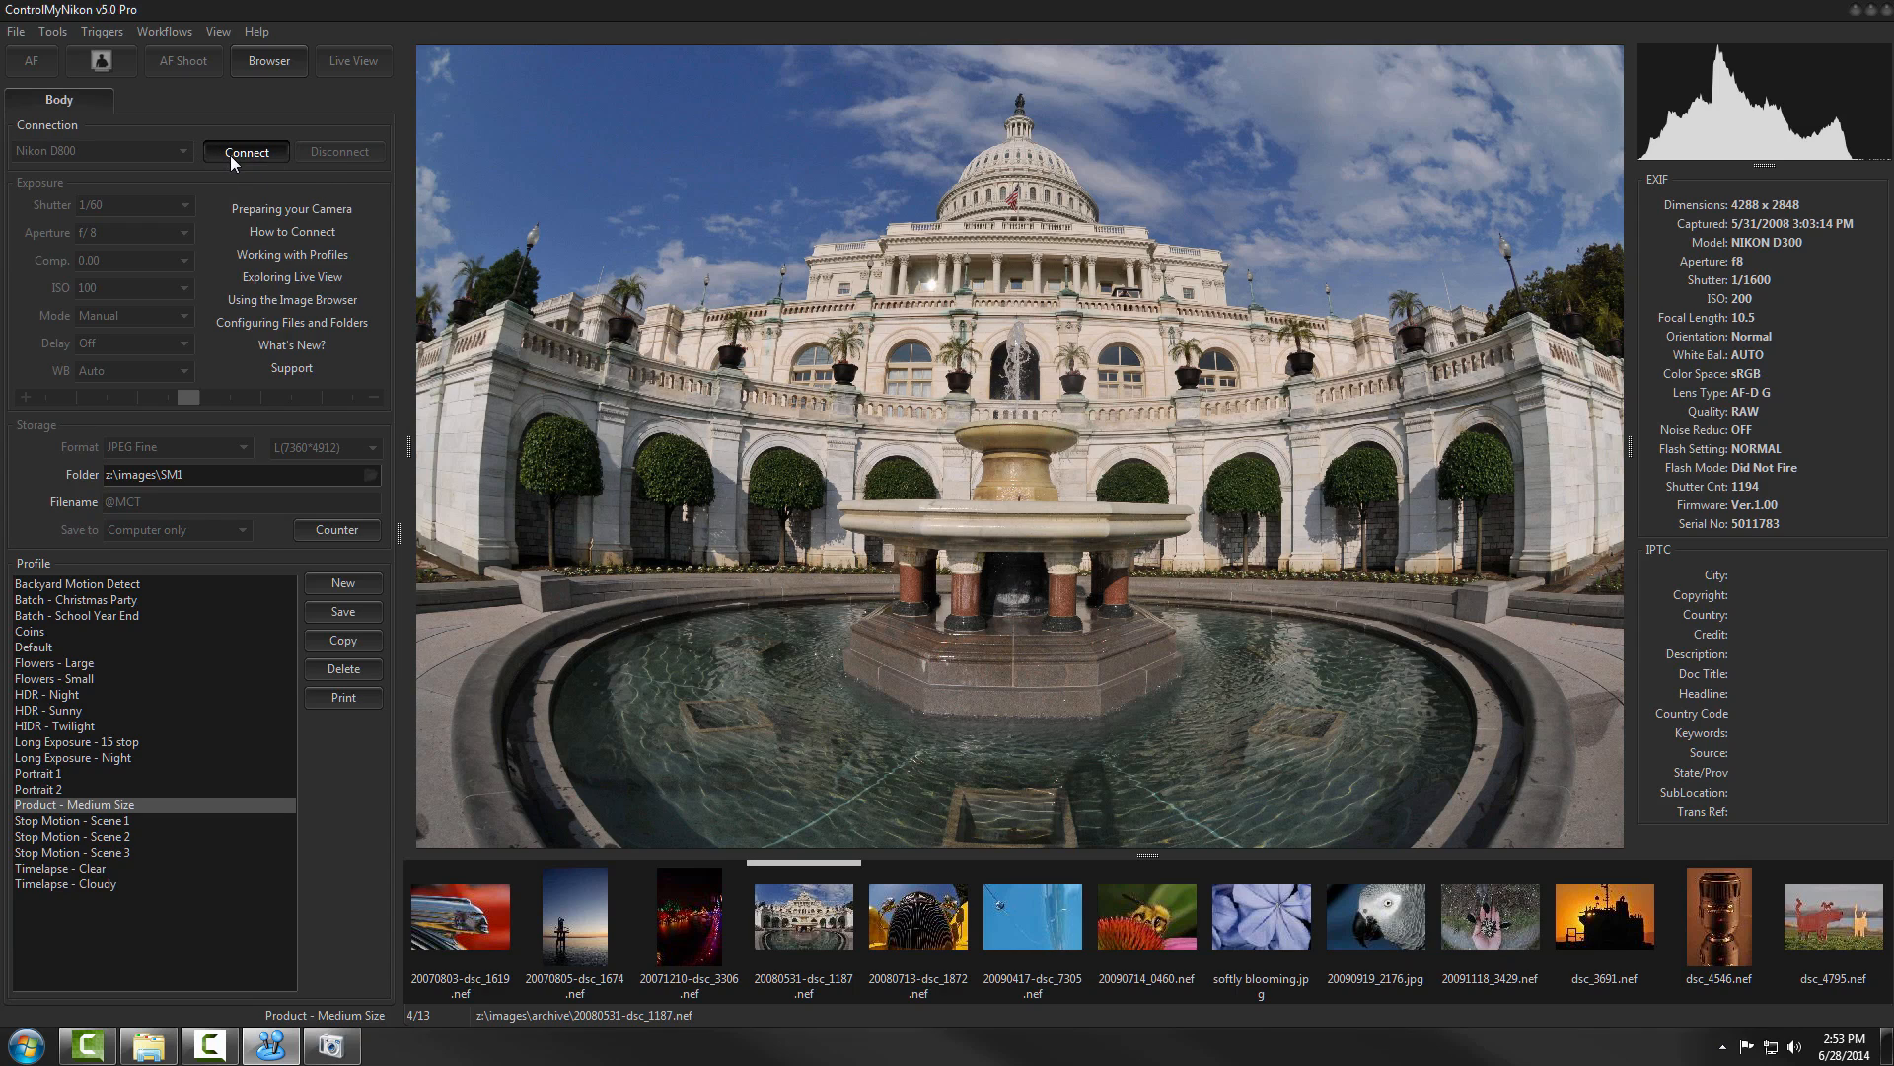
left_click(246, 152)
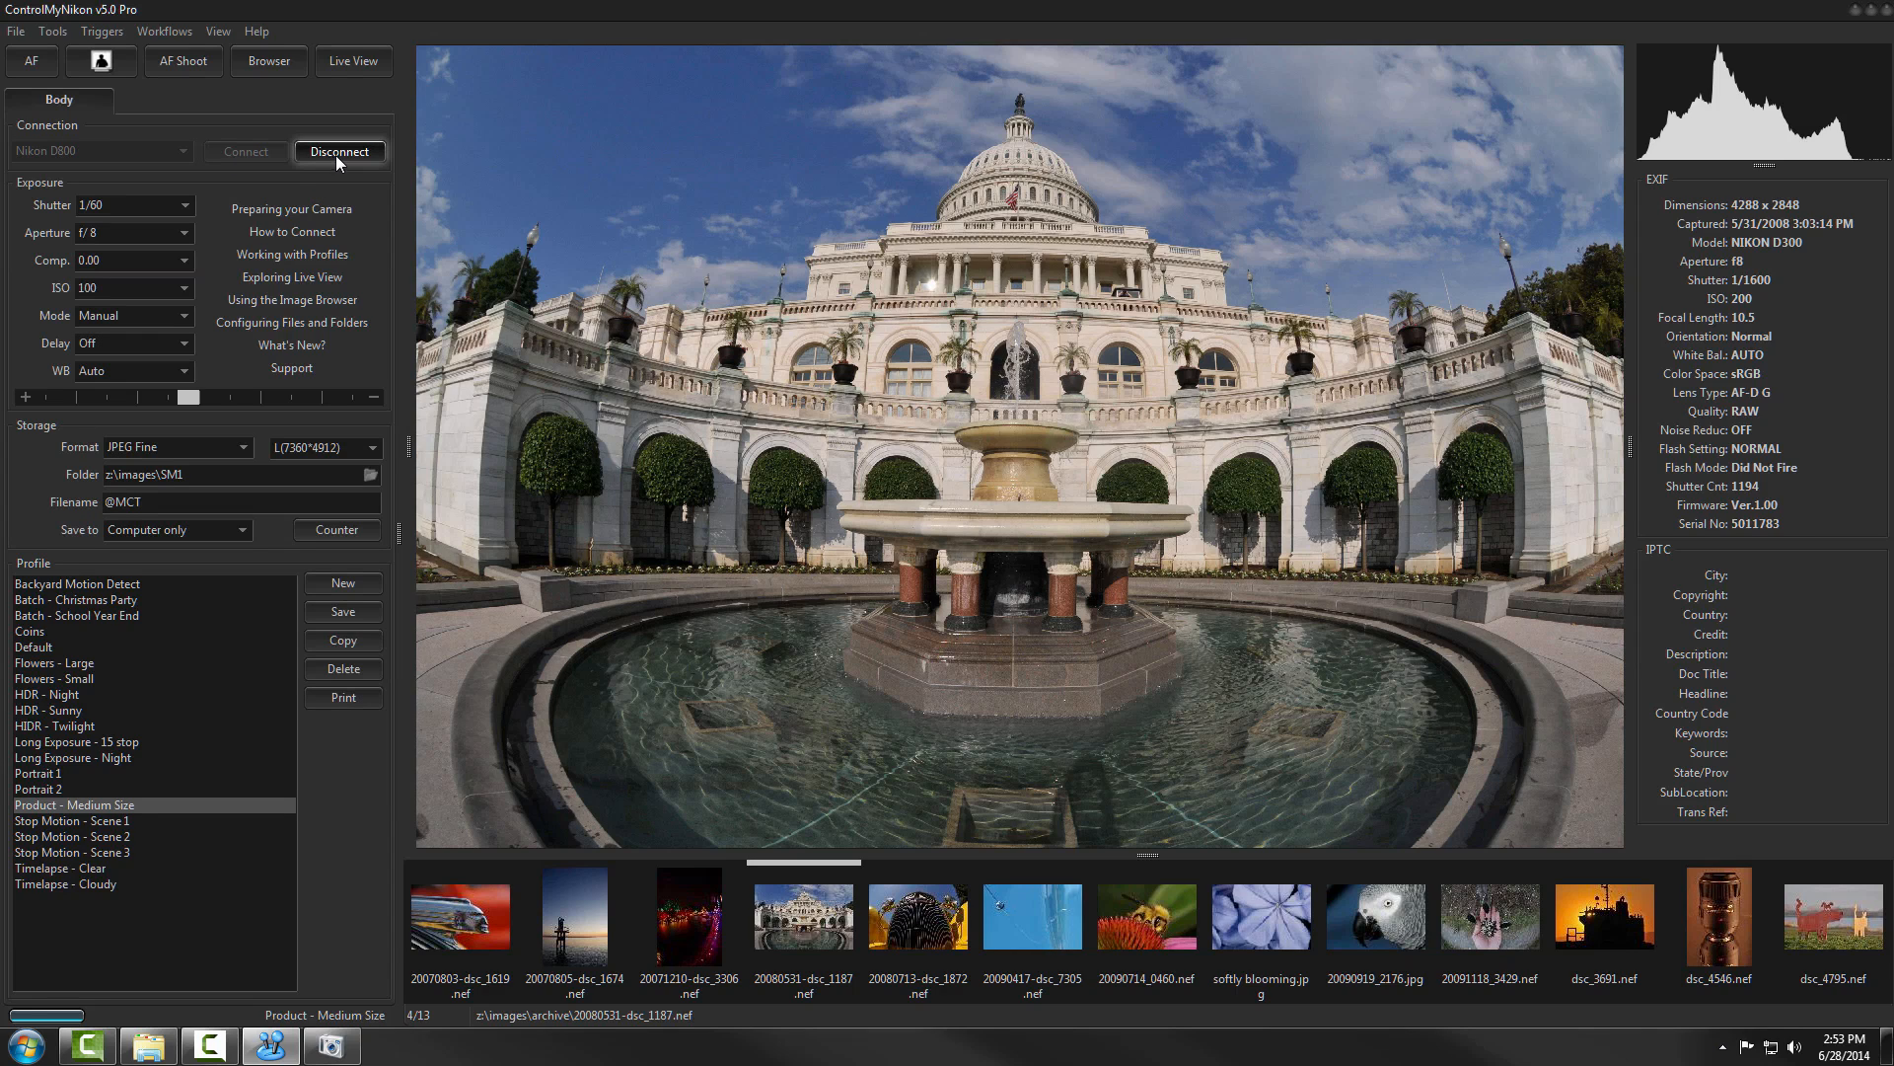
left_click(339, 151)
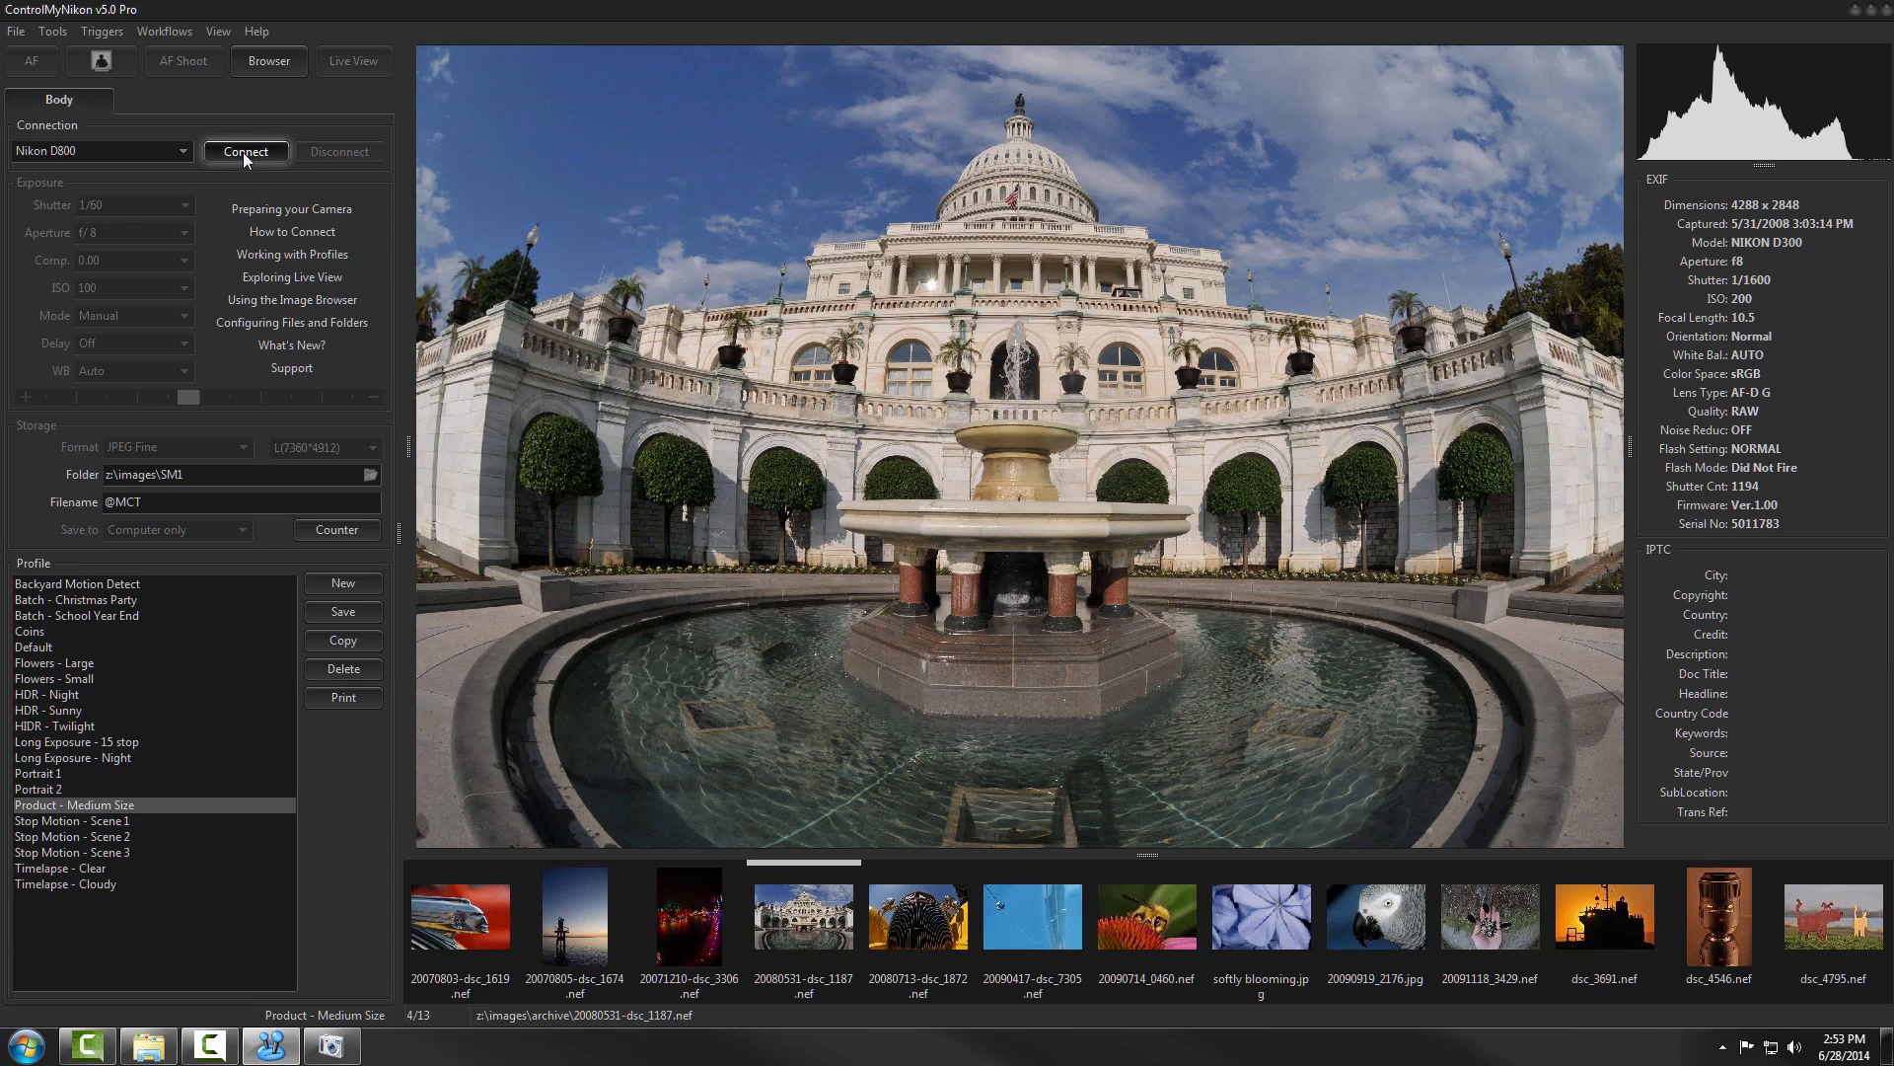
- Connect ControlMyNikon to the Nikon D800, enabling its Exposure and Storage controls
left_click(245, 151)
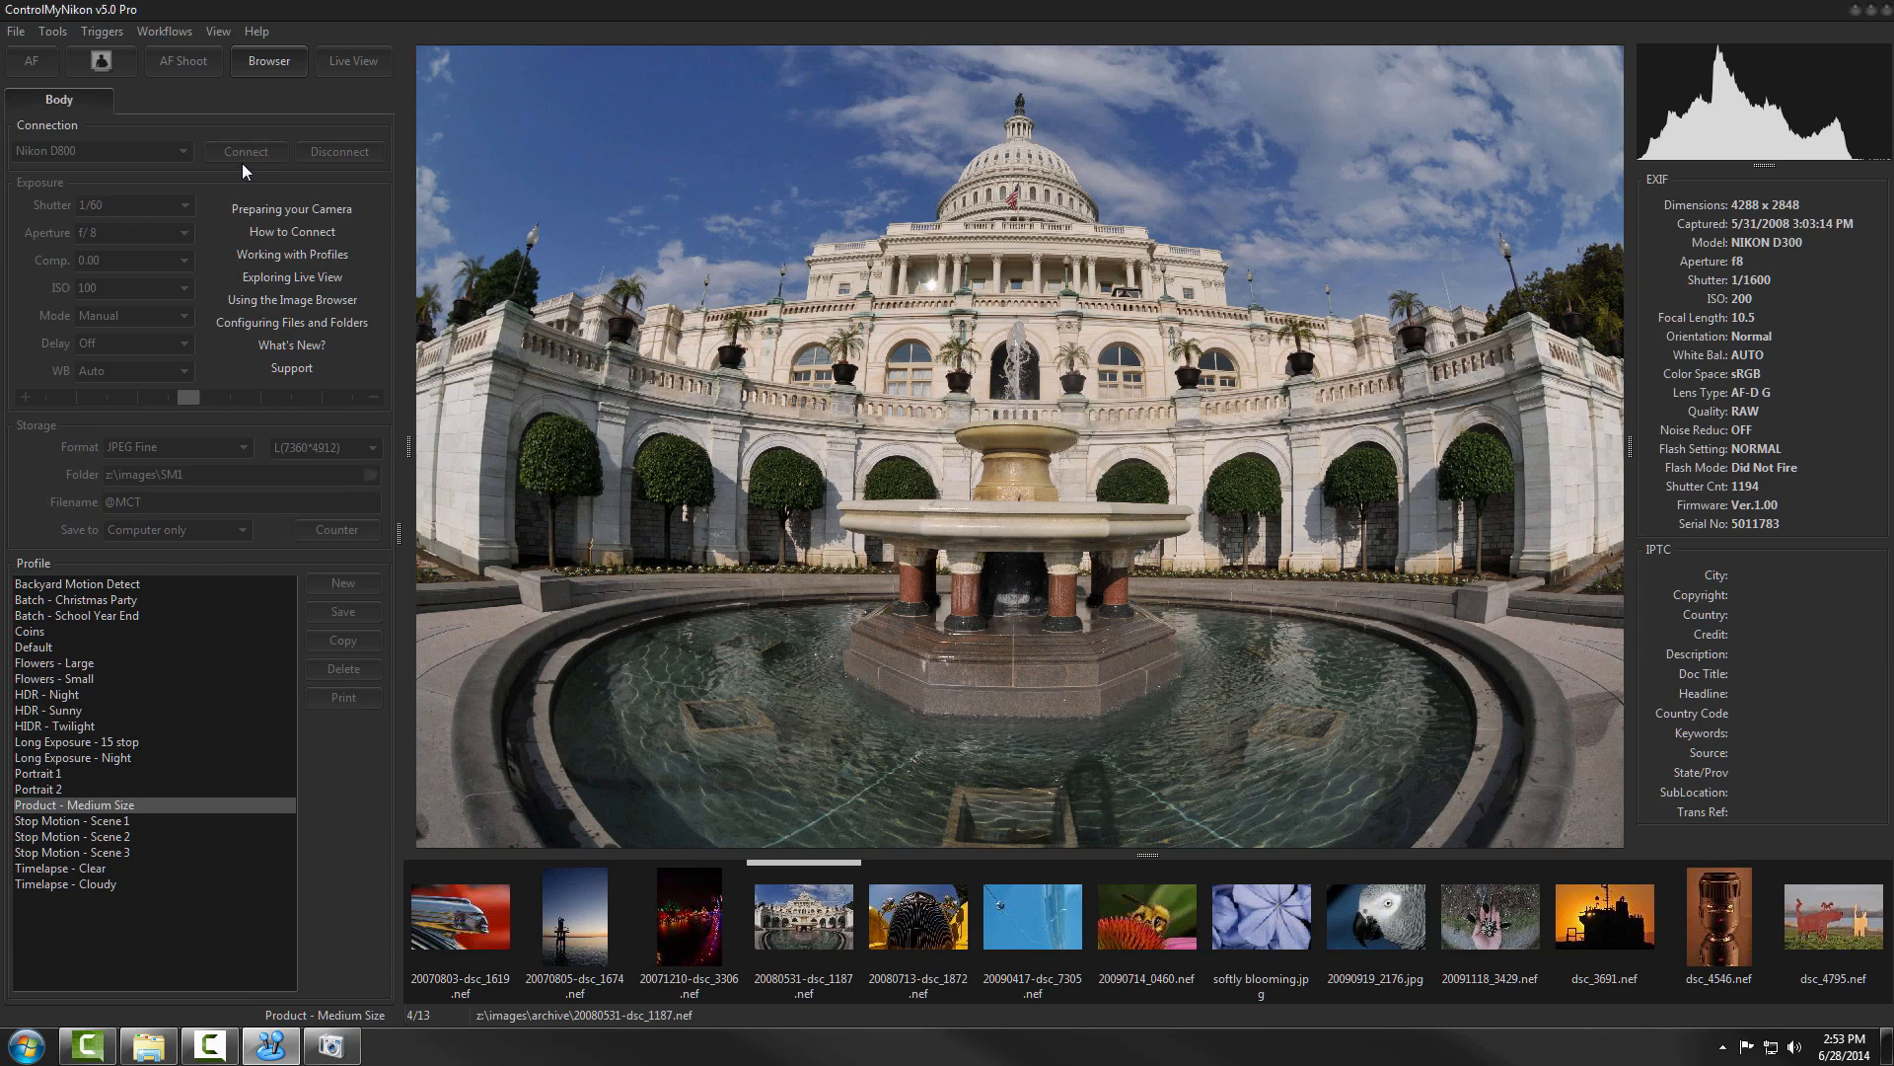
left_click(245, 151)
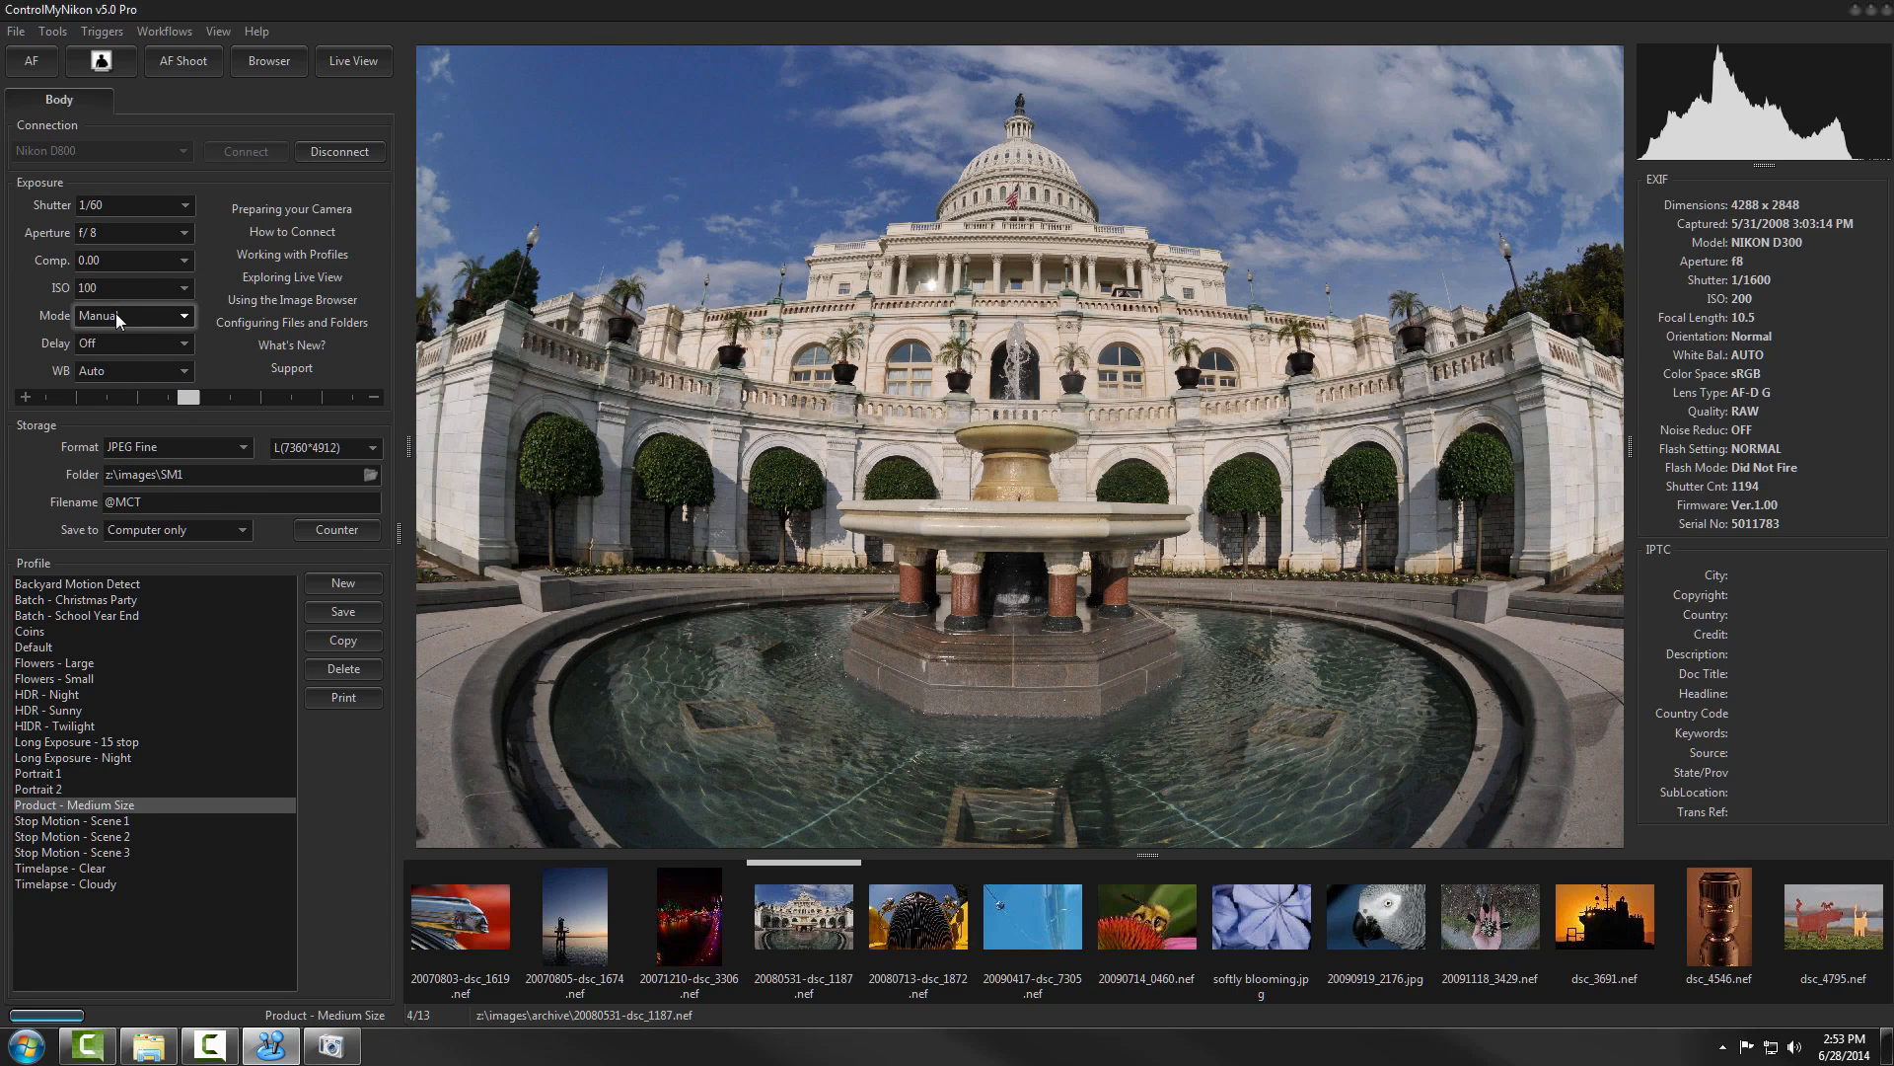
left_click(239, 501)
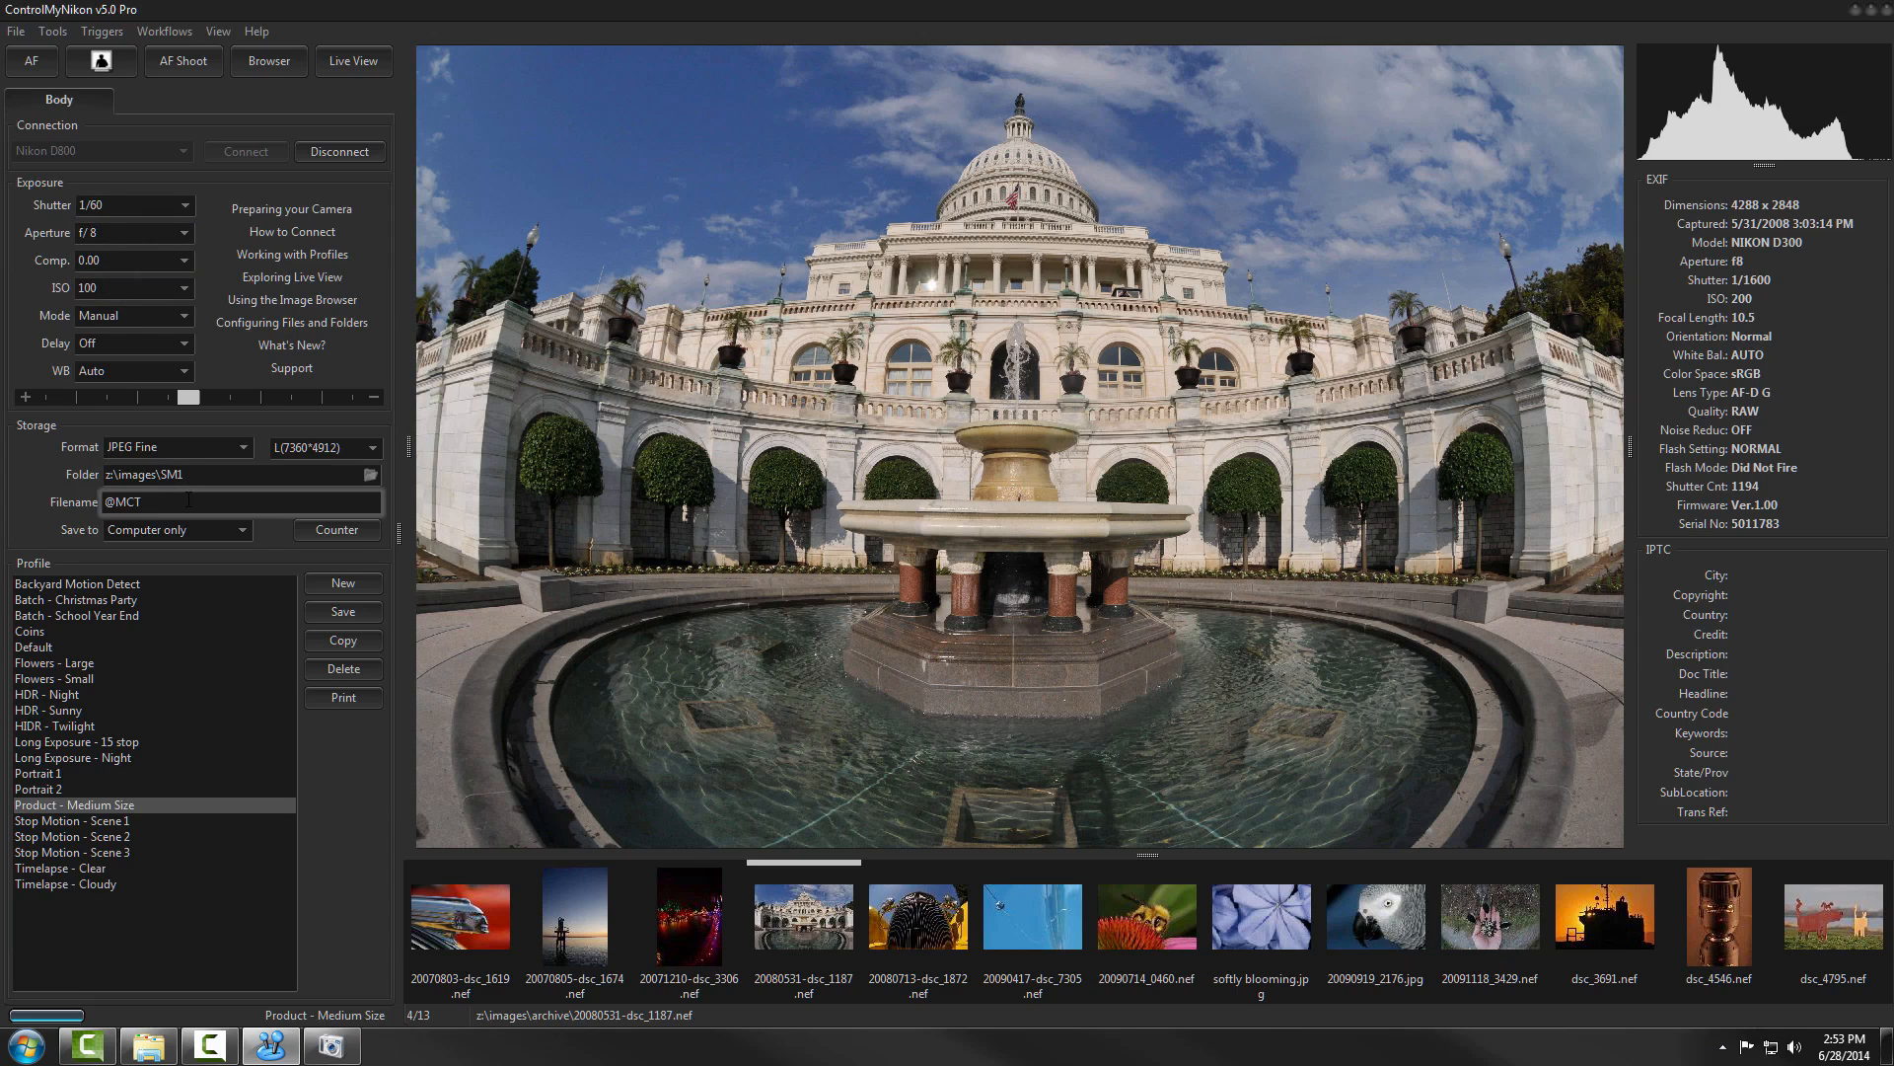
mouse_move(237, 858)
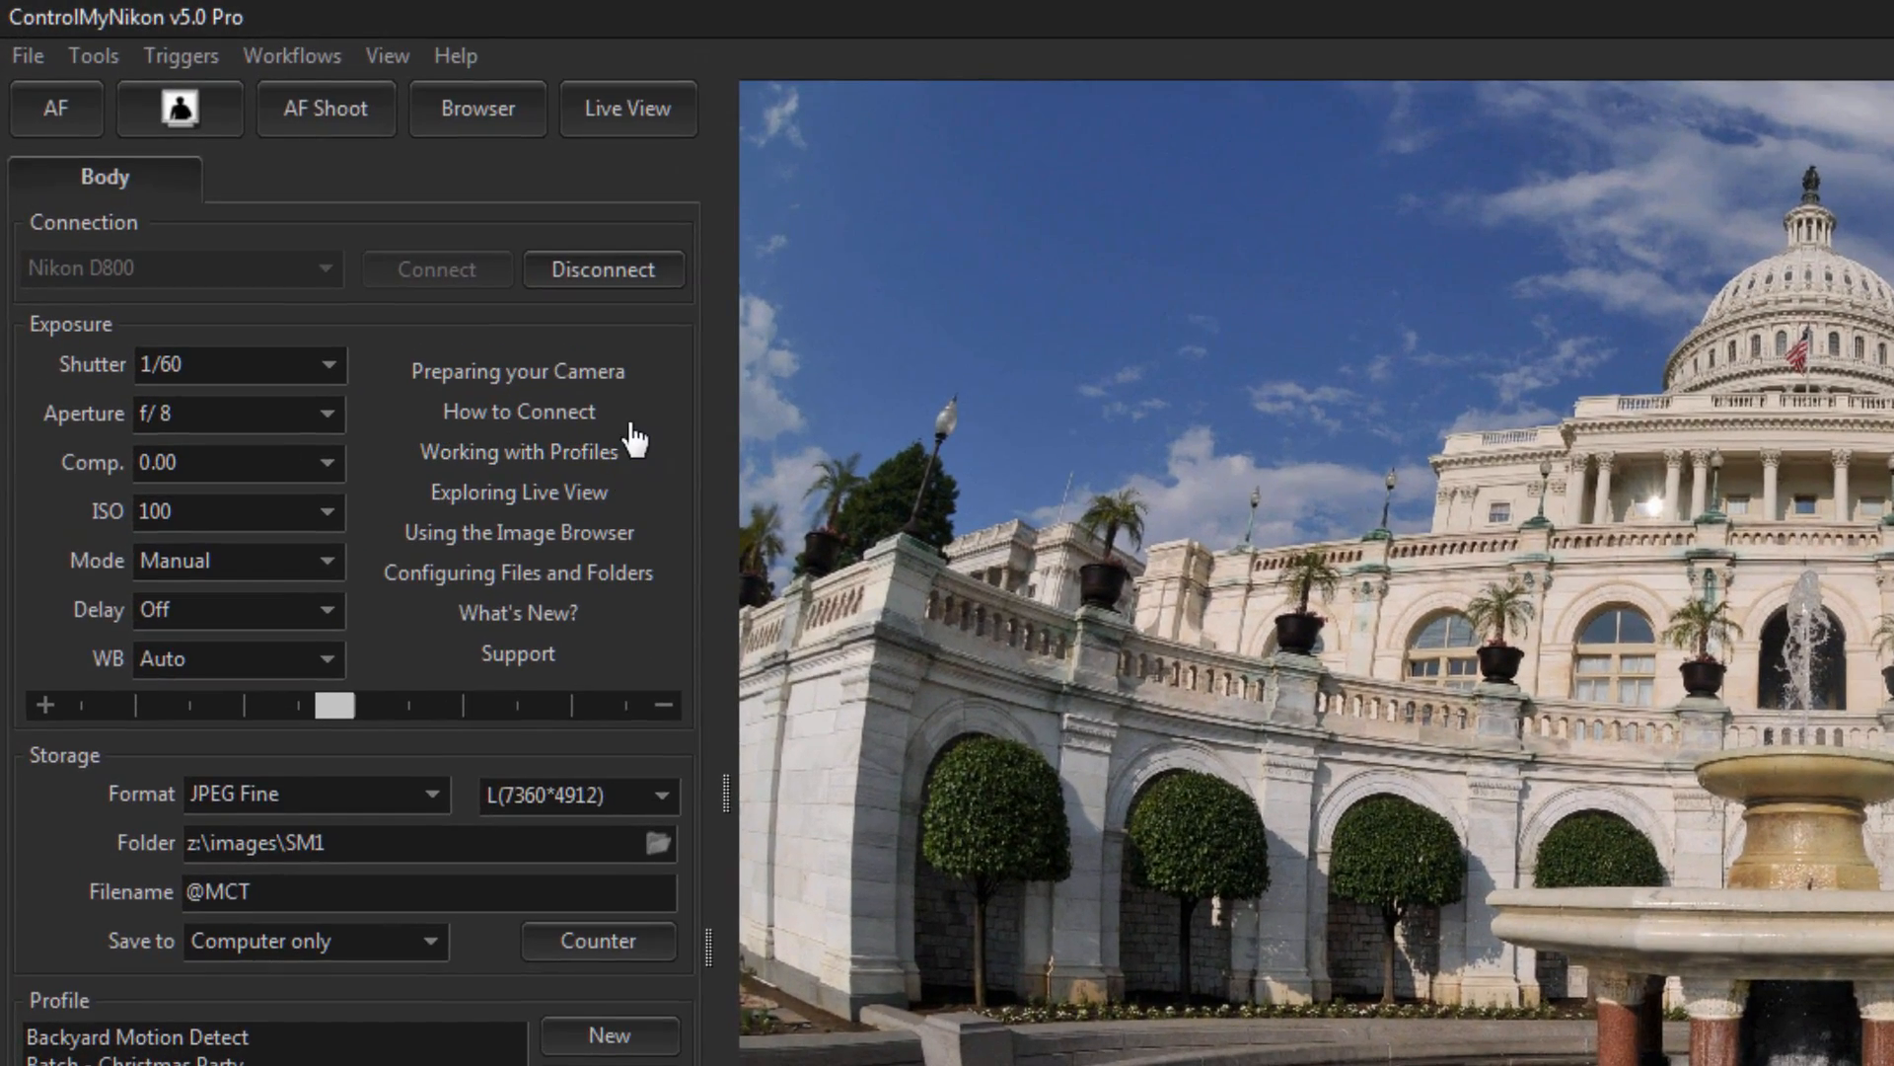
mouse_move(540, 424)
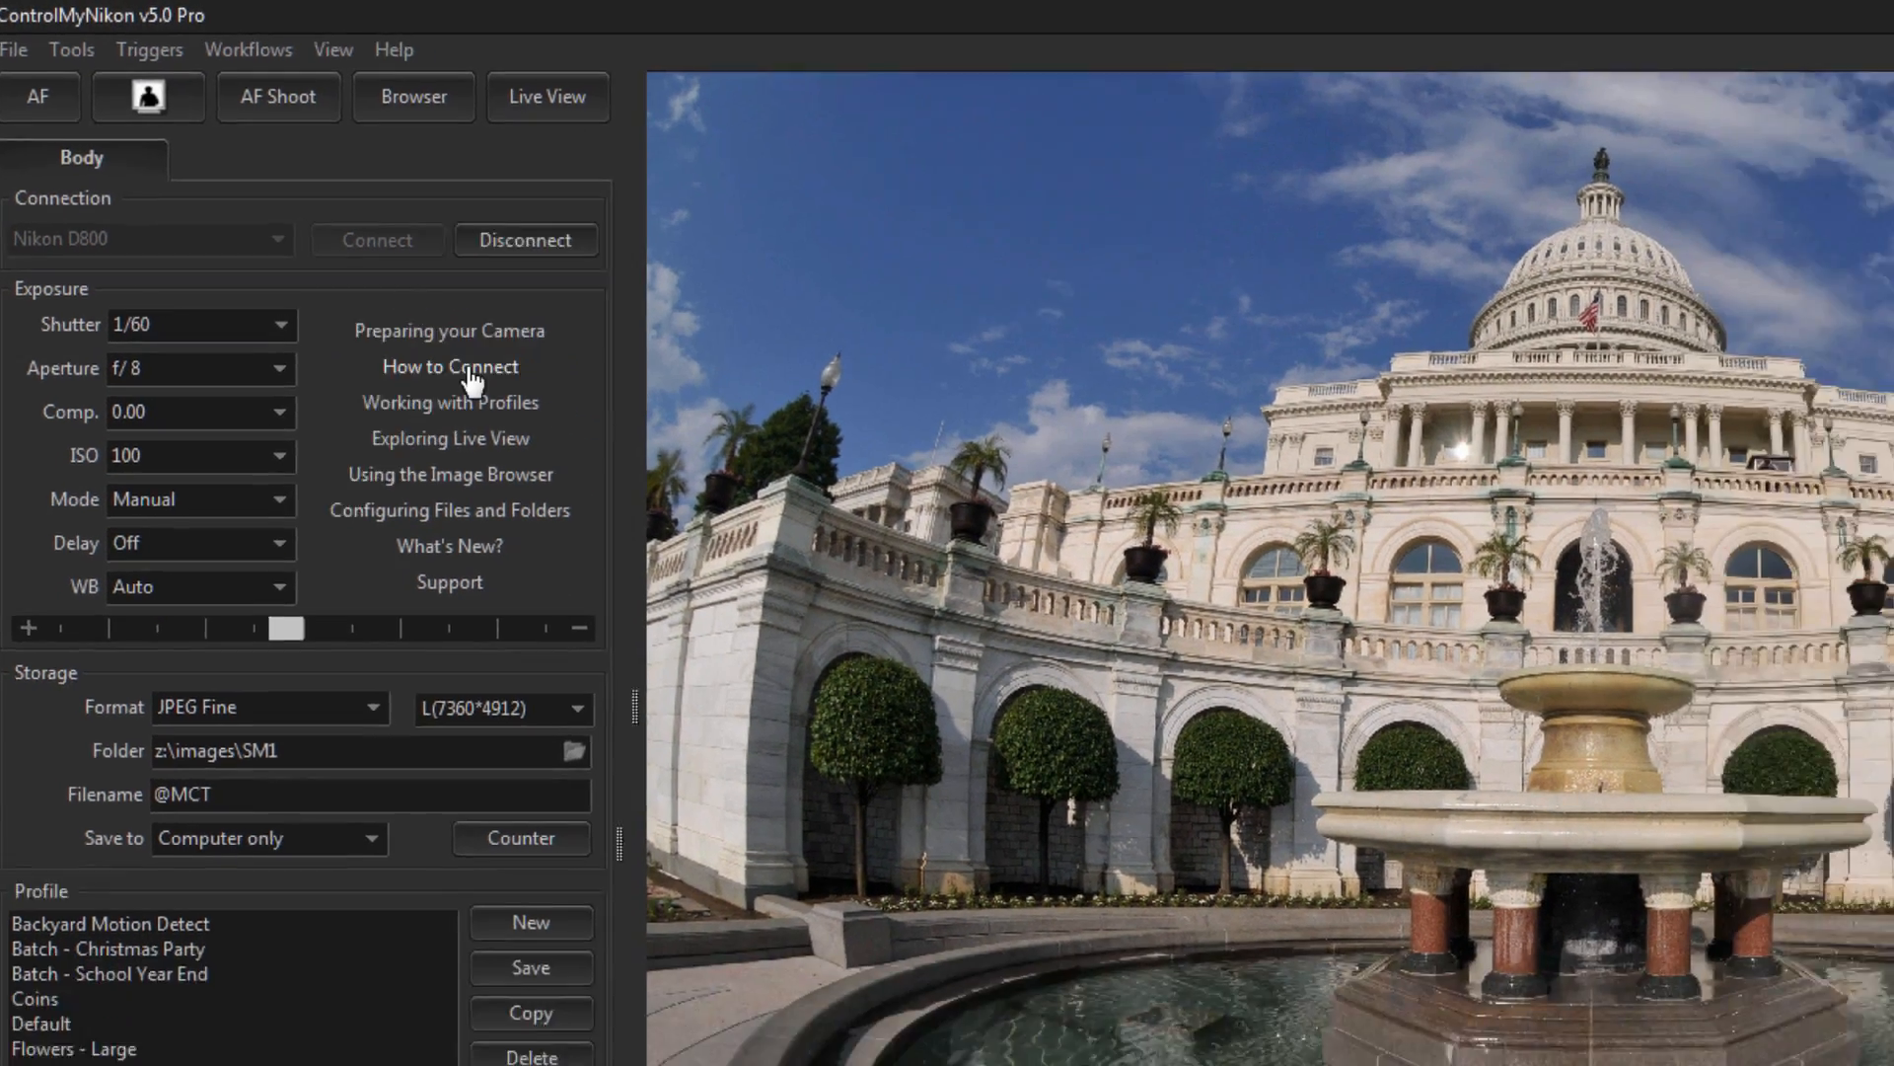
- Open the How to Connect help page and scroll toward its Troubleshooting list
left_click(450, 366)
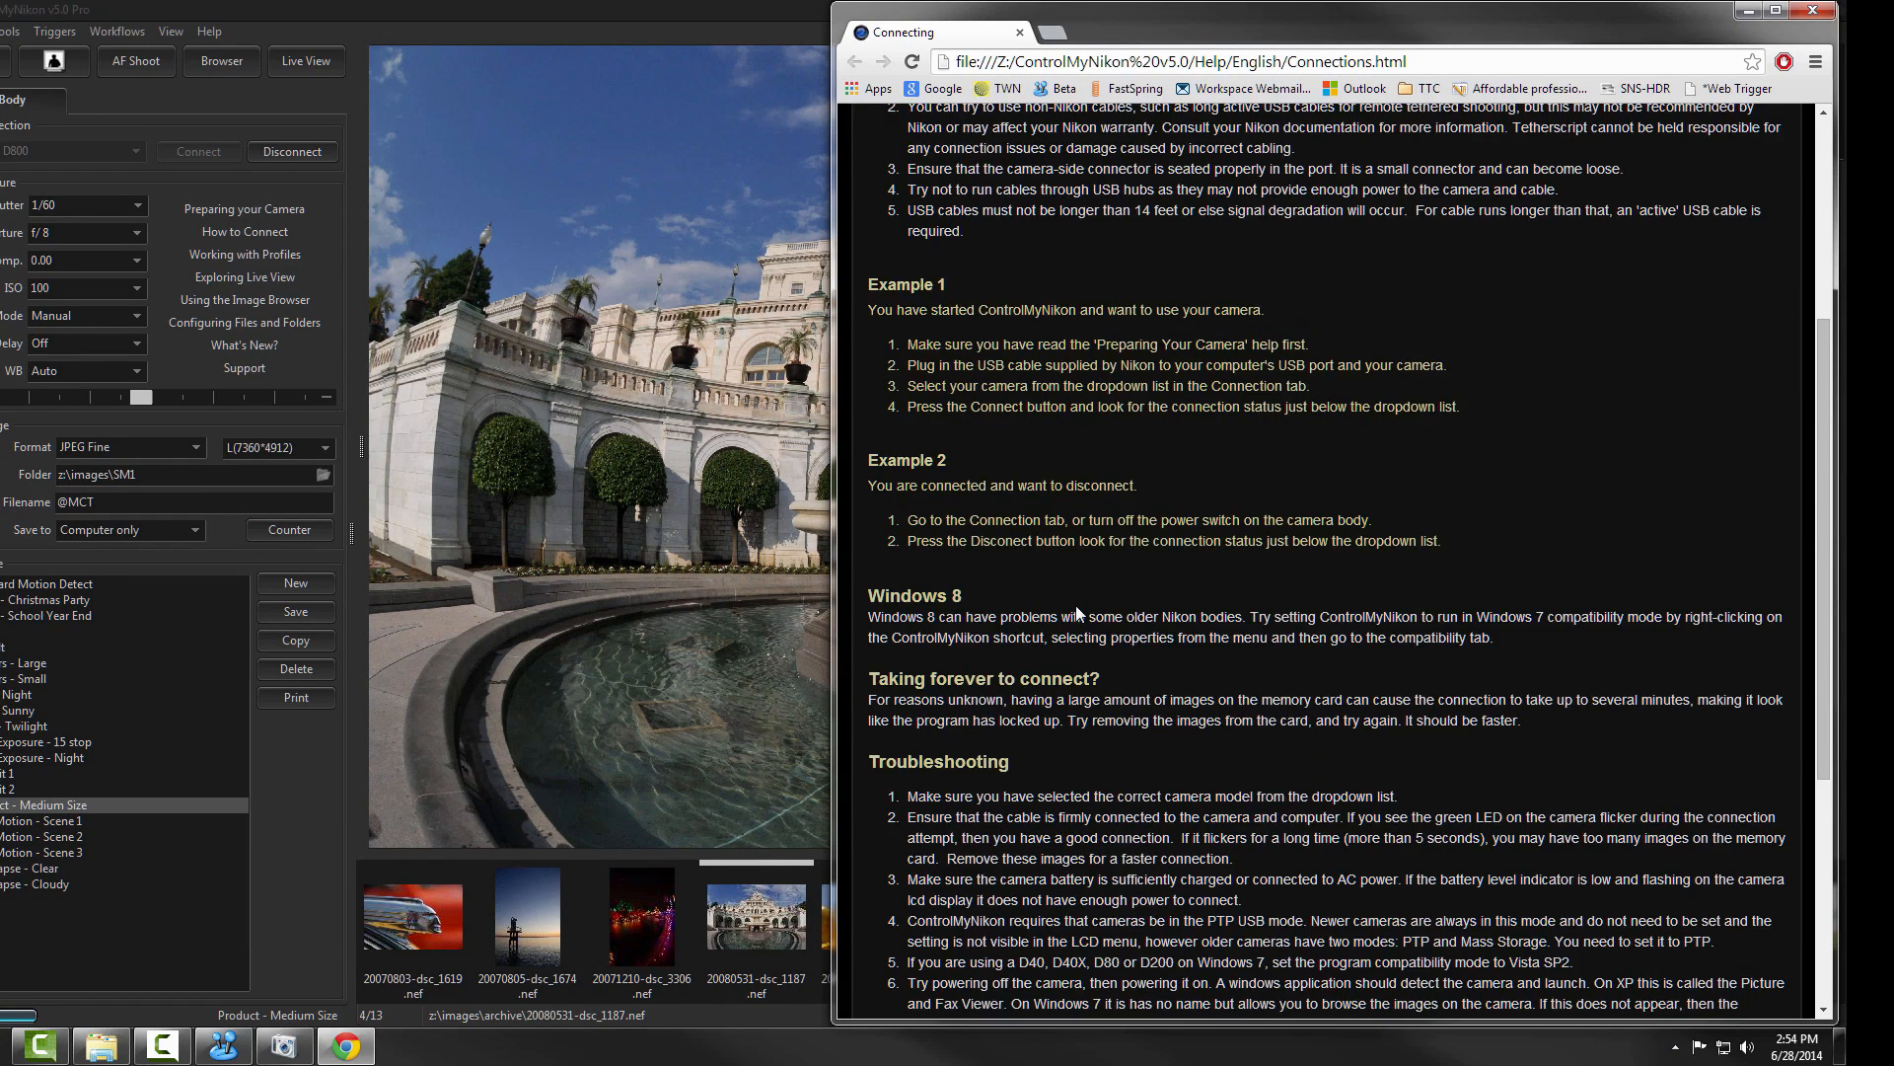
scroll("down", 3)
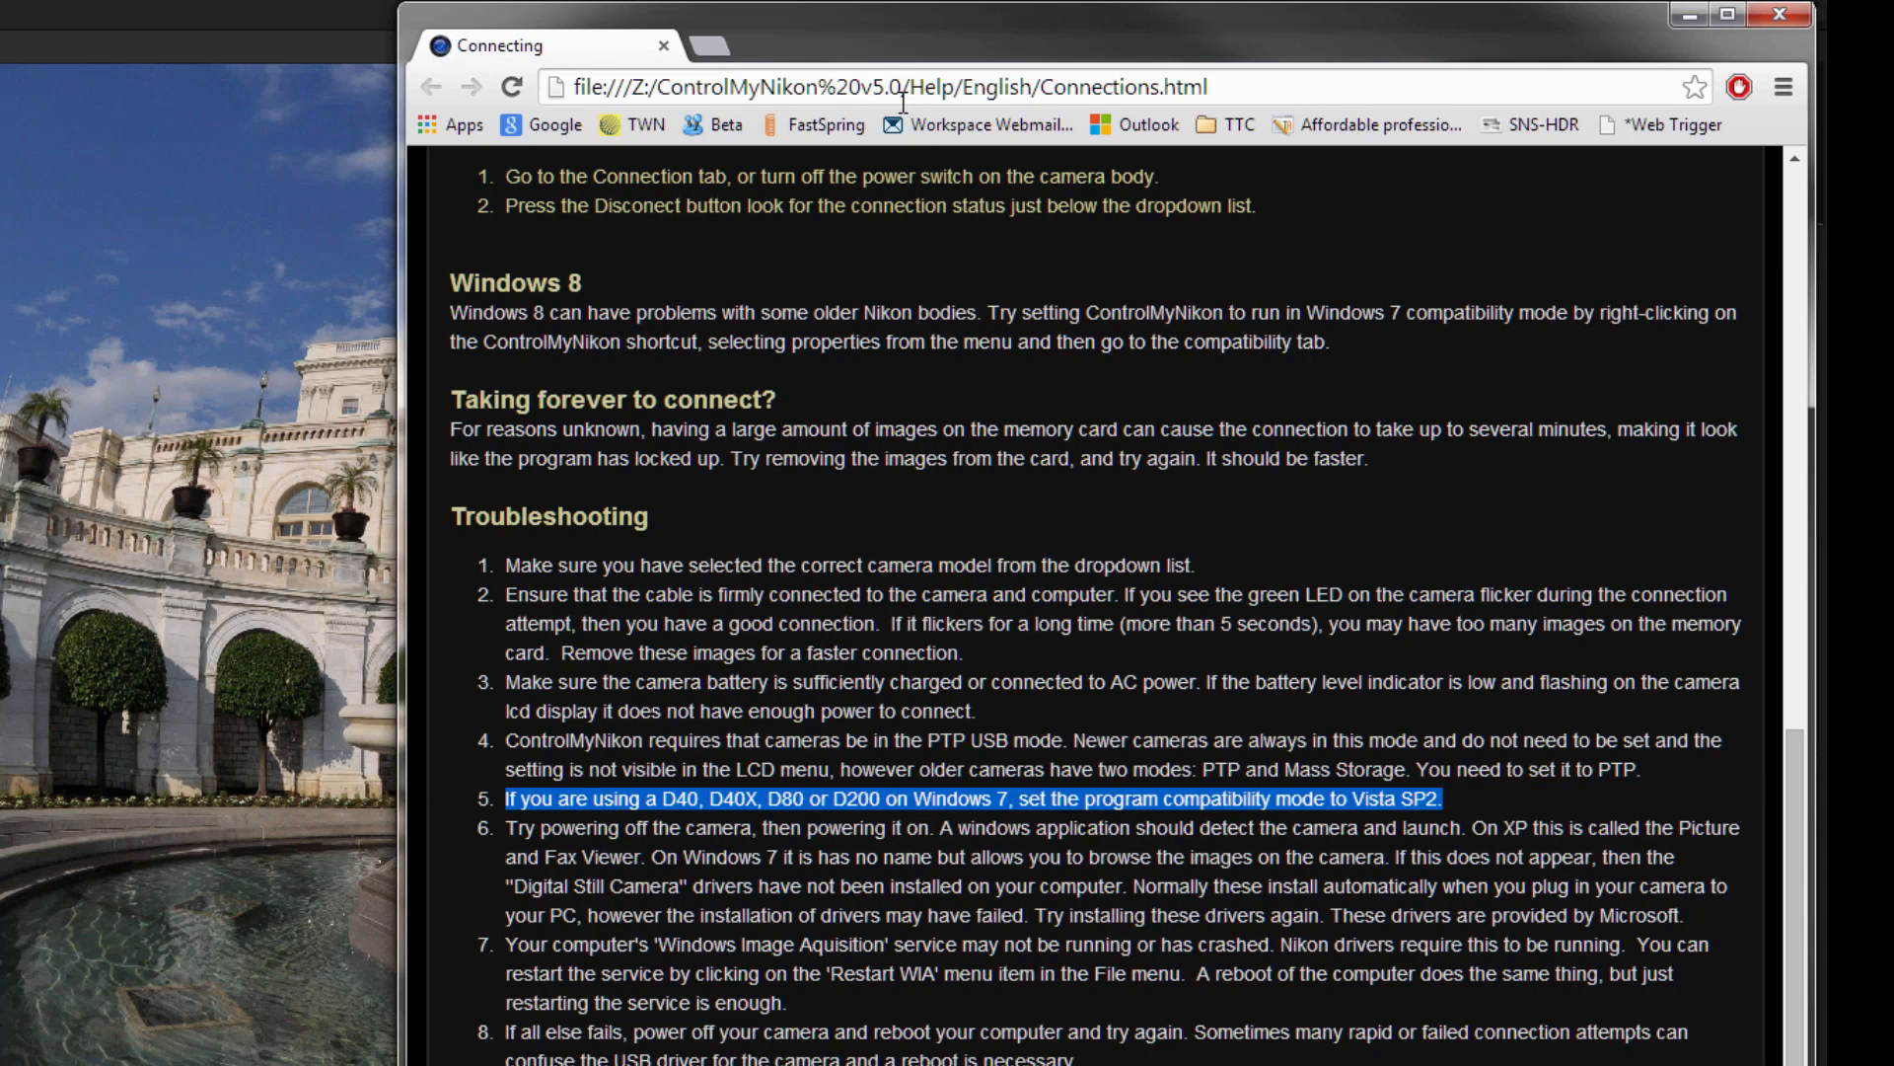
mouse_move(978, 124)
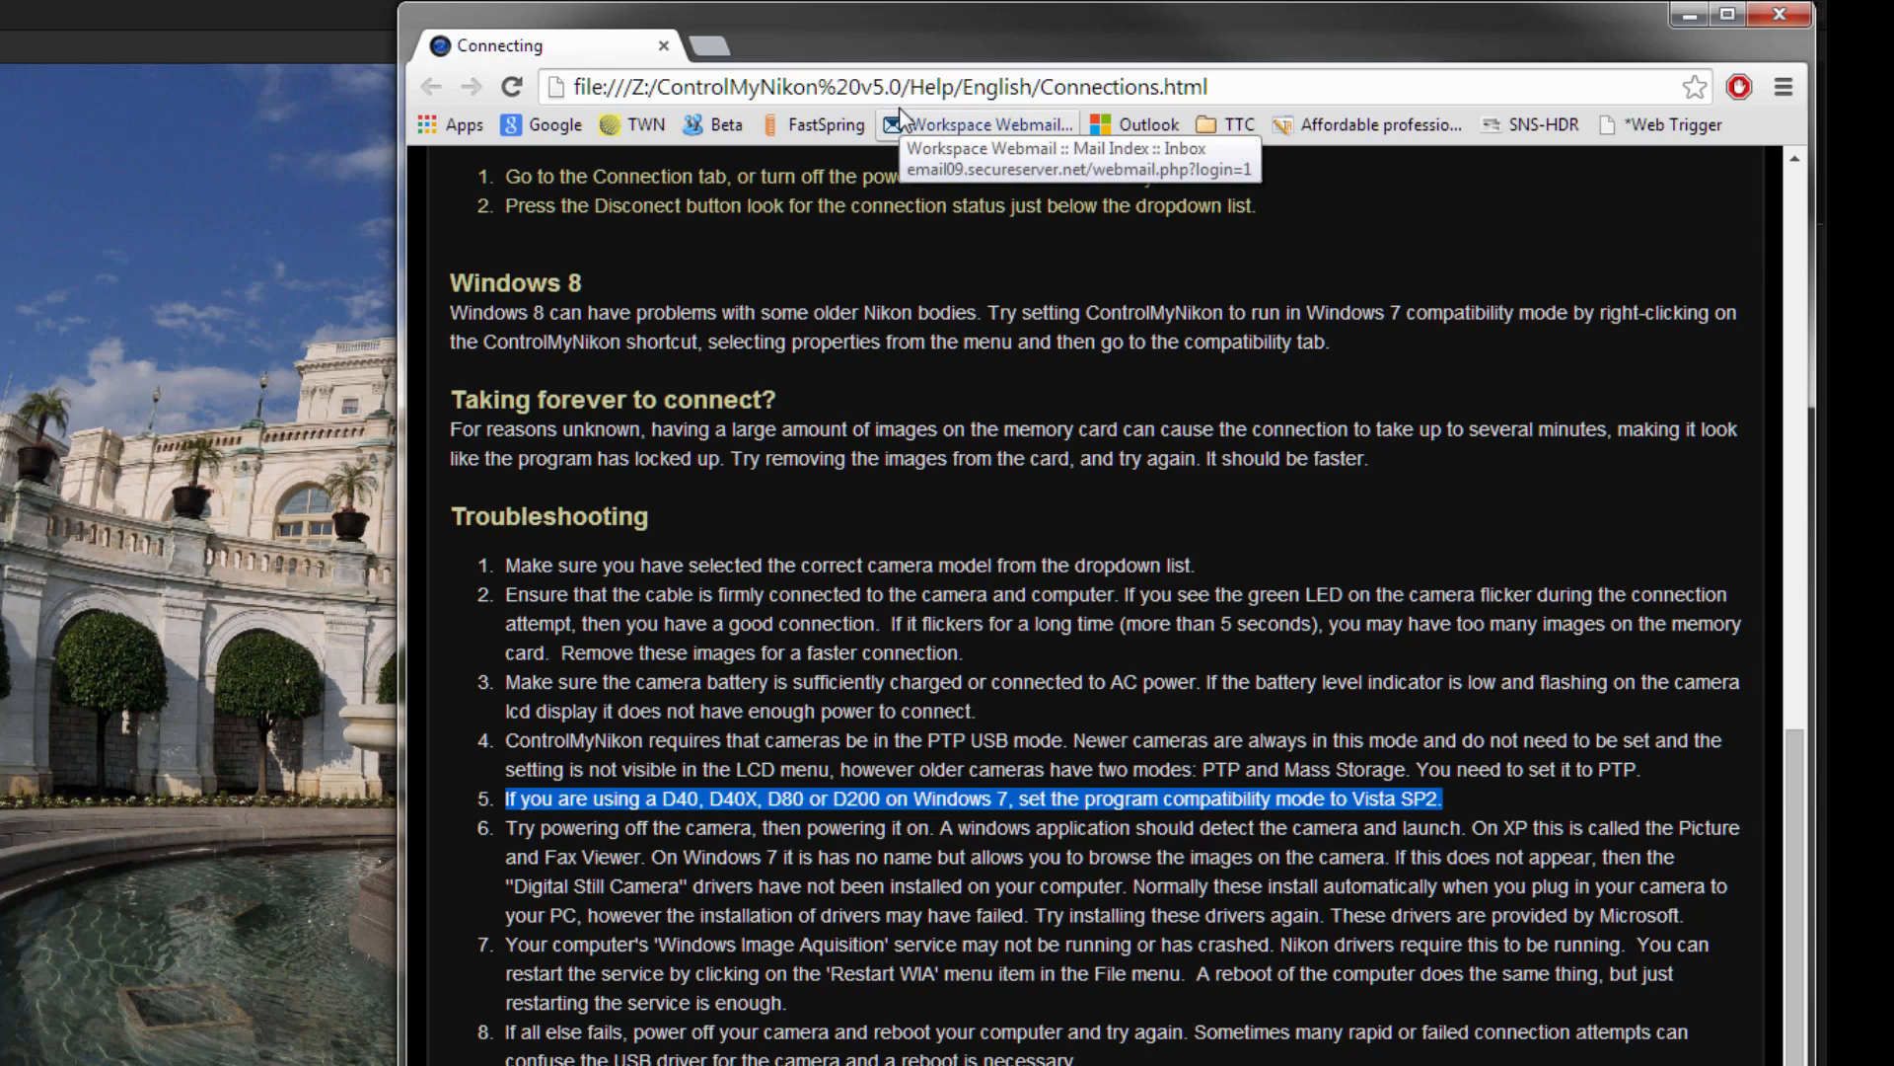
mouse_move(1649, 35)
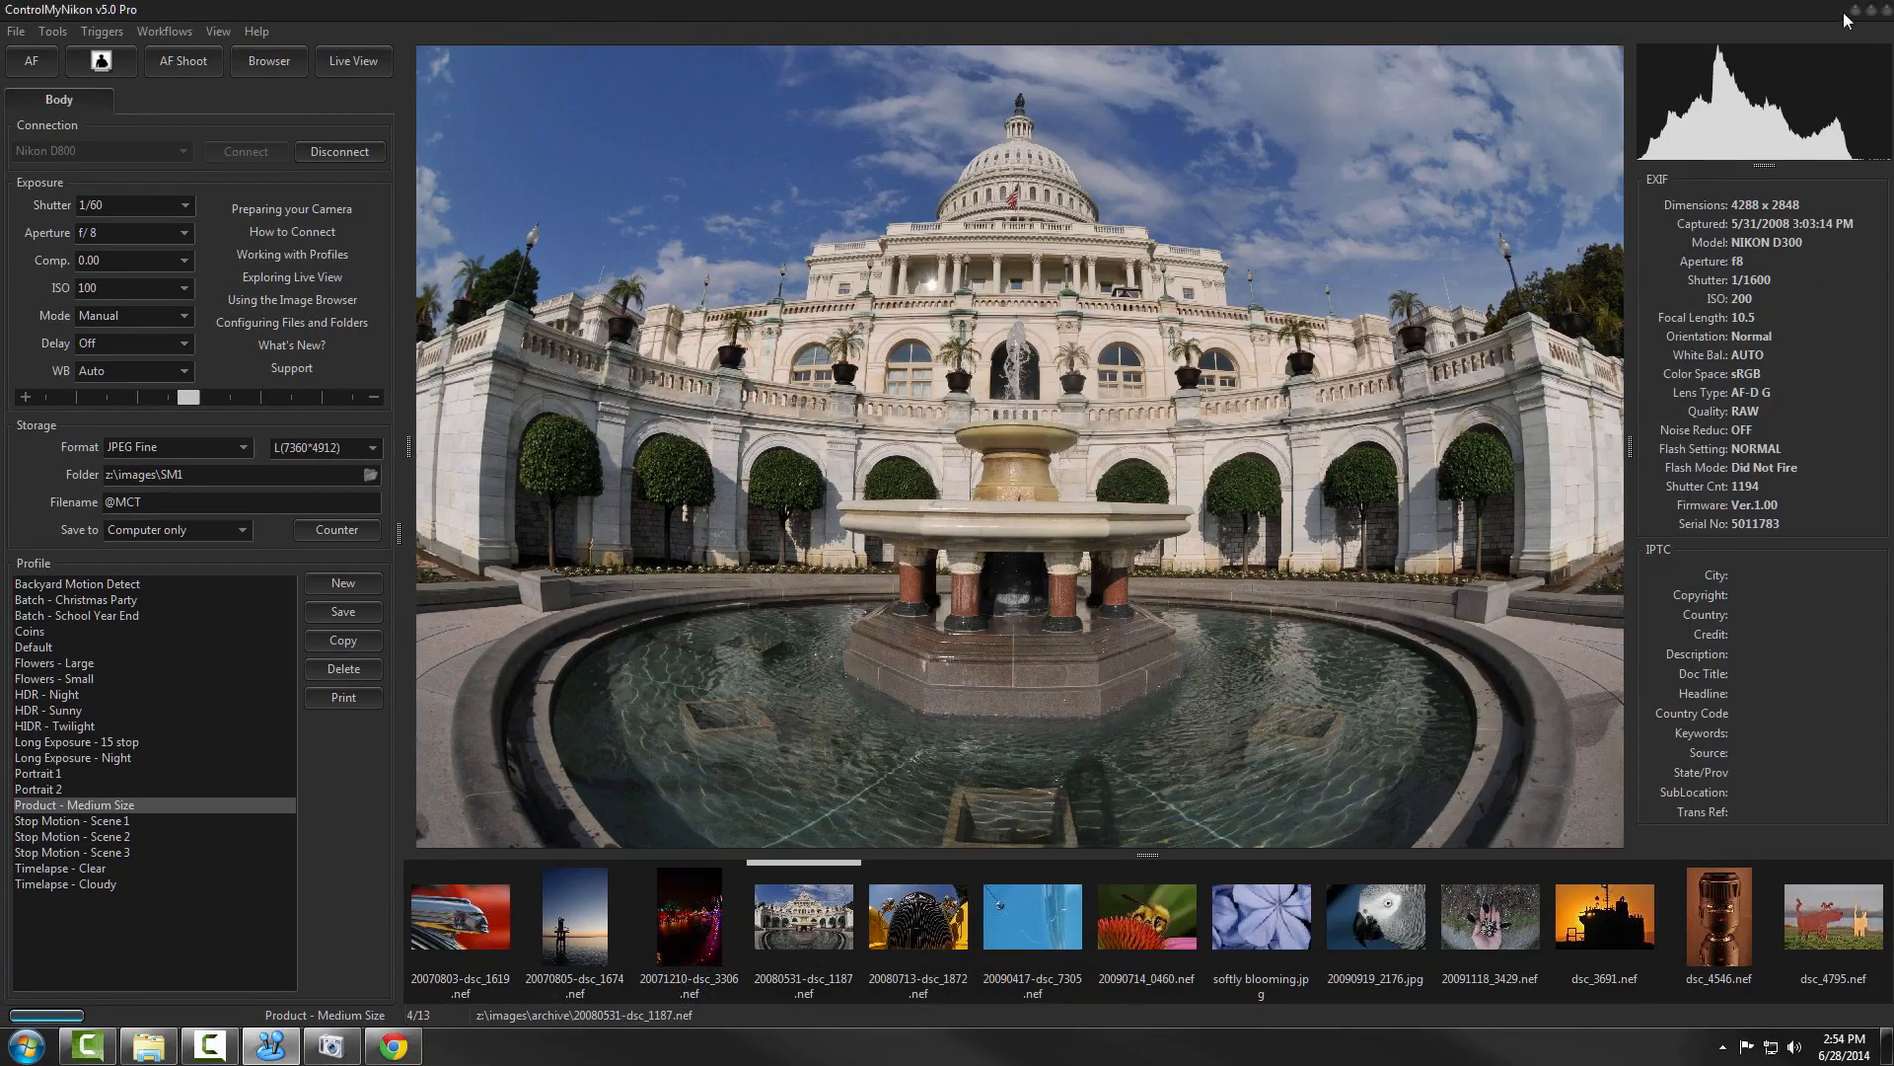
- Minimize ControlMyNikon and show the Control My Nikon shortcut's Compatibility properties
left_click(1844, 11)
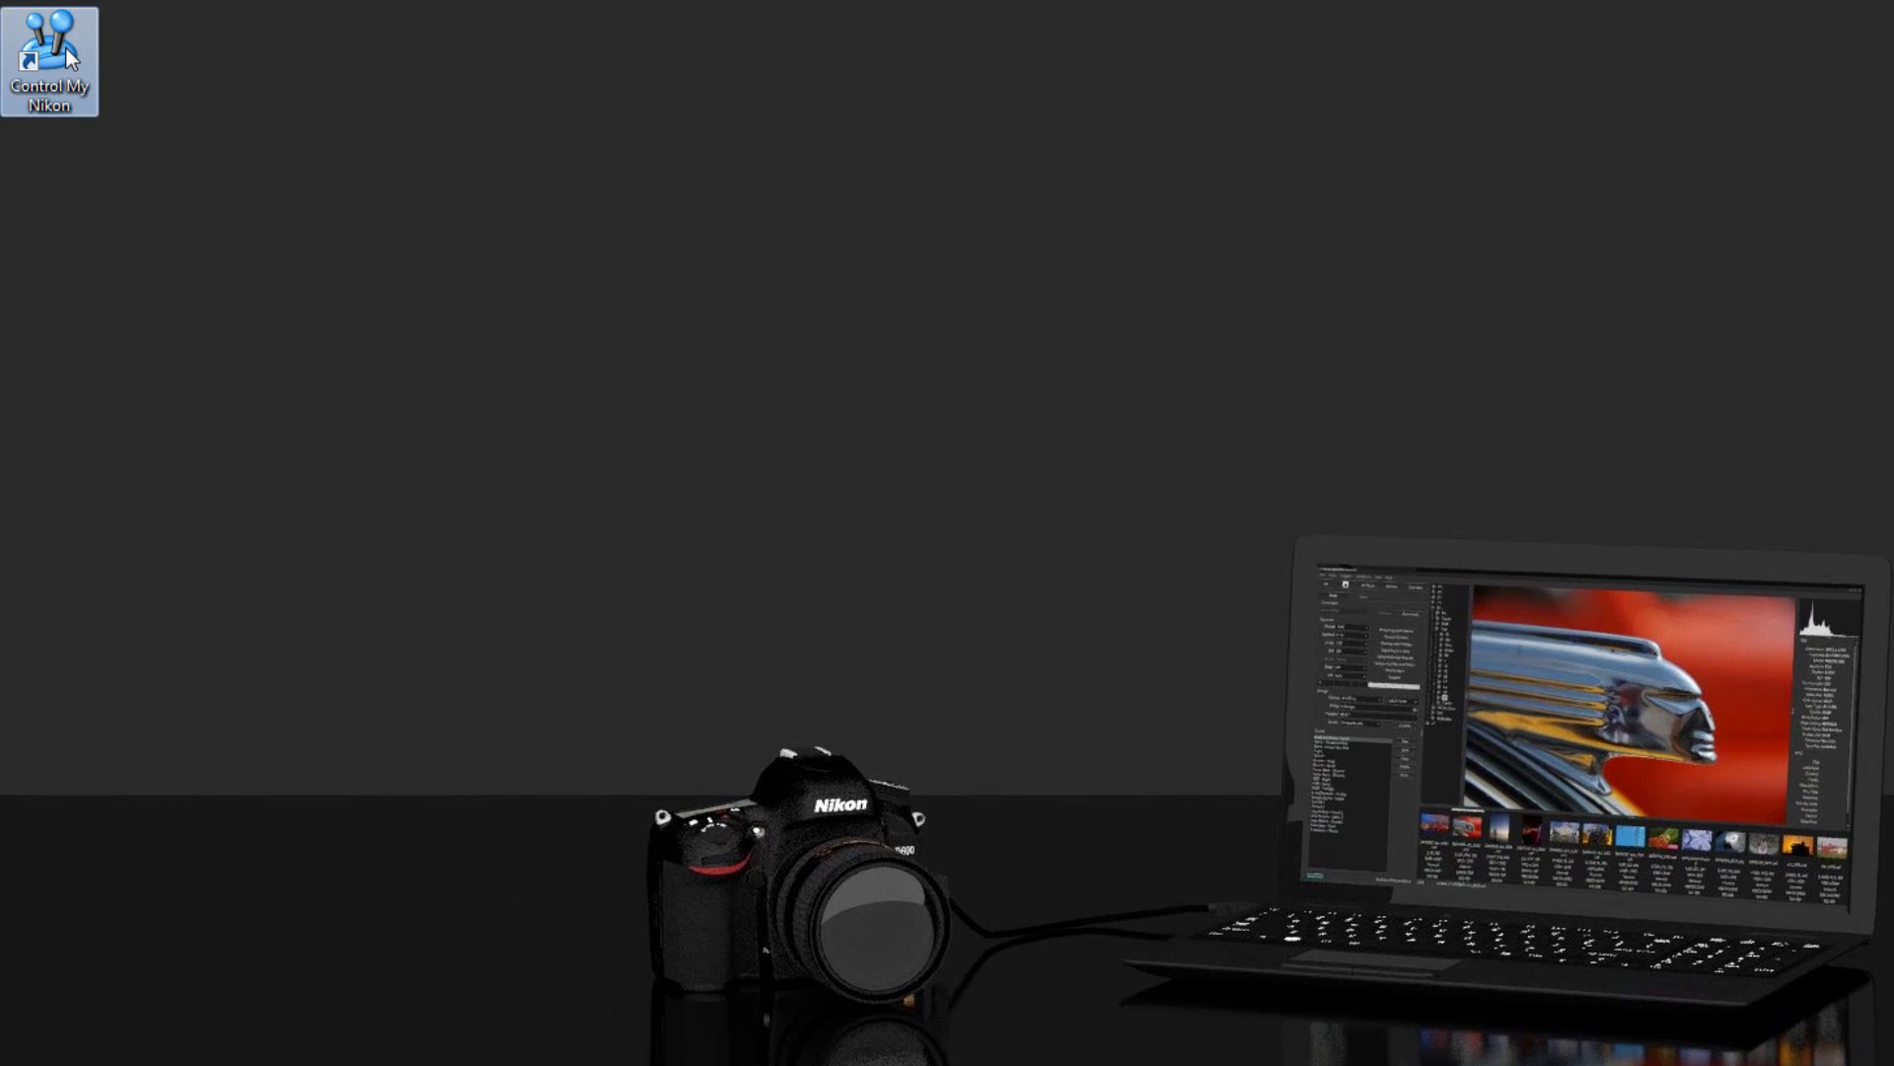
right_click(48, 59)
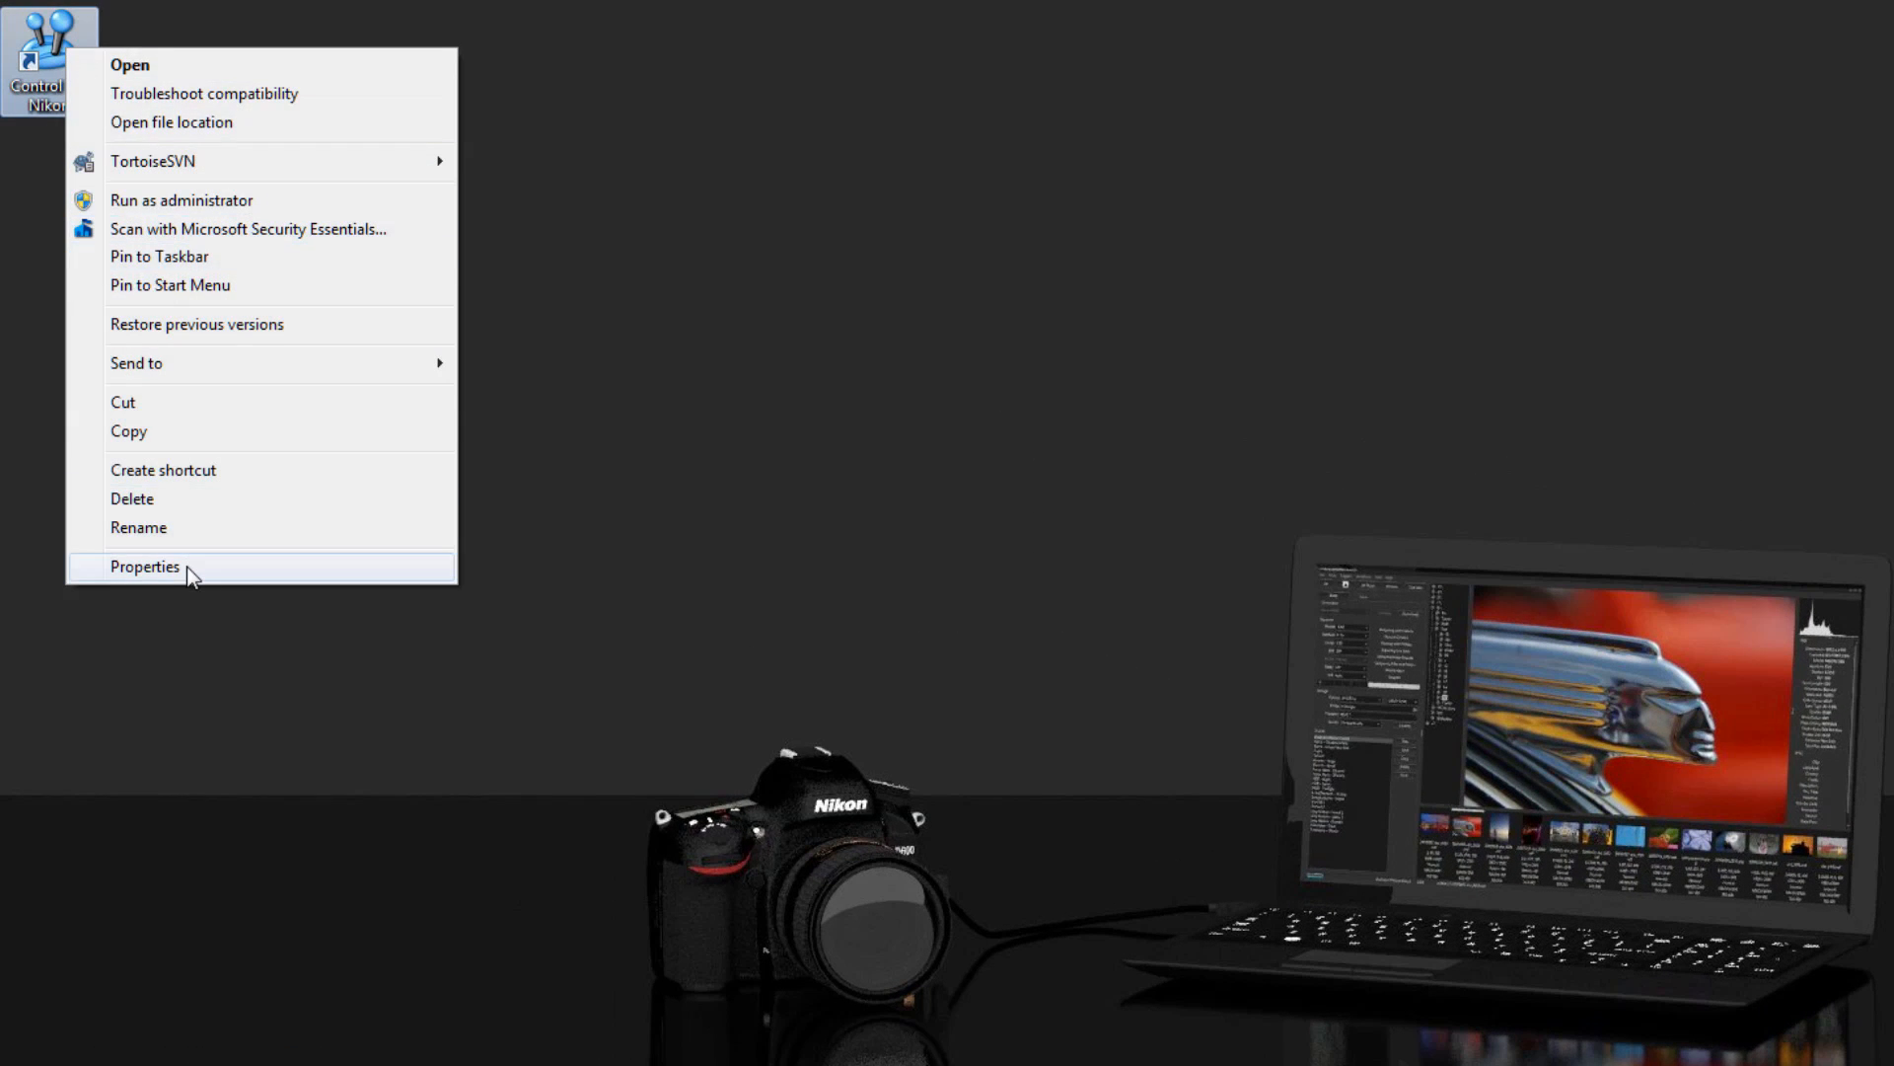
left_click(145, 565)
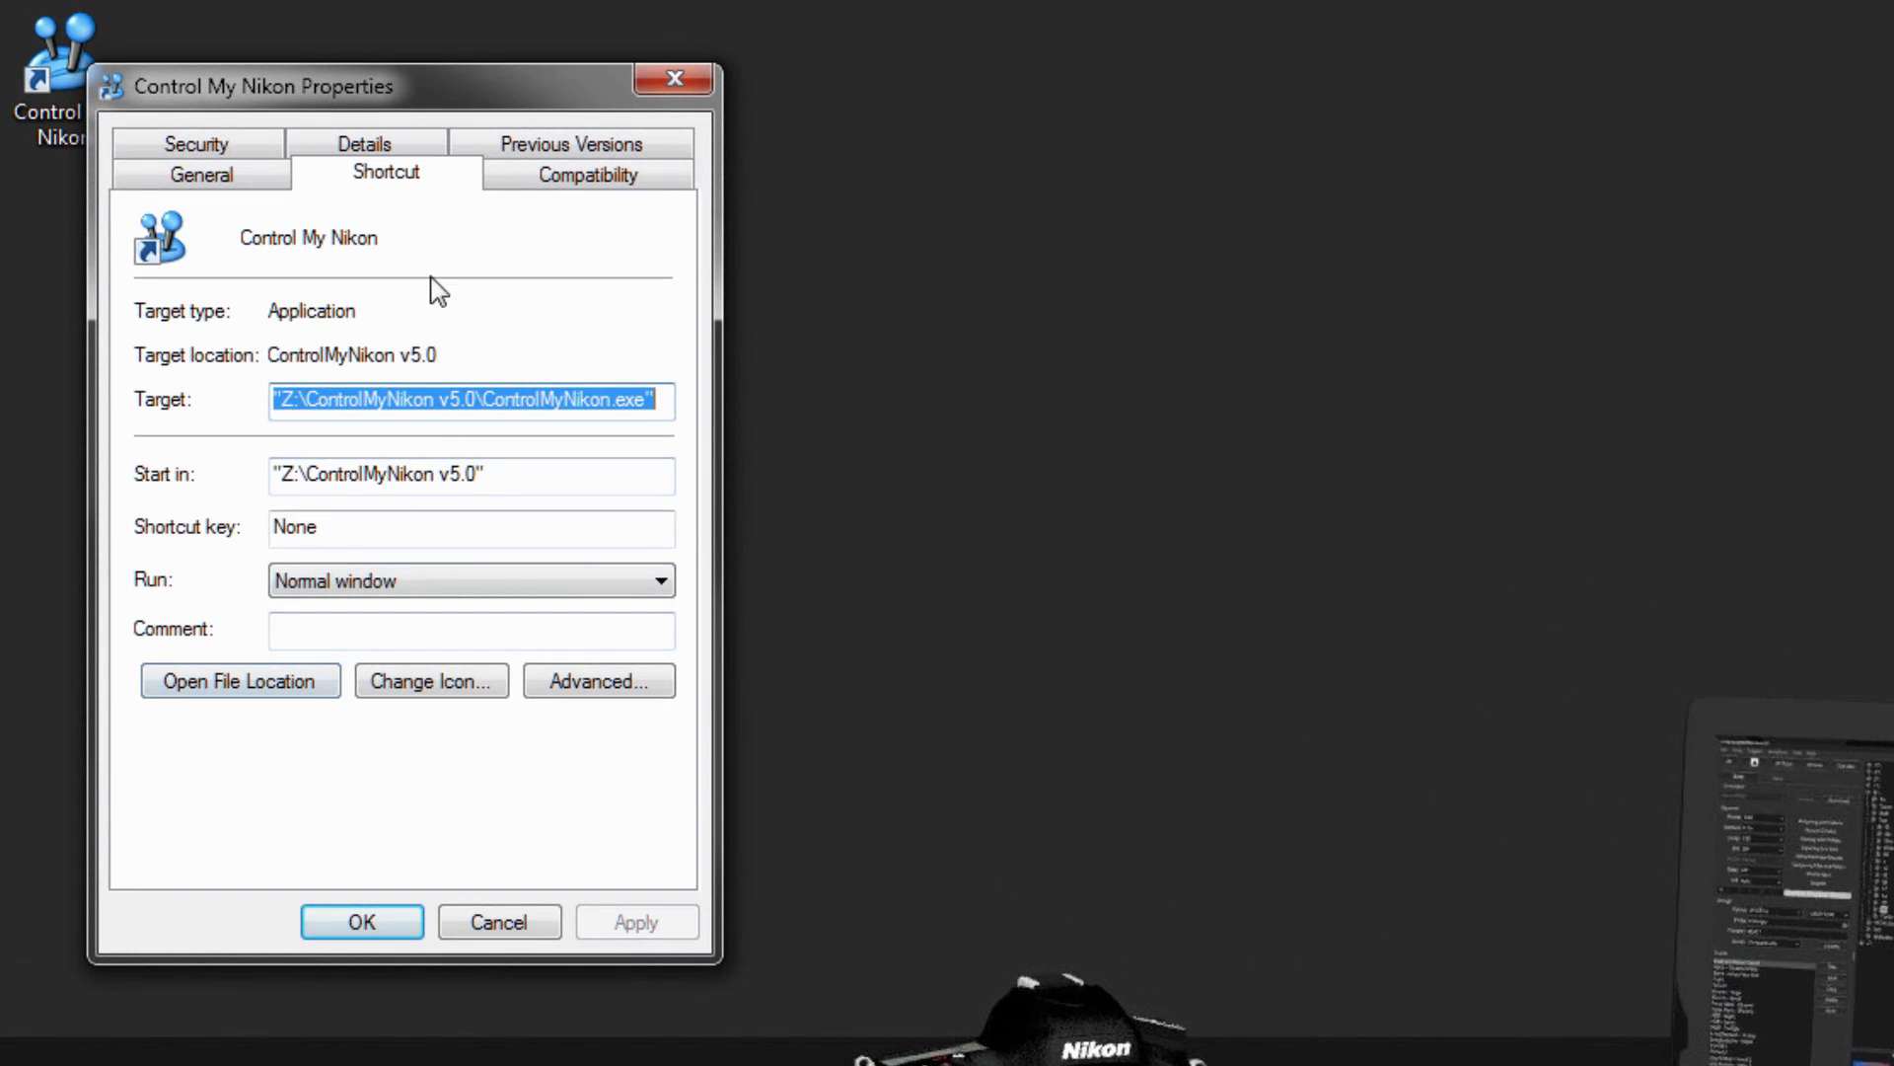
left_click(588, 172)
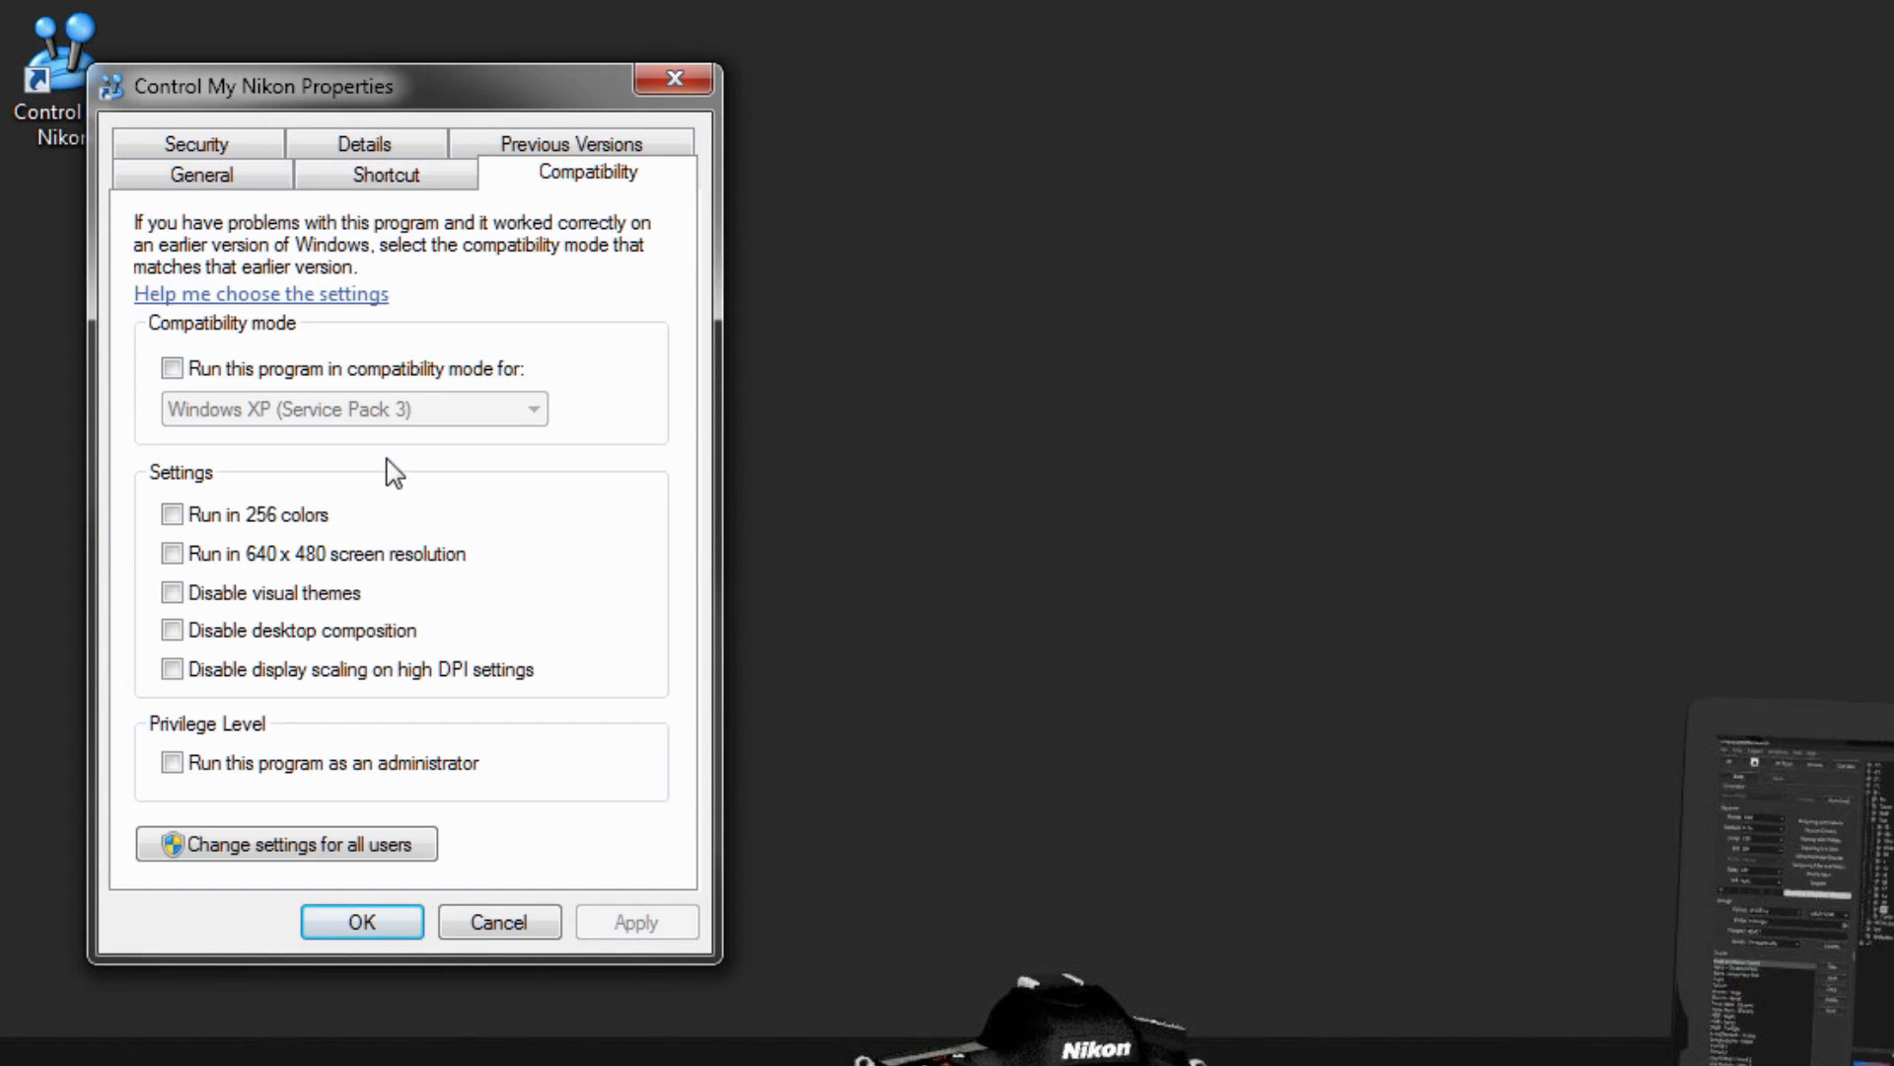
- Enable compatibility mode on the shortcut and choose an earlier Windows version
left_click(171, 368)
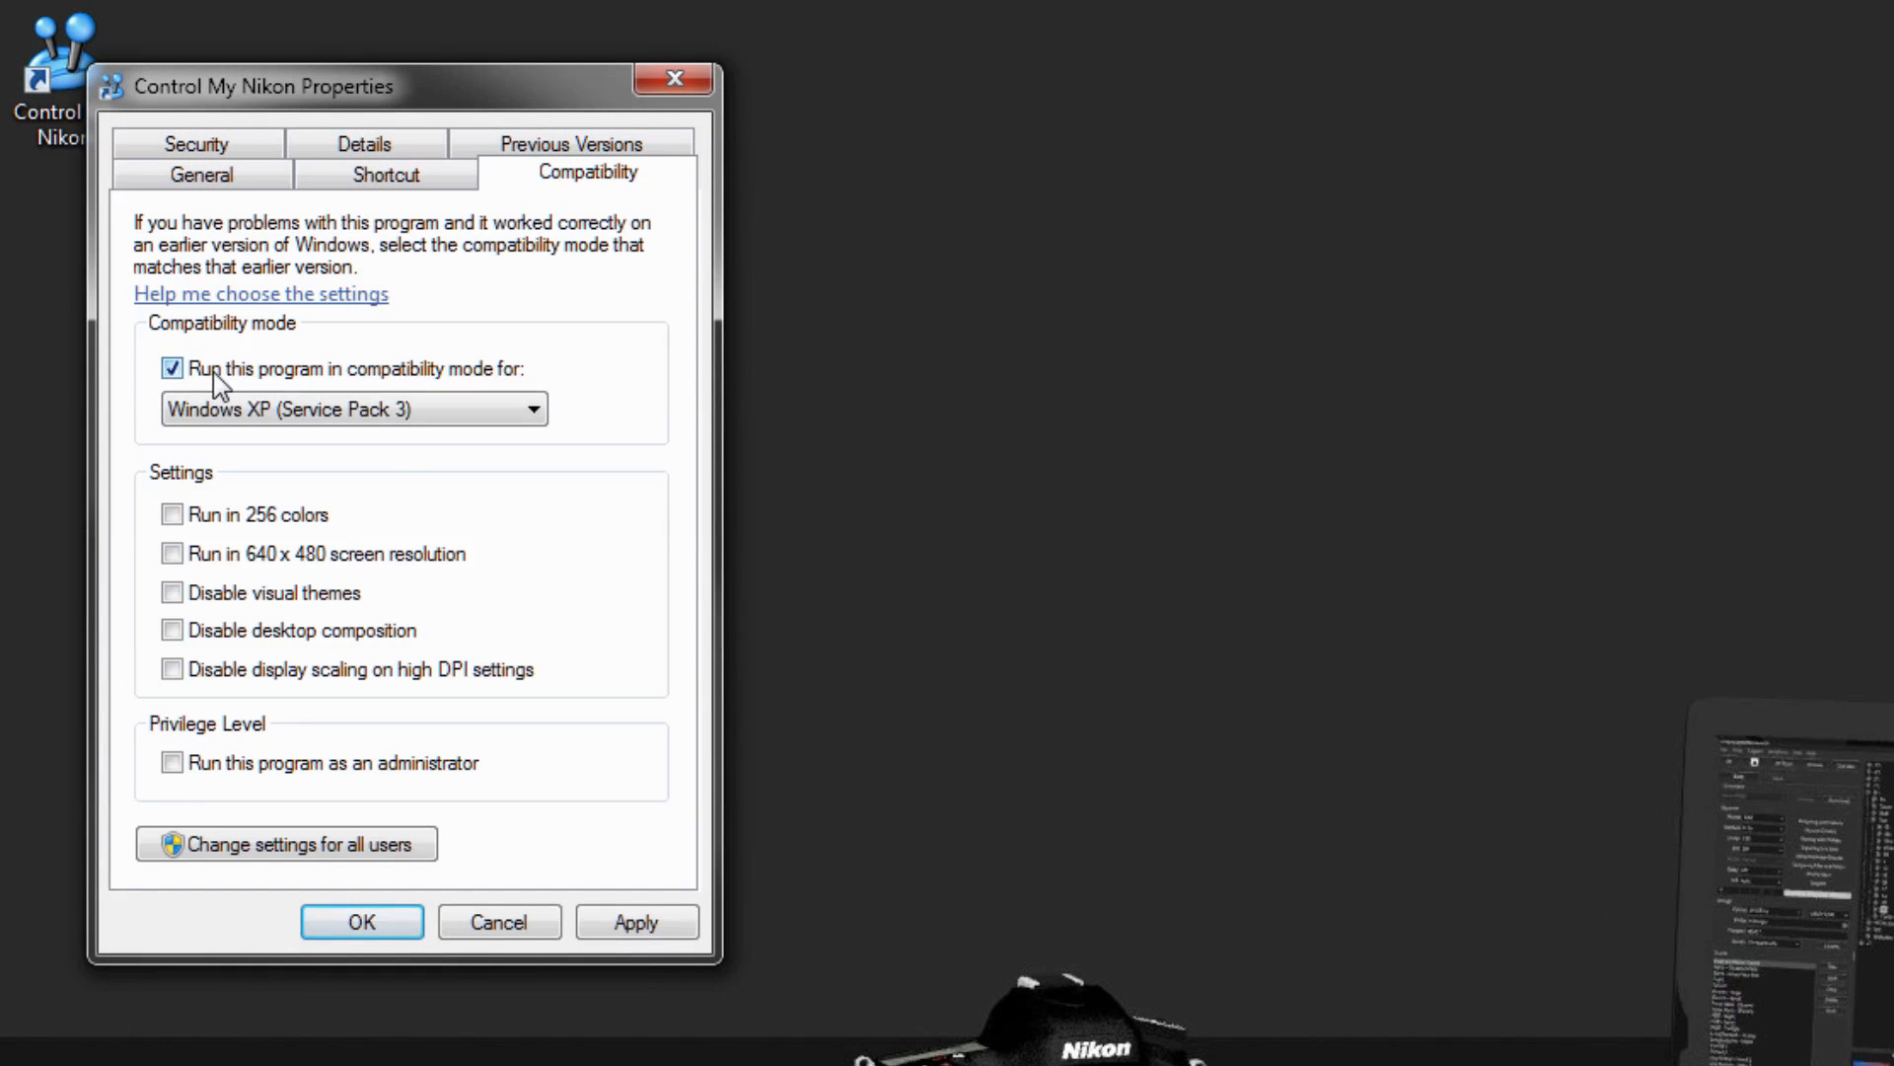
mouse_move(484, 391)
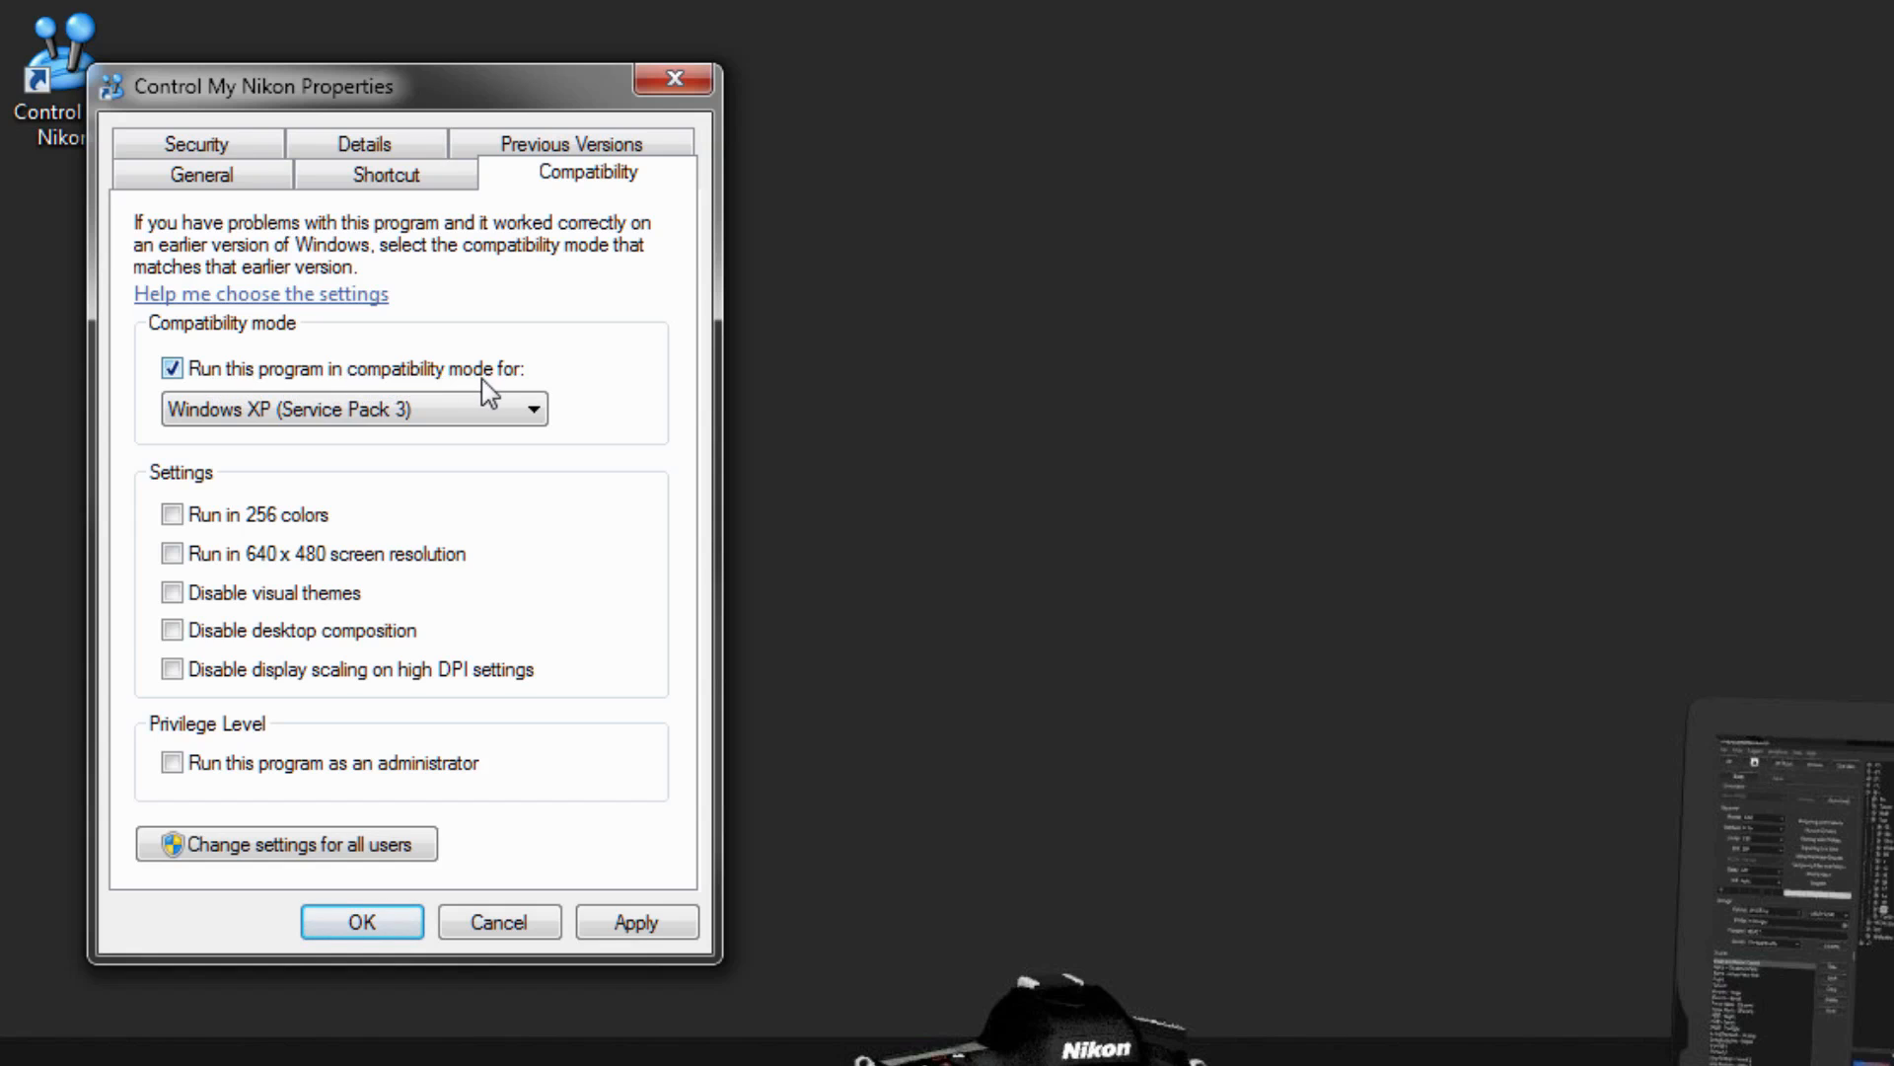
left_click(532, 408)
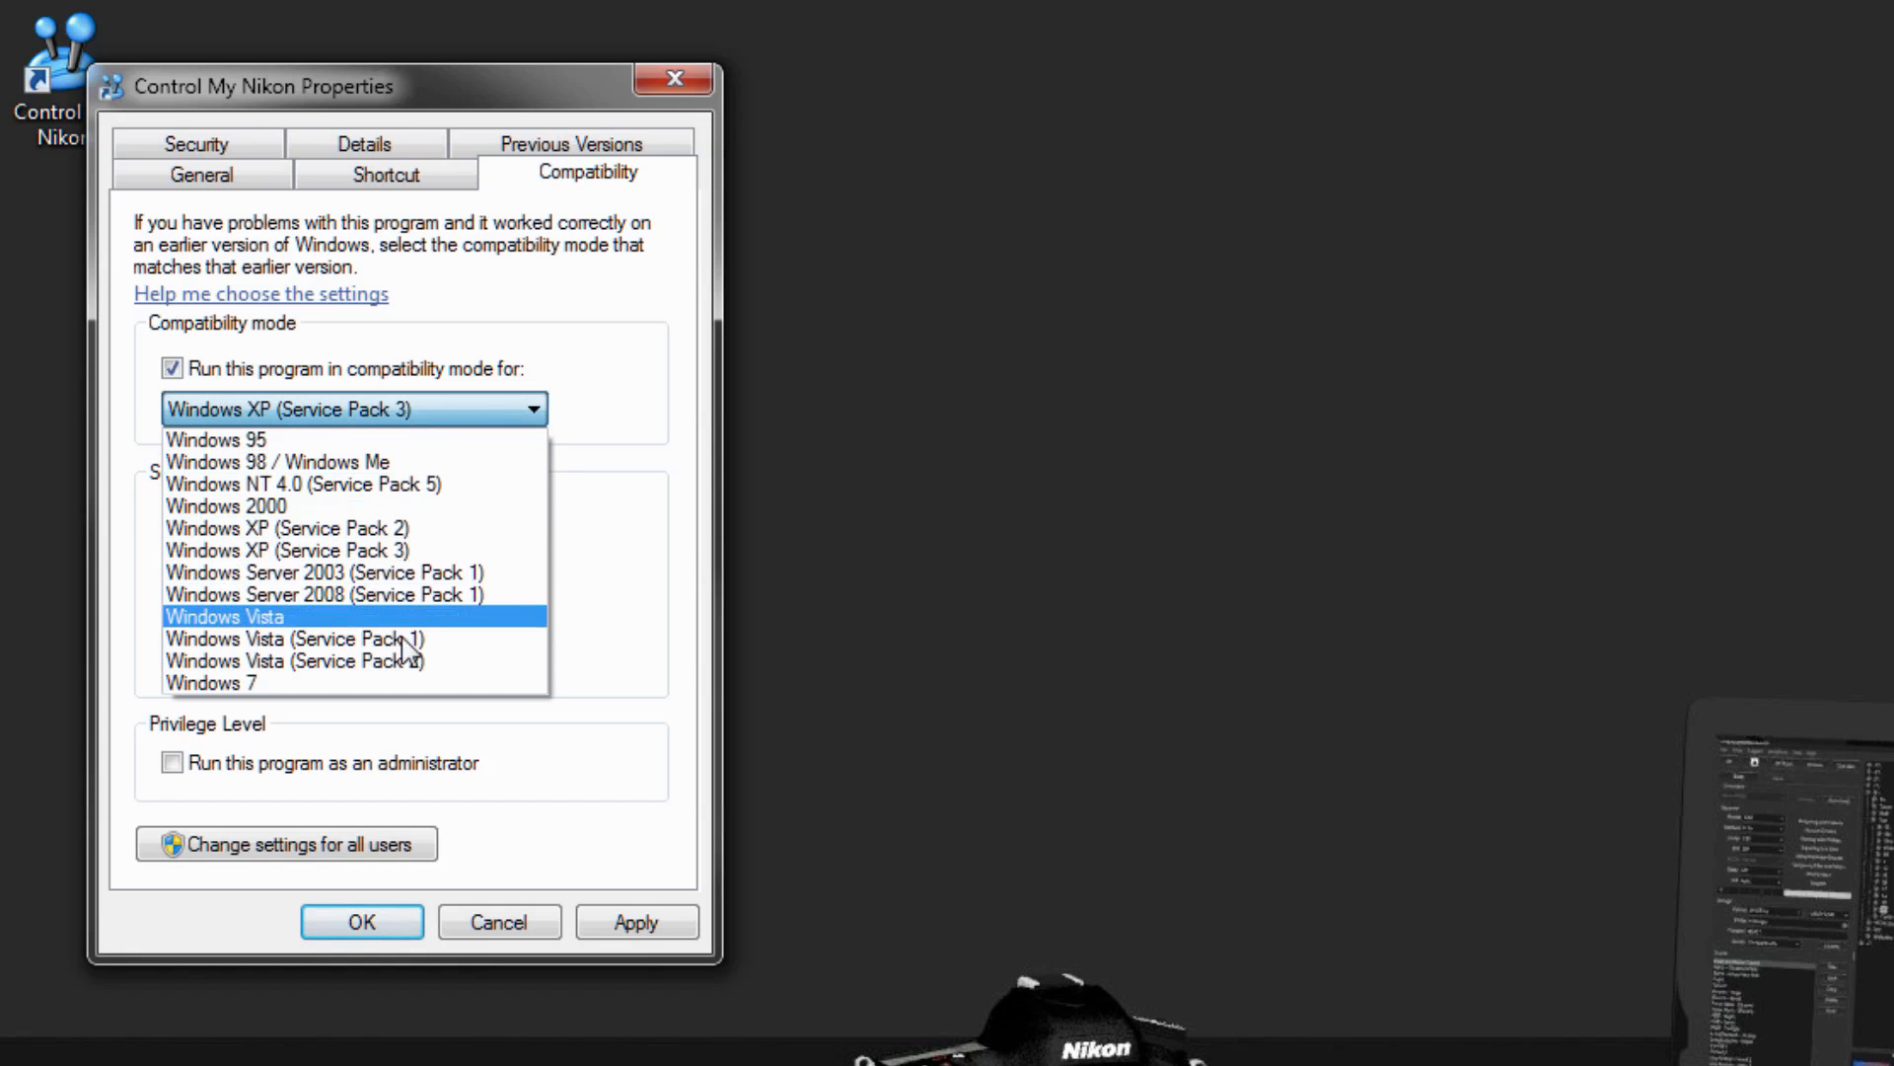
left_click(296, 660)
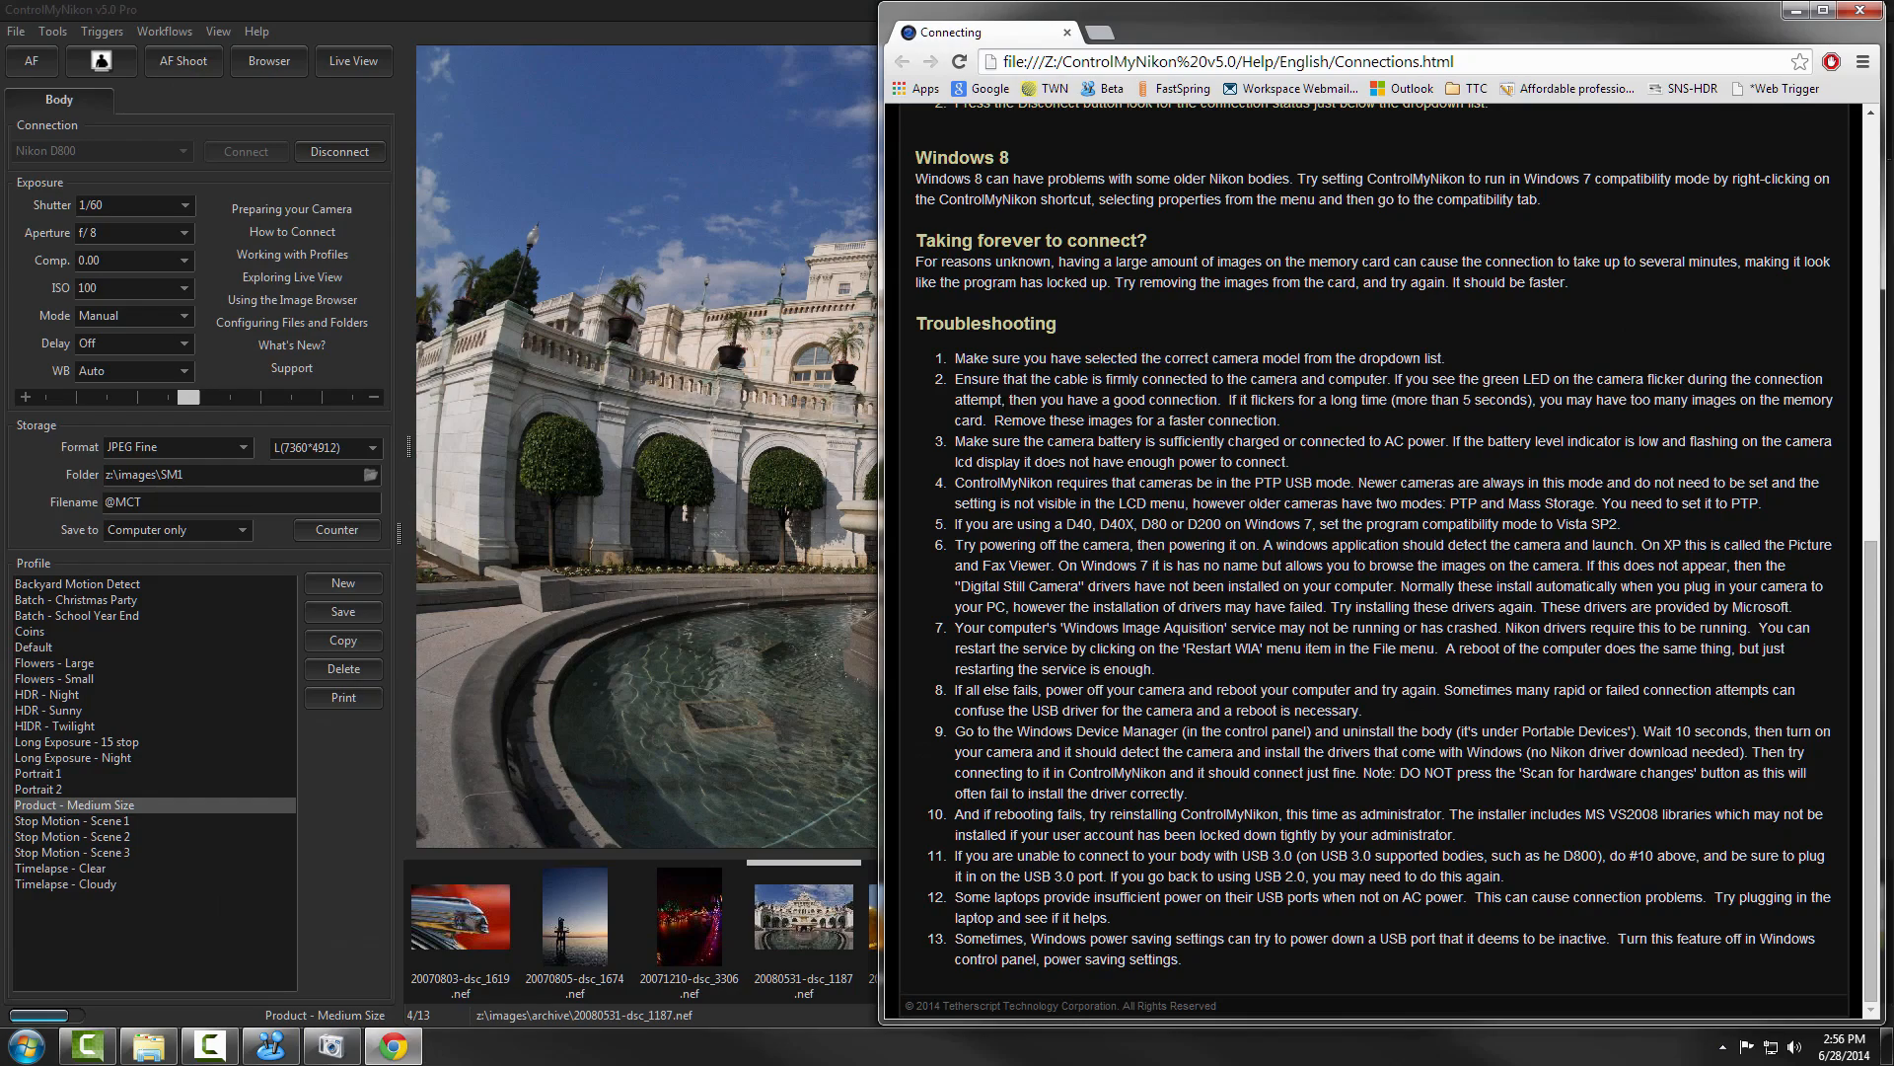
mouse_move(425, 554)
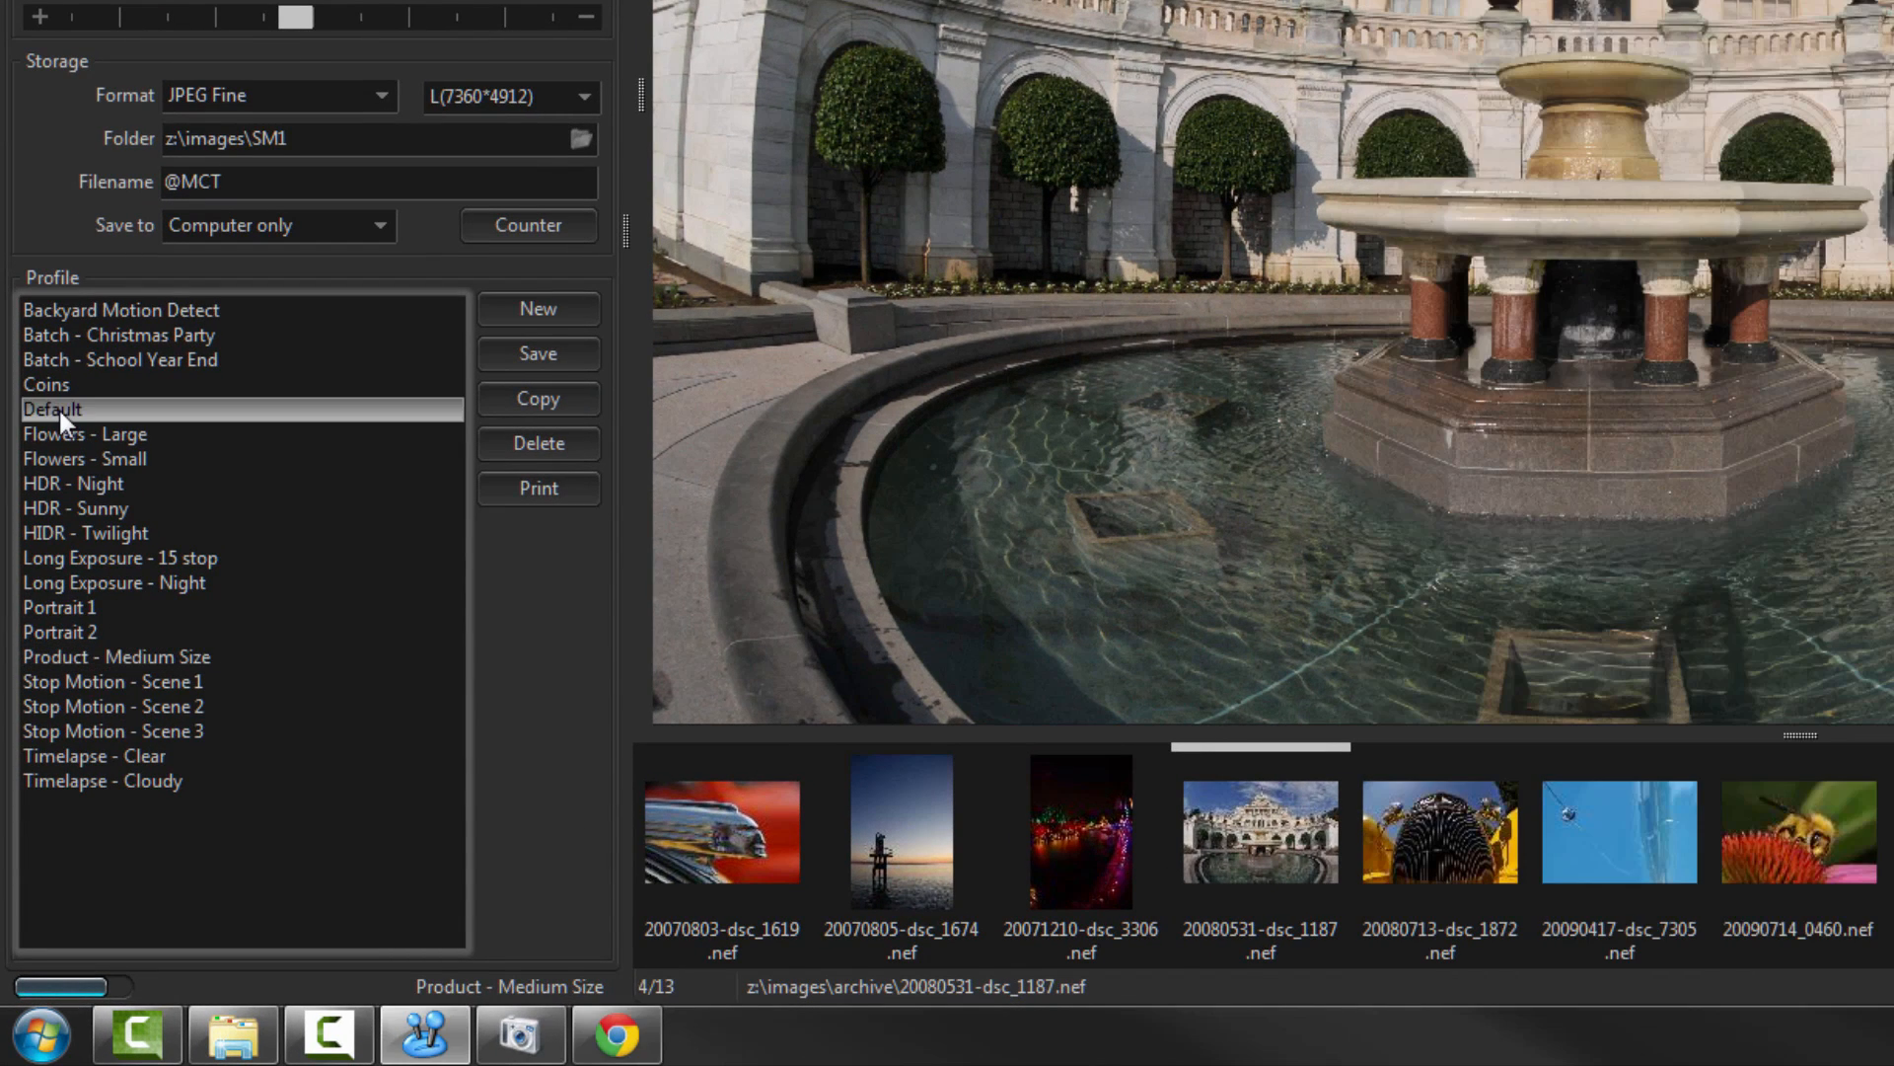
left_click(59, 630)
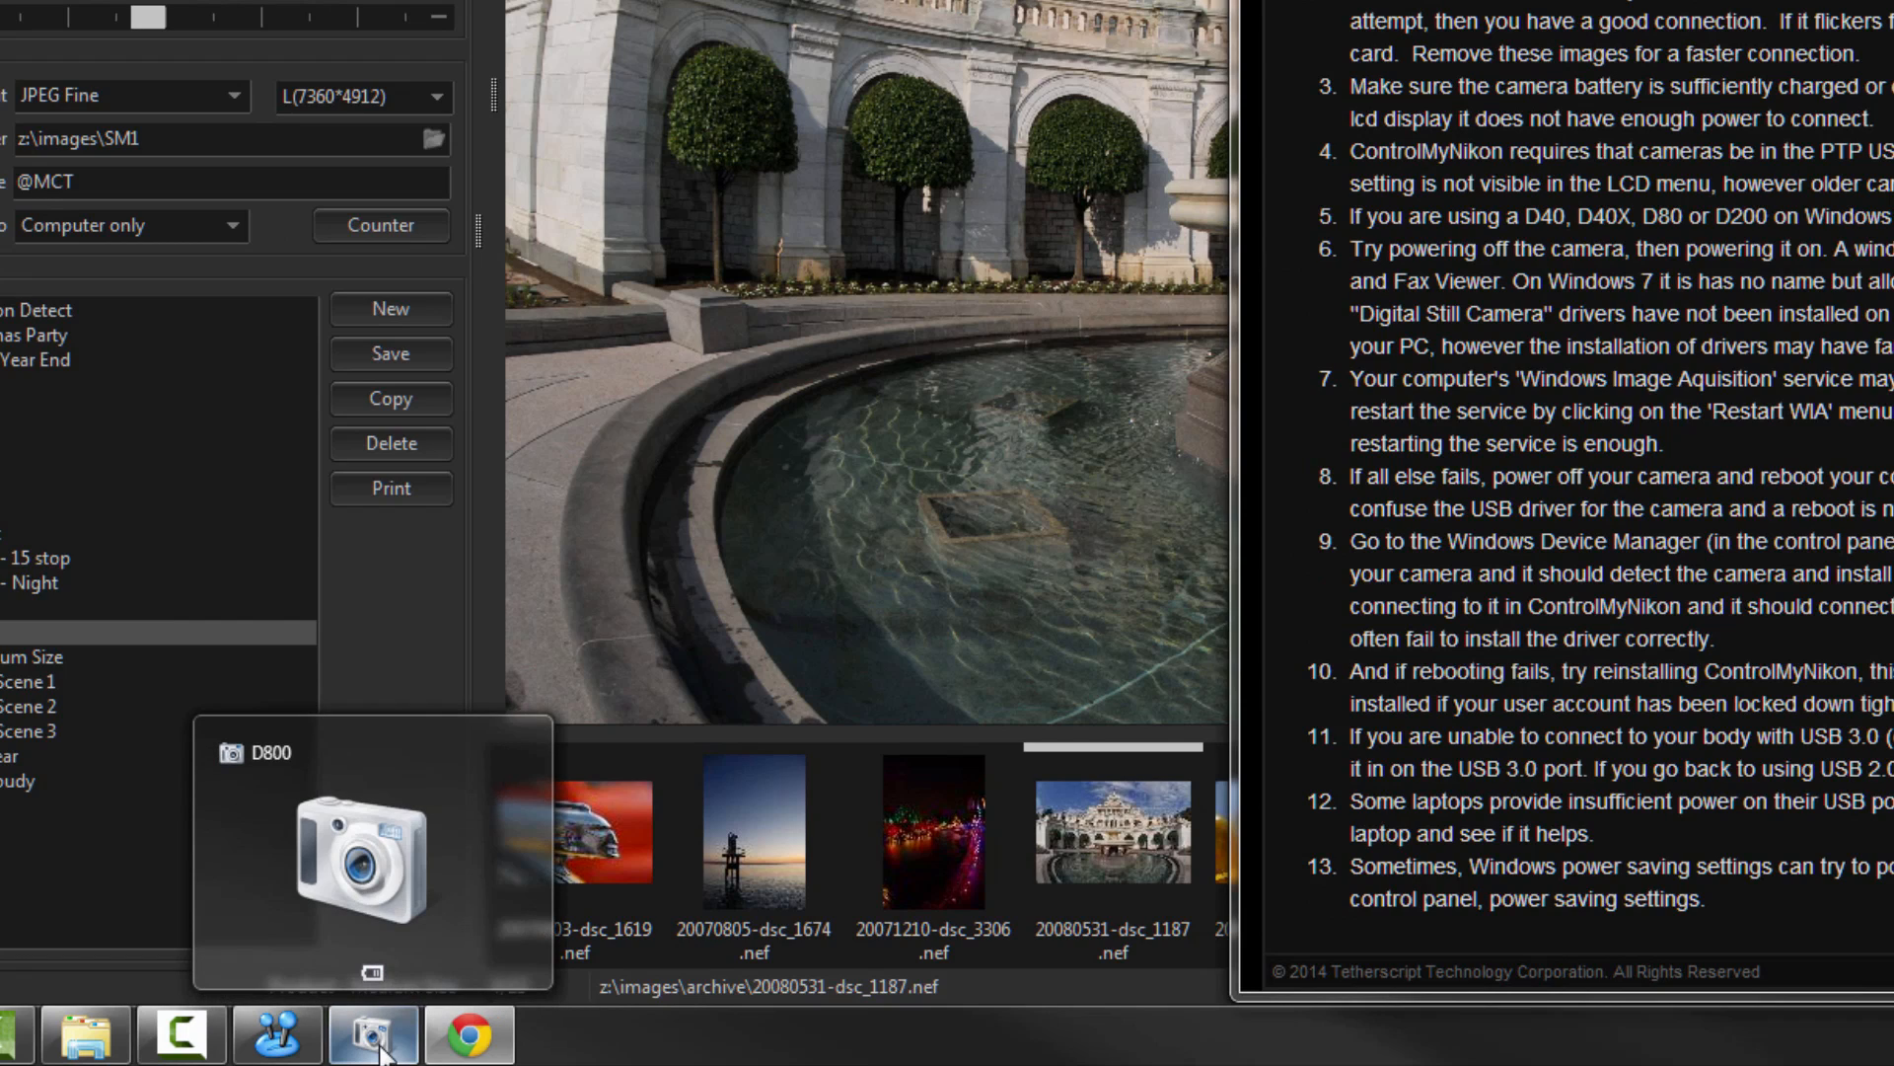
mouse_move(535, 795)
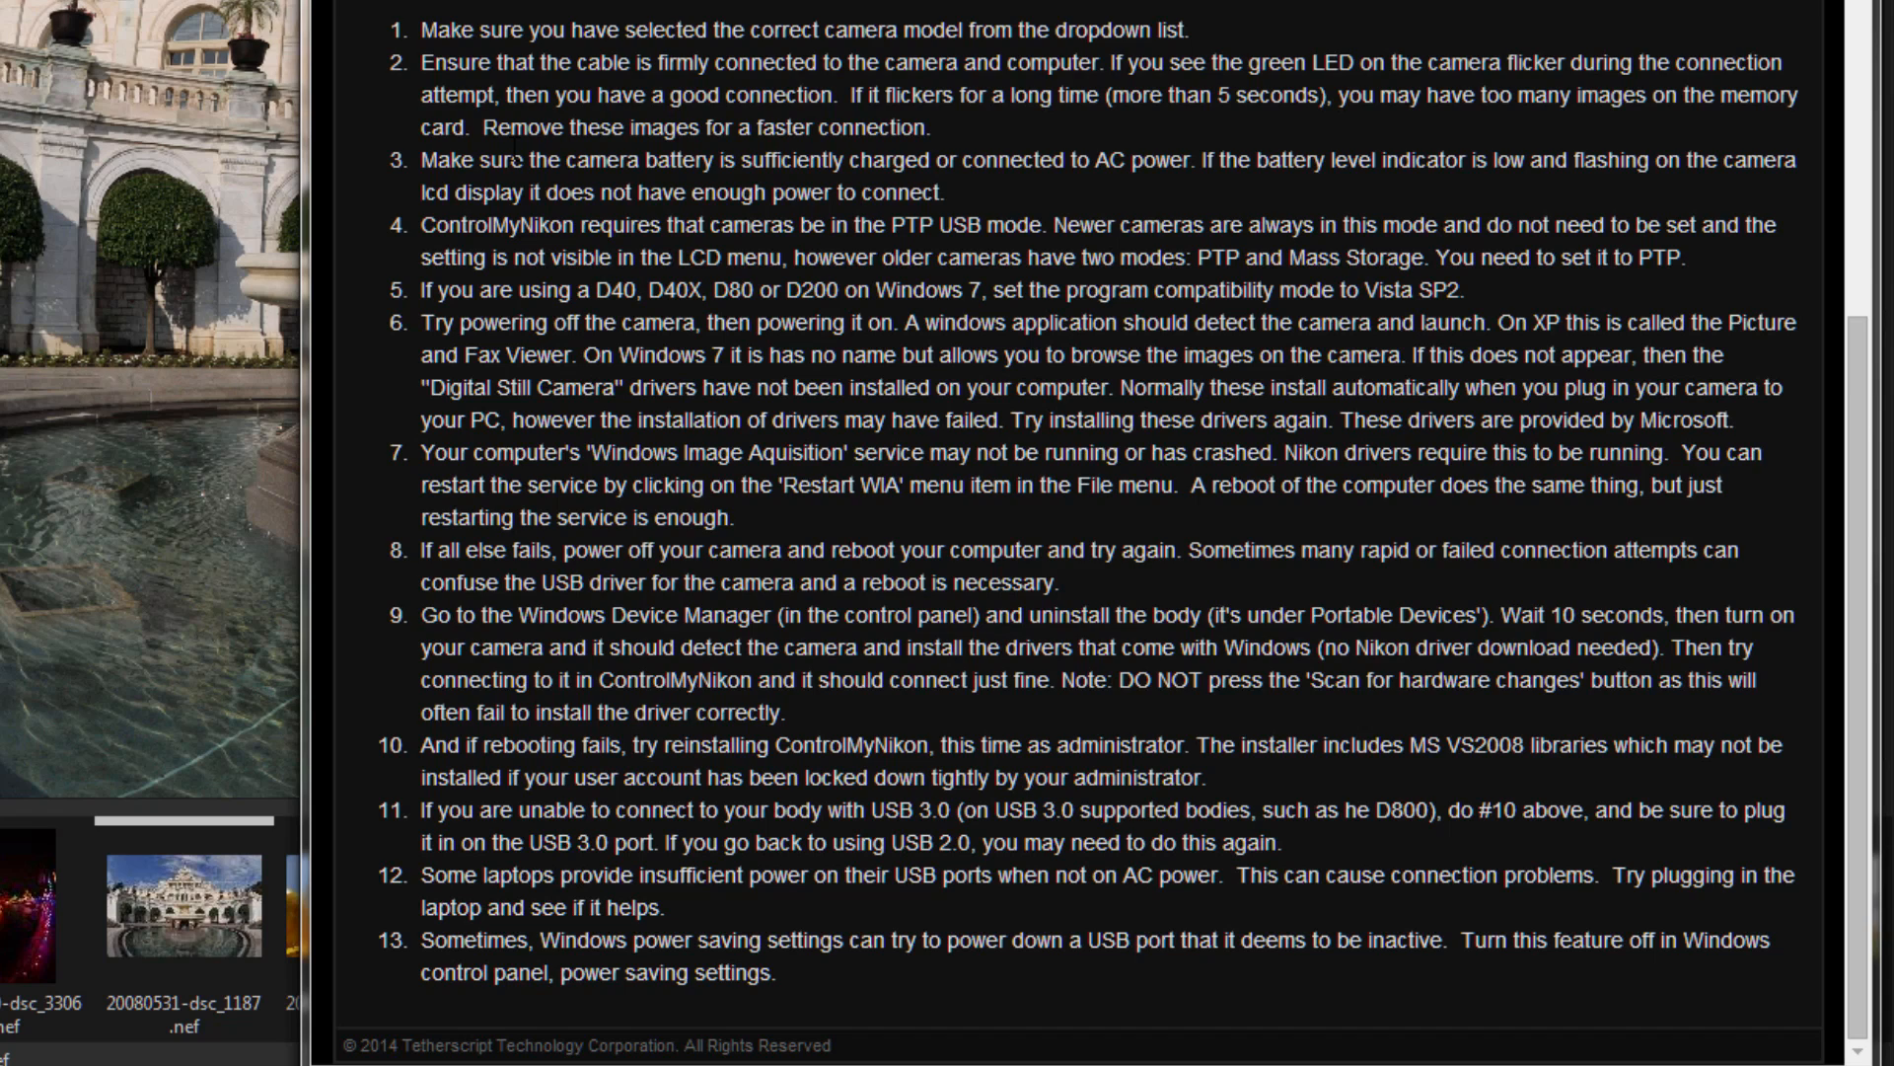
left_click_drag(435, 227, 1027, 227)
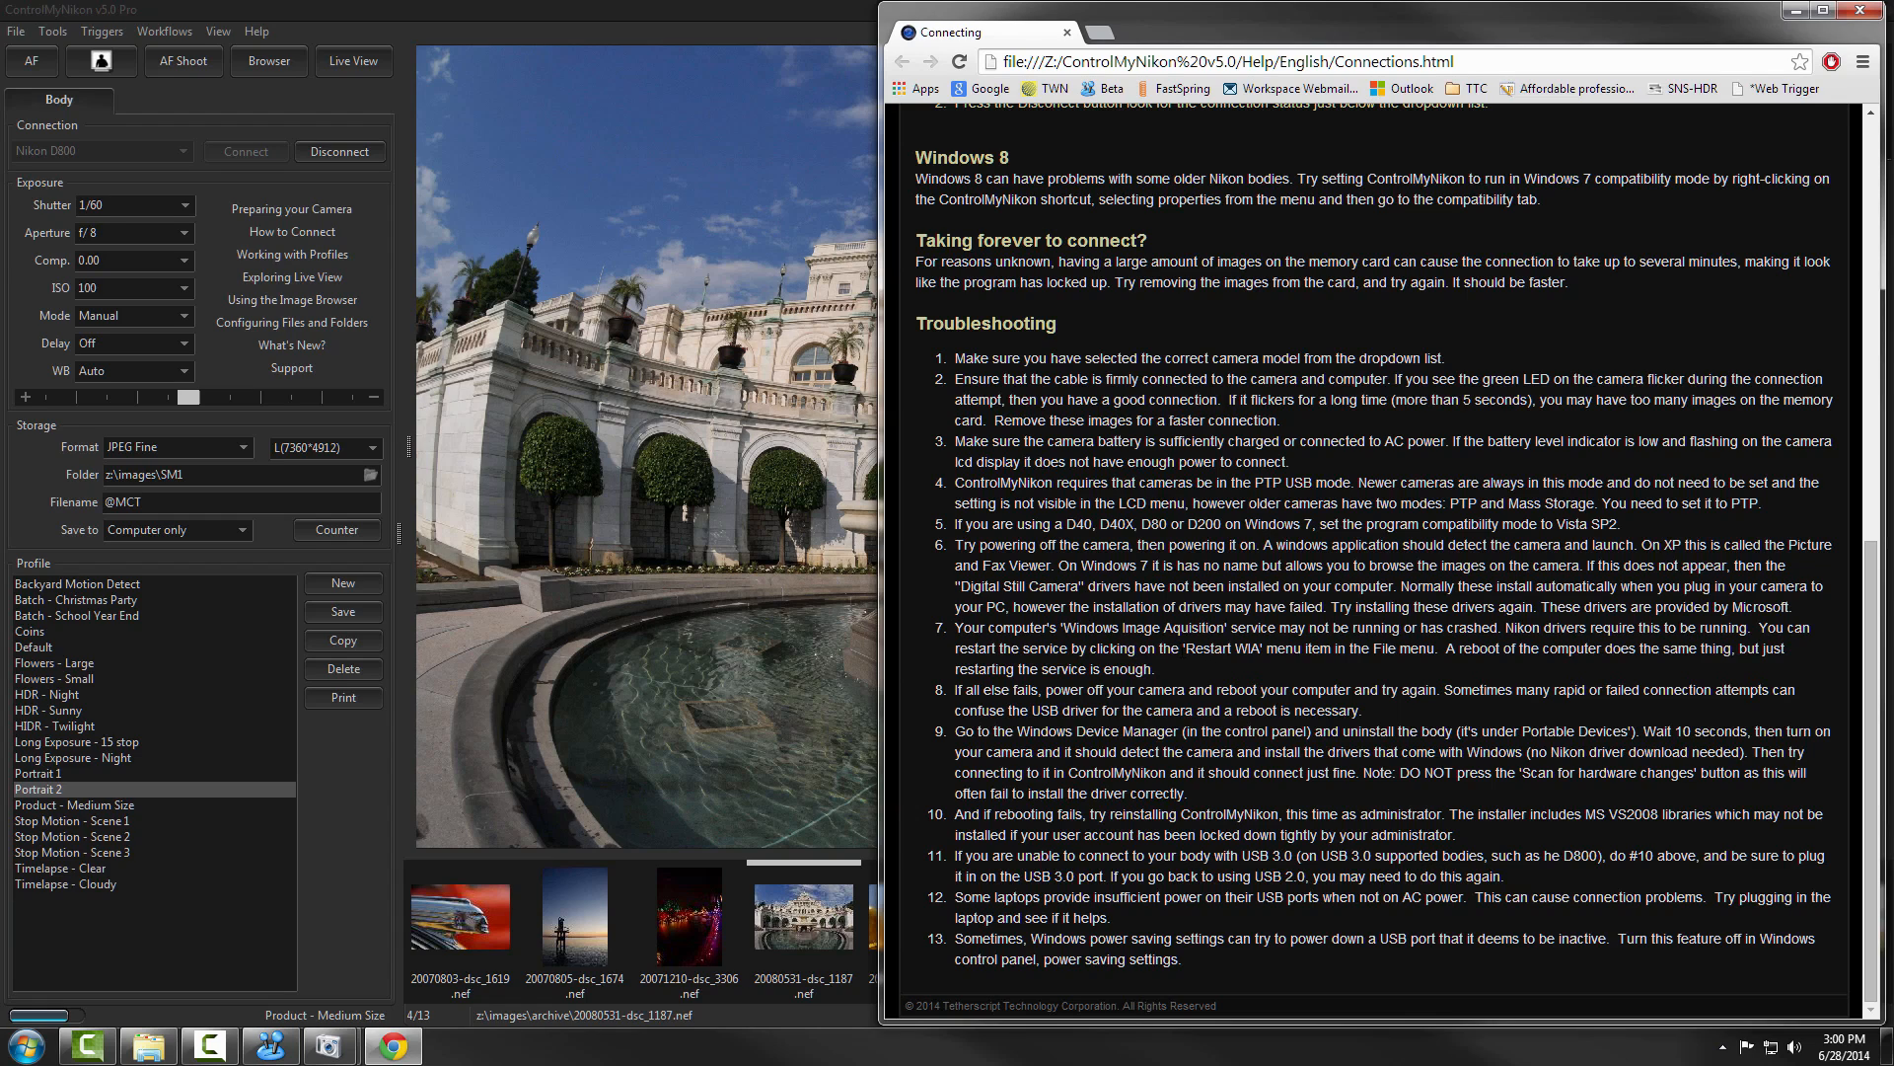
double_click(1224, 648)
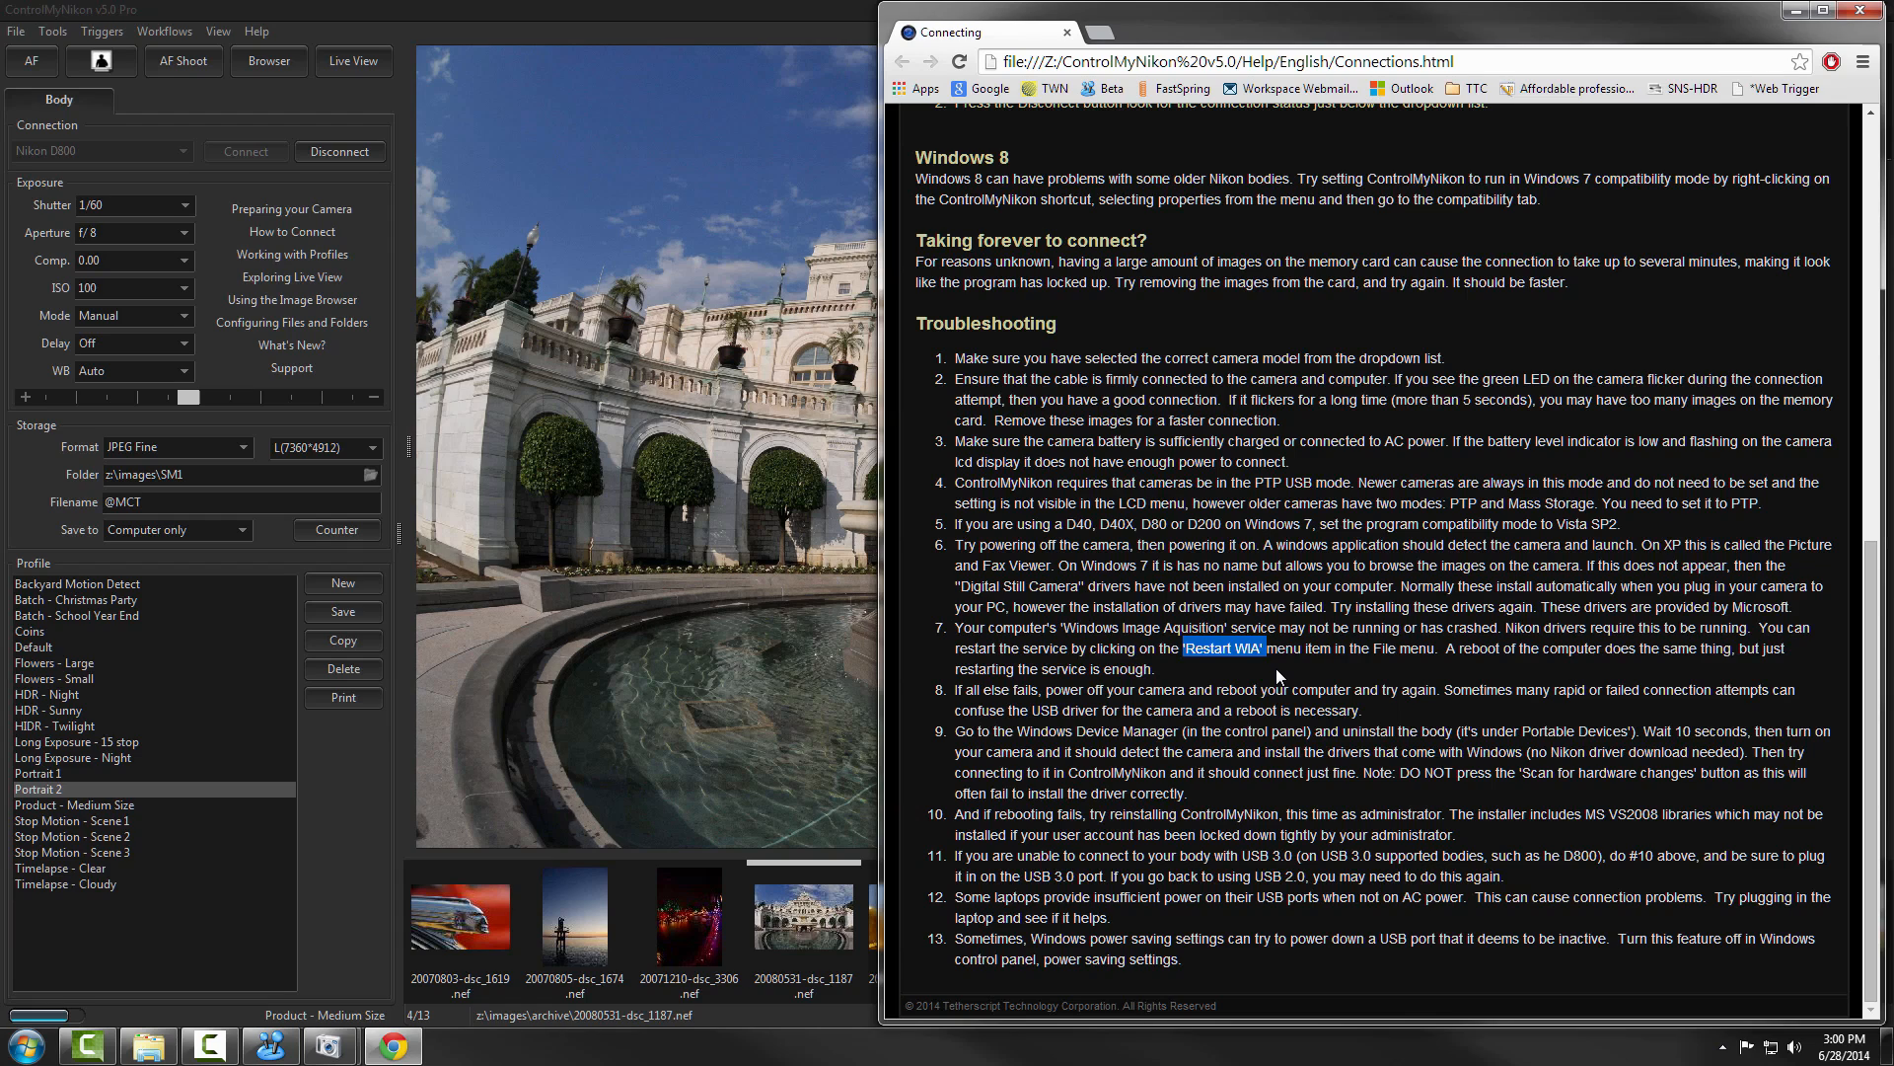
mouse_move(1293, 709)
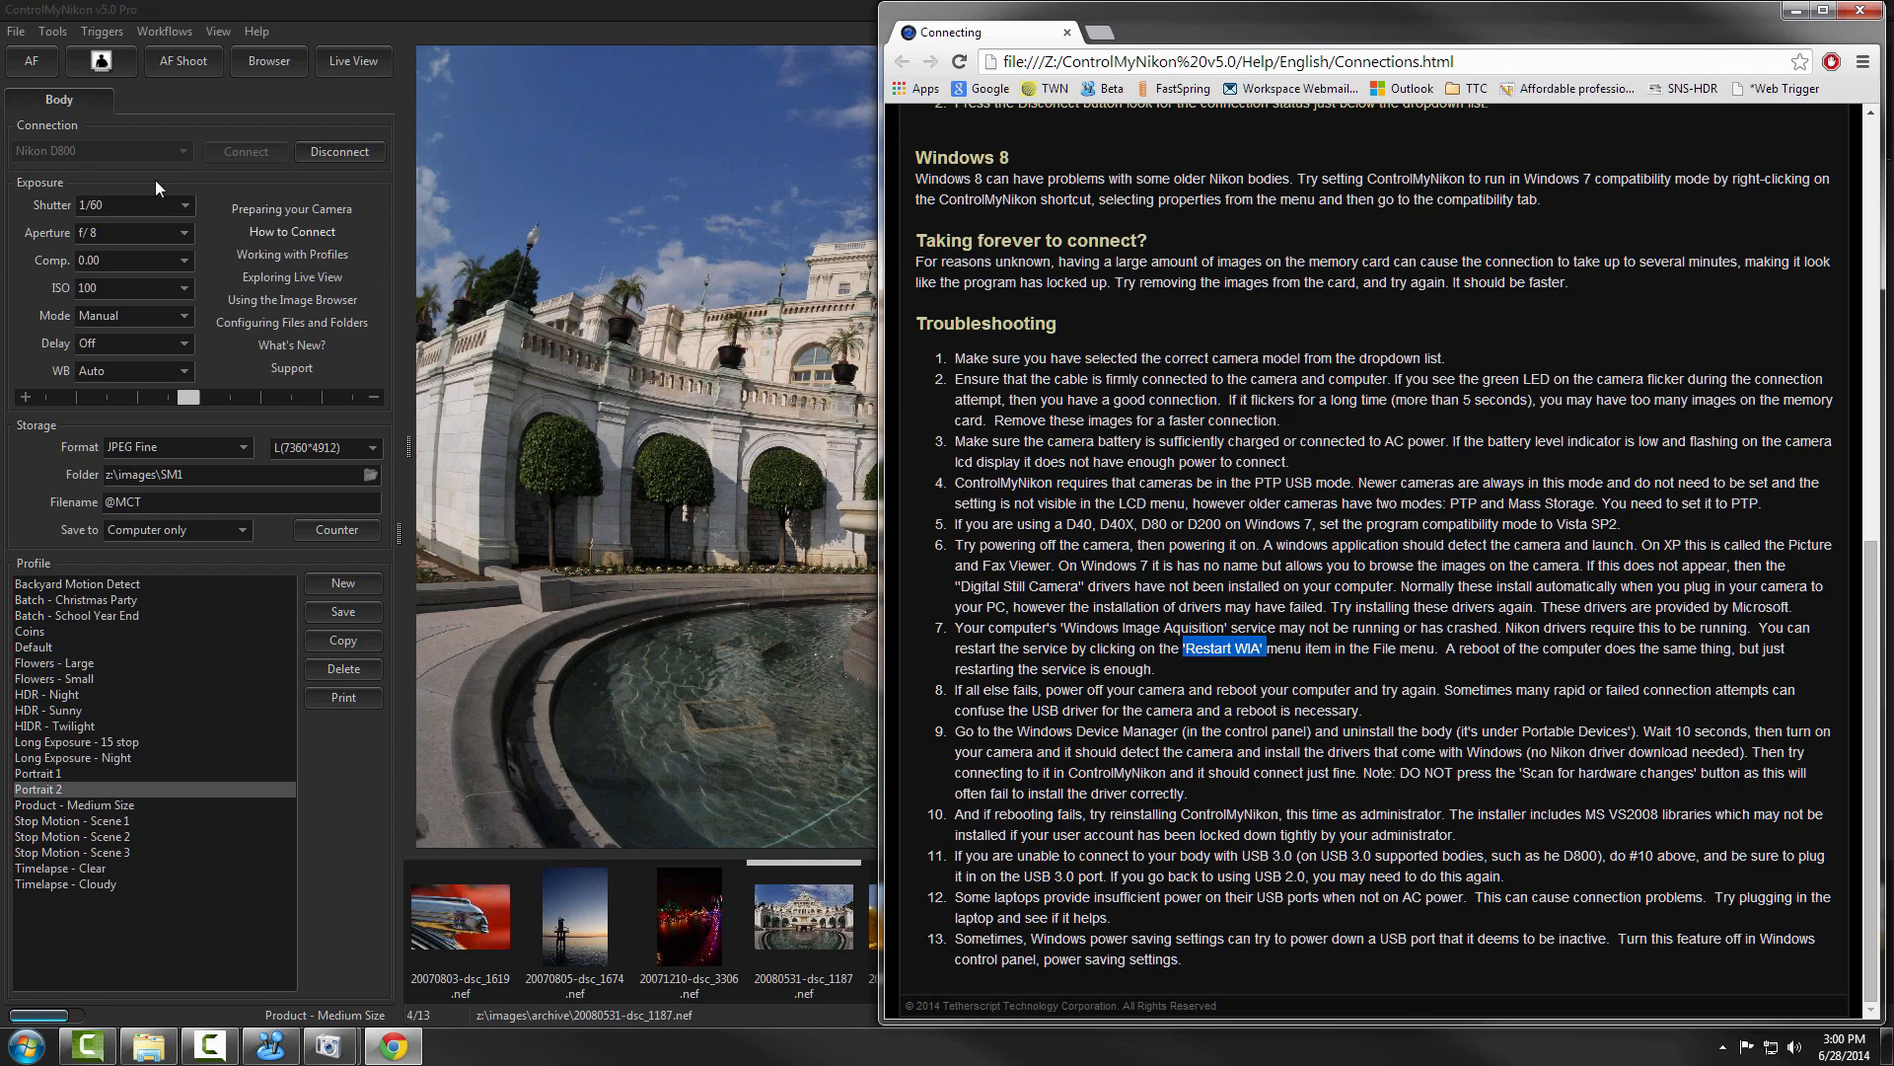
- Switch from the Chrome help page back to the ControlMyNikon window
left_click(17, 31)
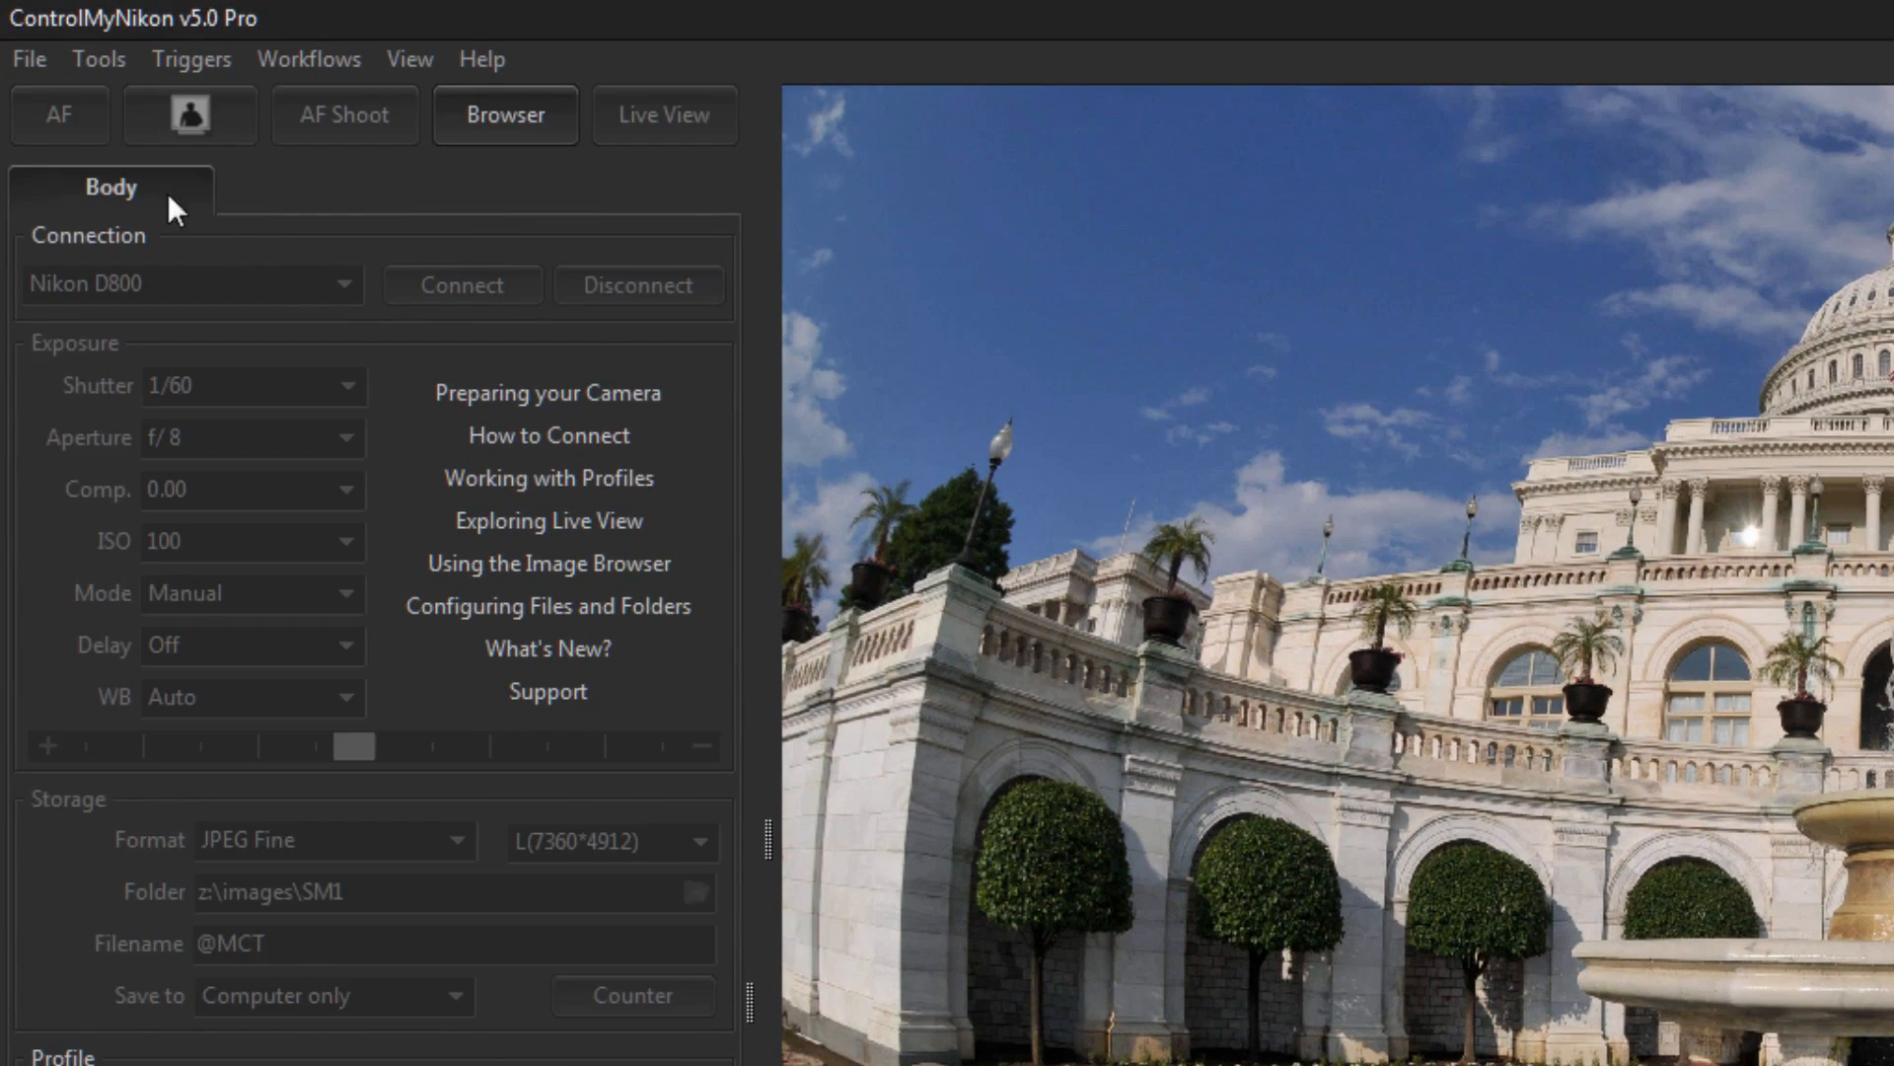
- Run File > Restart WIA and confirm Yes to restart the image acquisition service
left_click(28, 58)
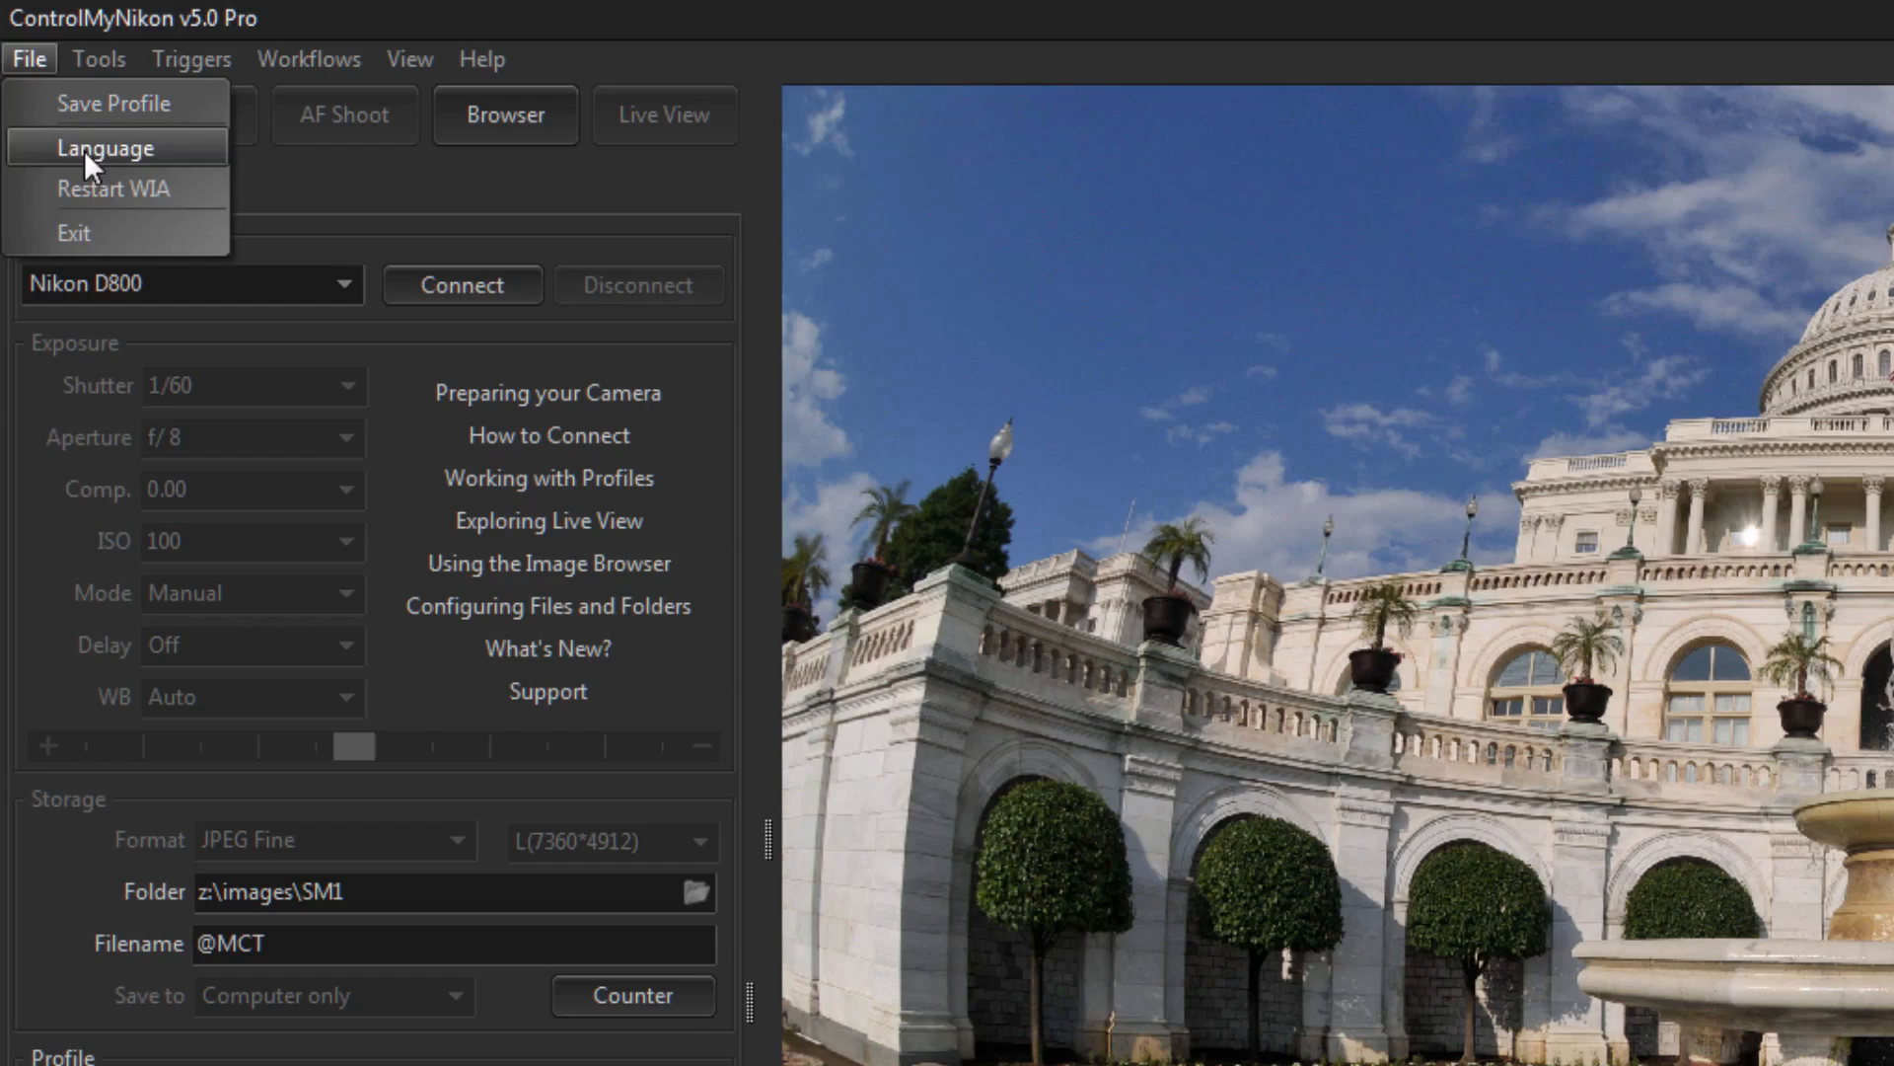
left_click(114, 188)
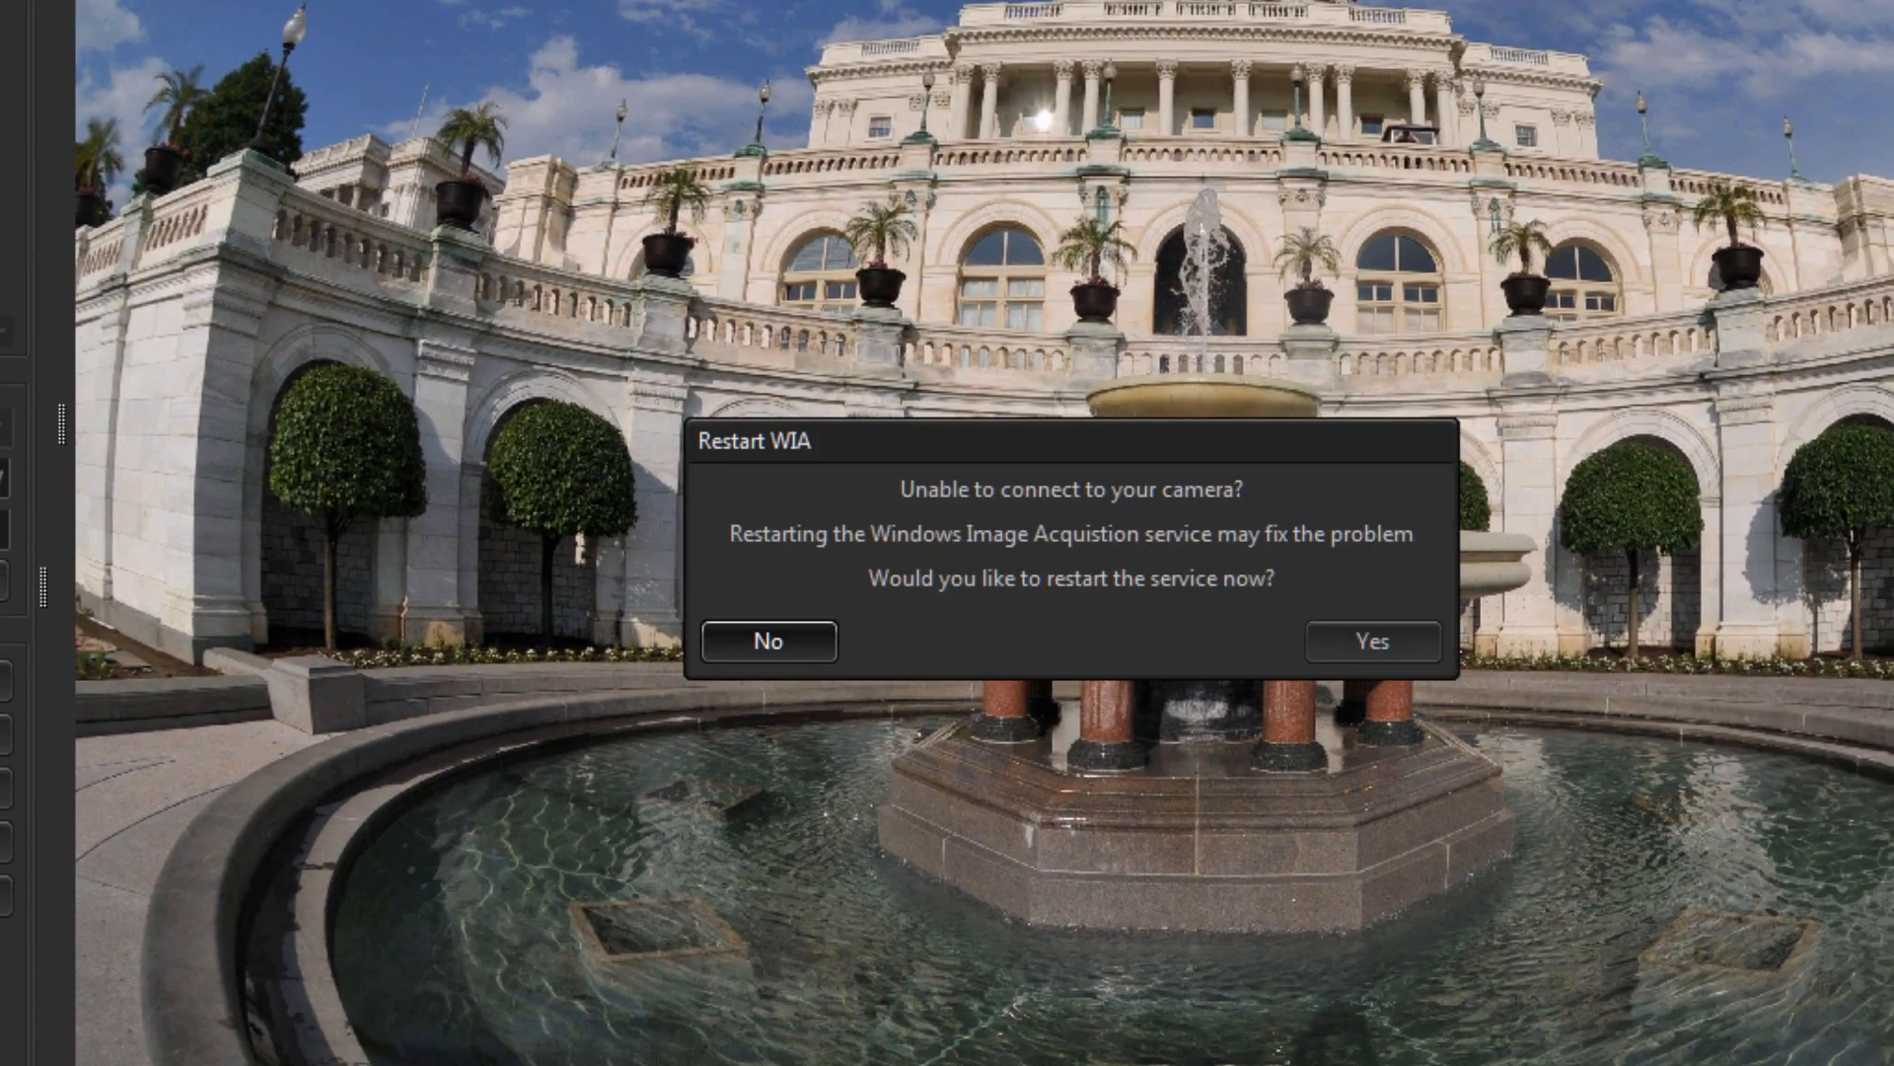
left_click(766, 640)
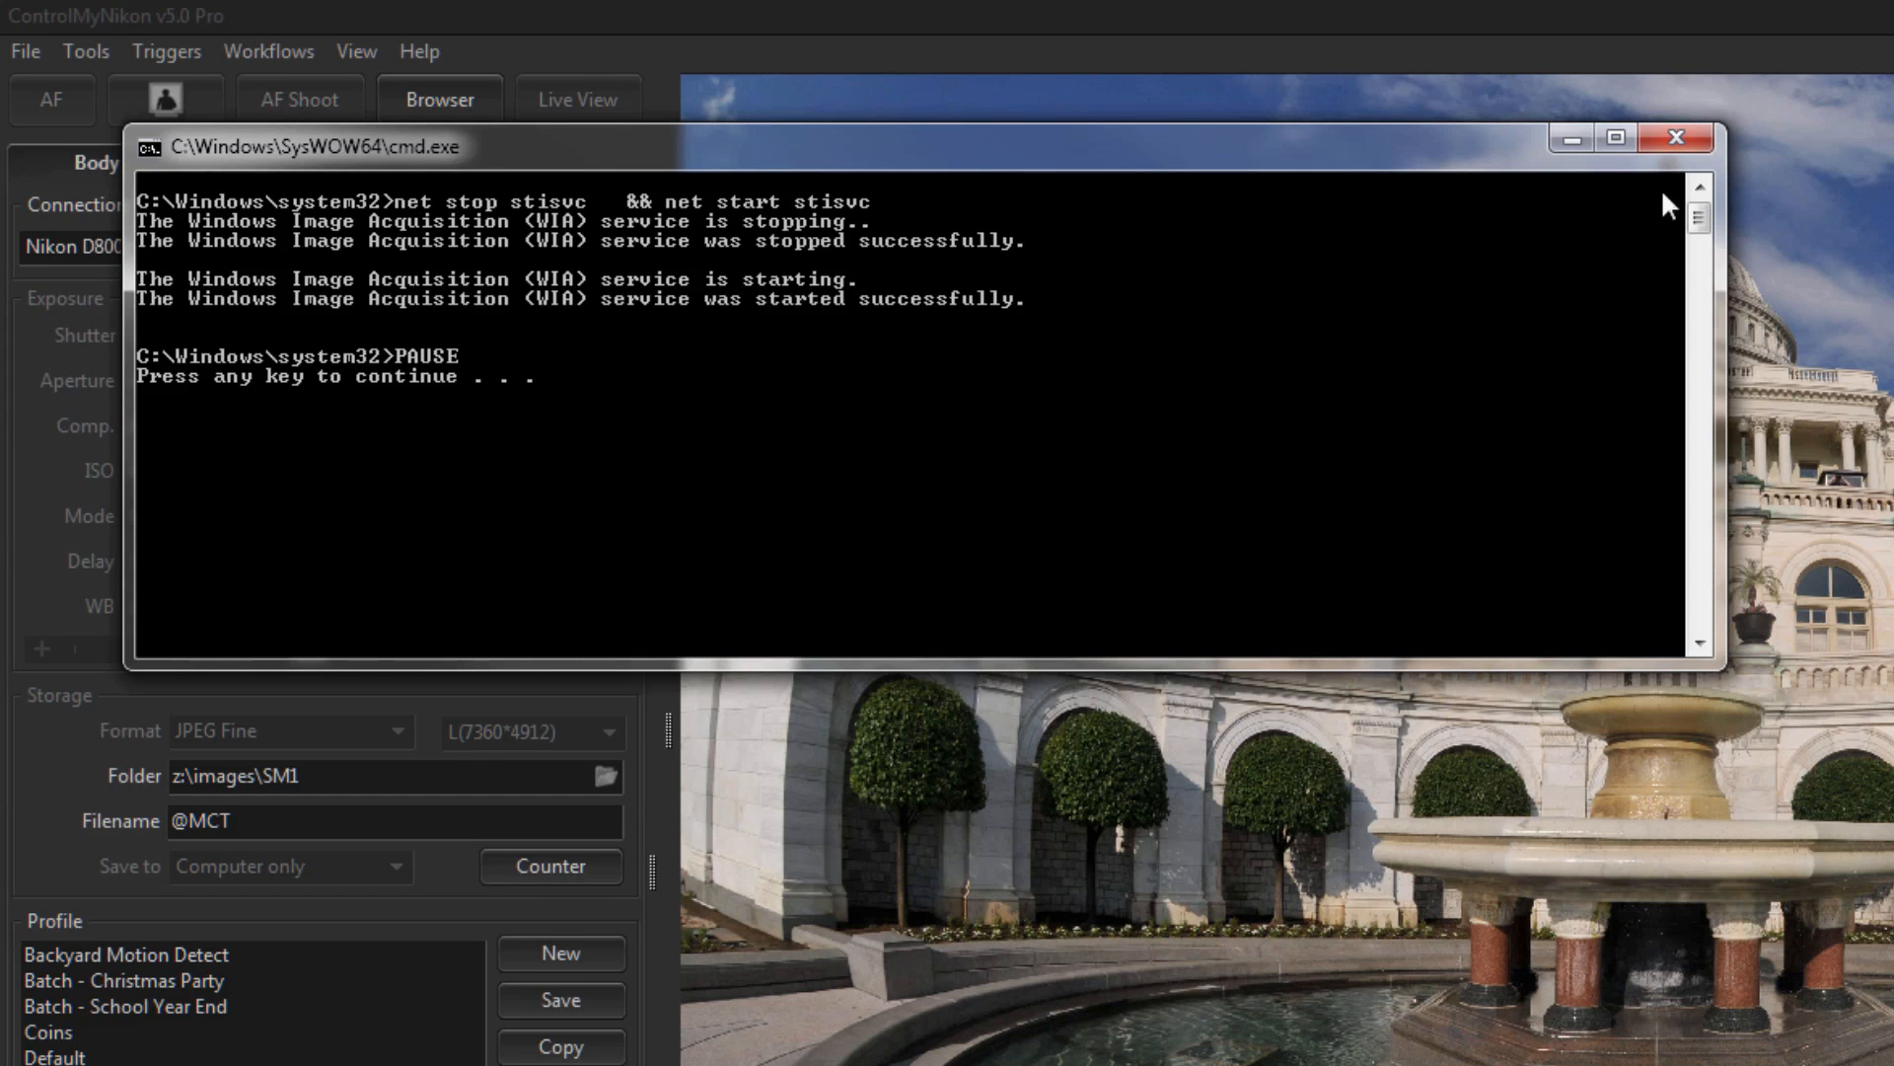
- Close the cmd.exe restart window and connect to the Nikon D800
left_click(1675, 138)
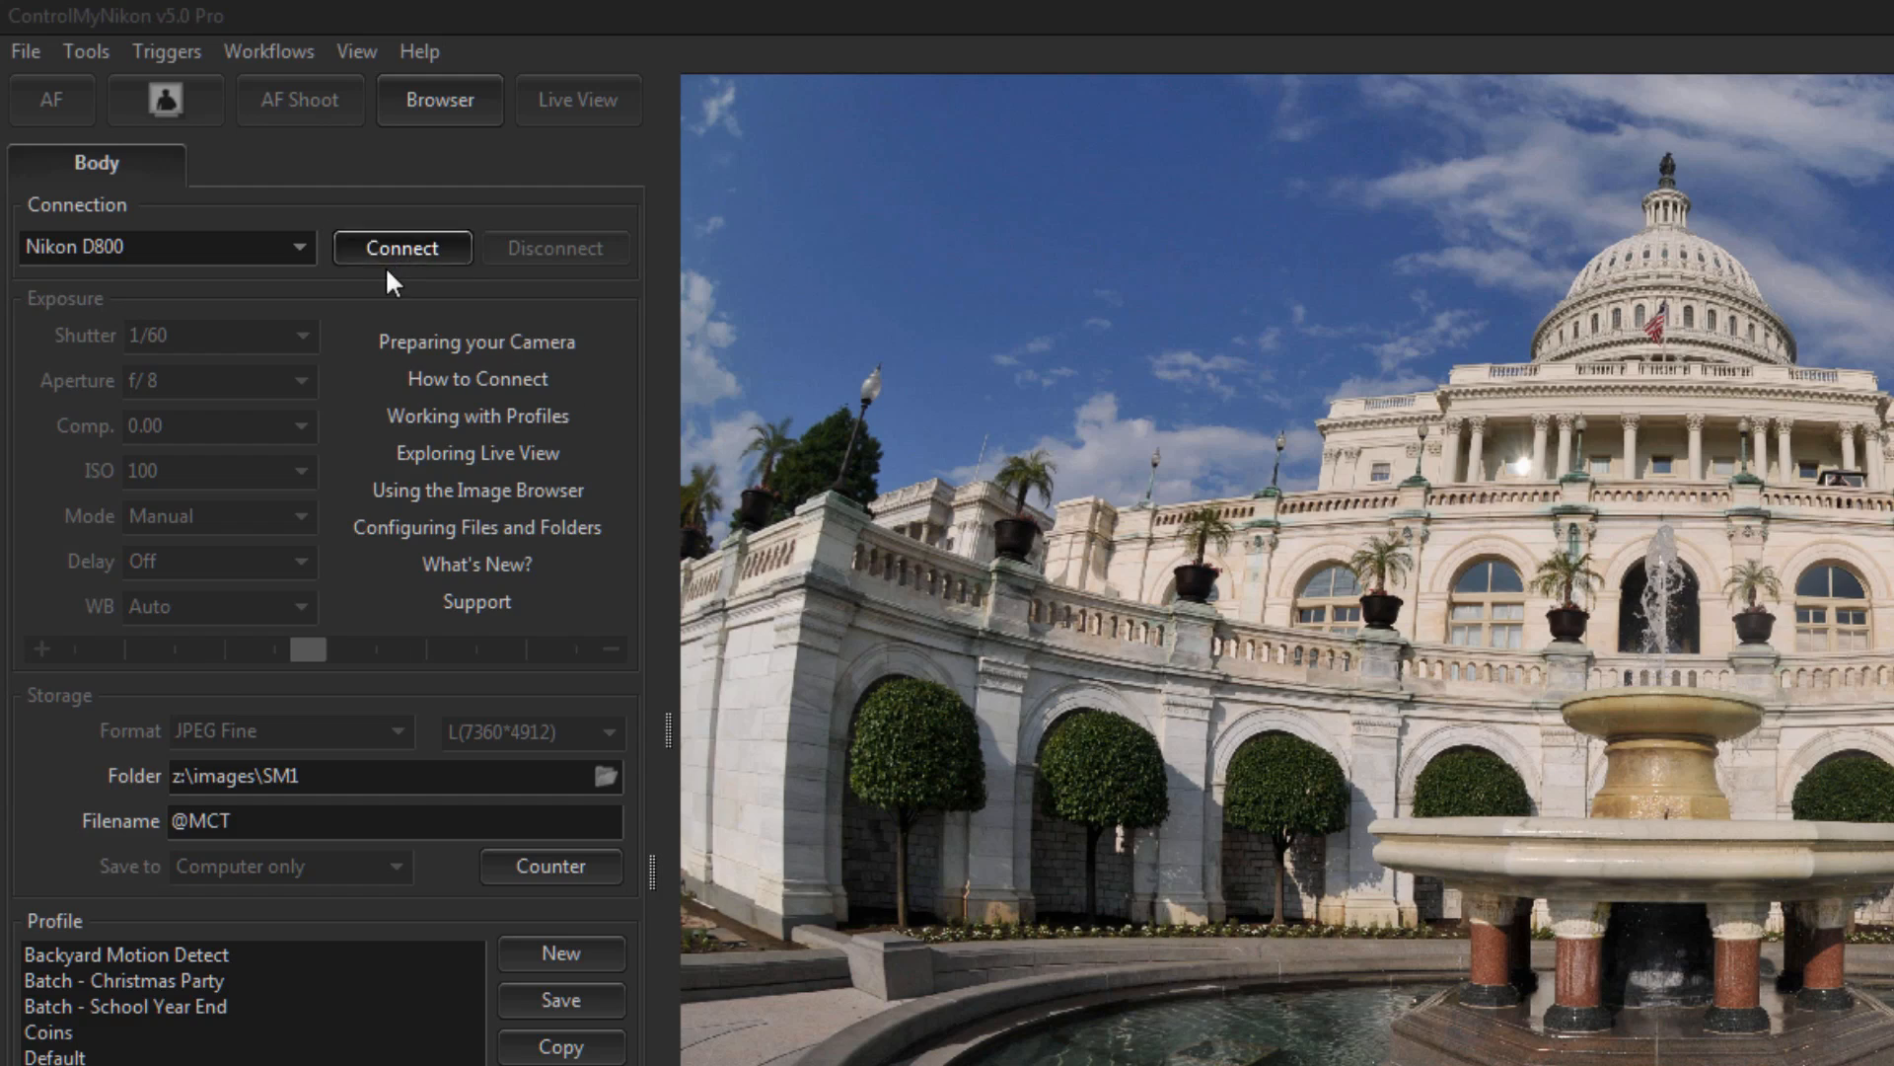
left_click(402, 248)
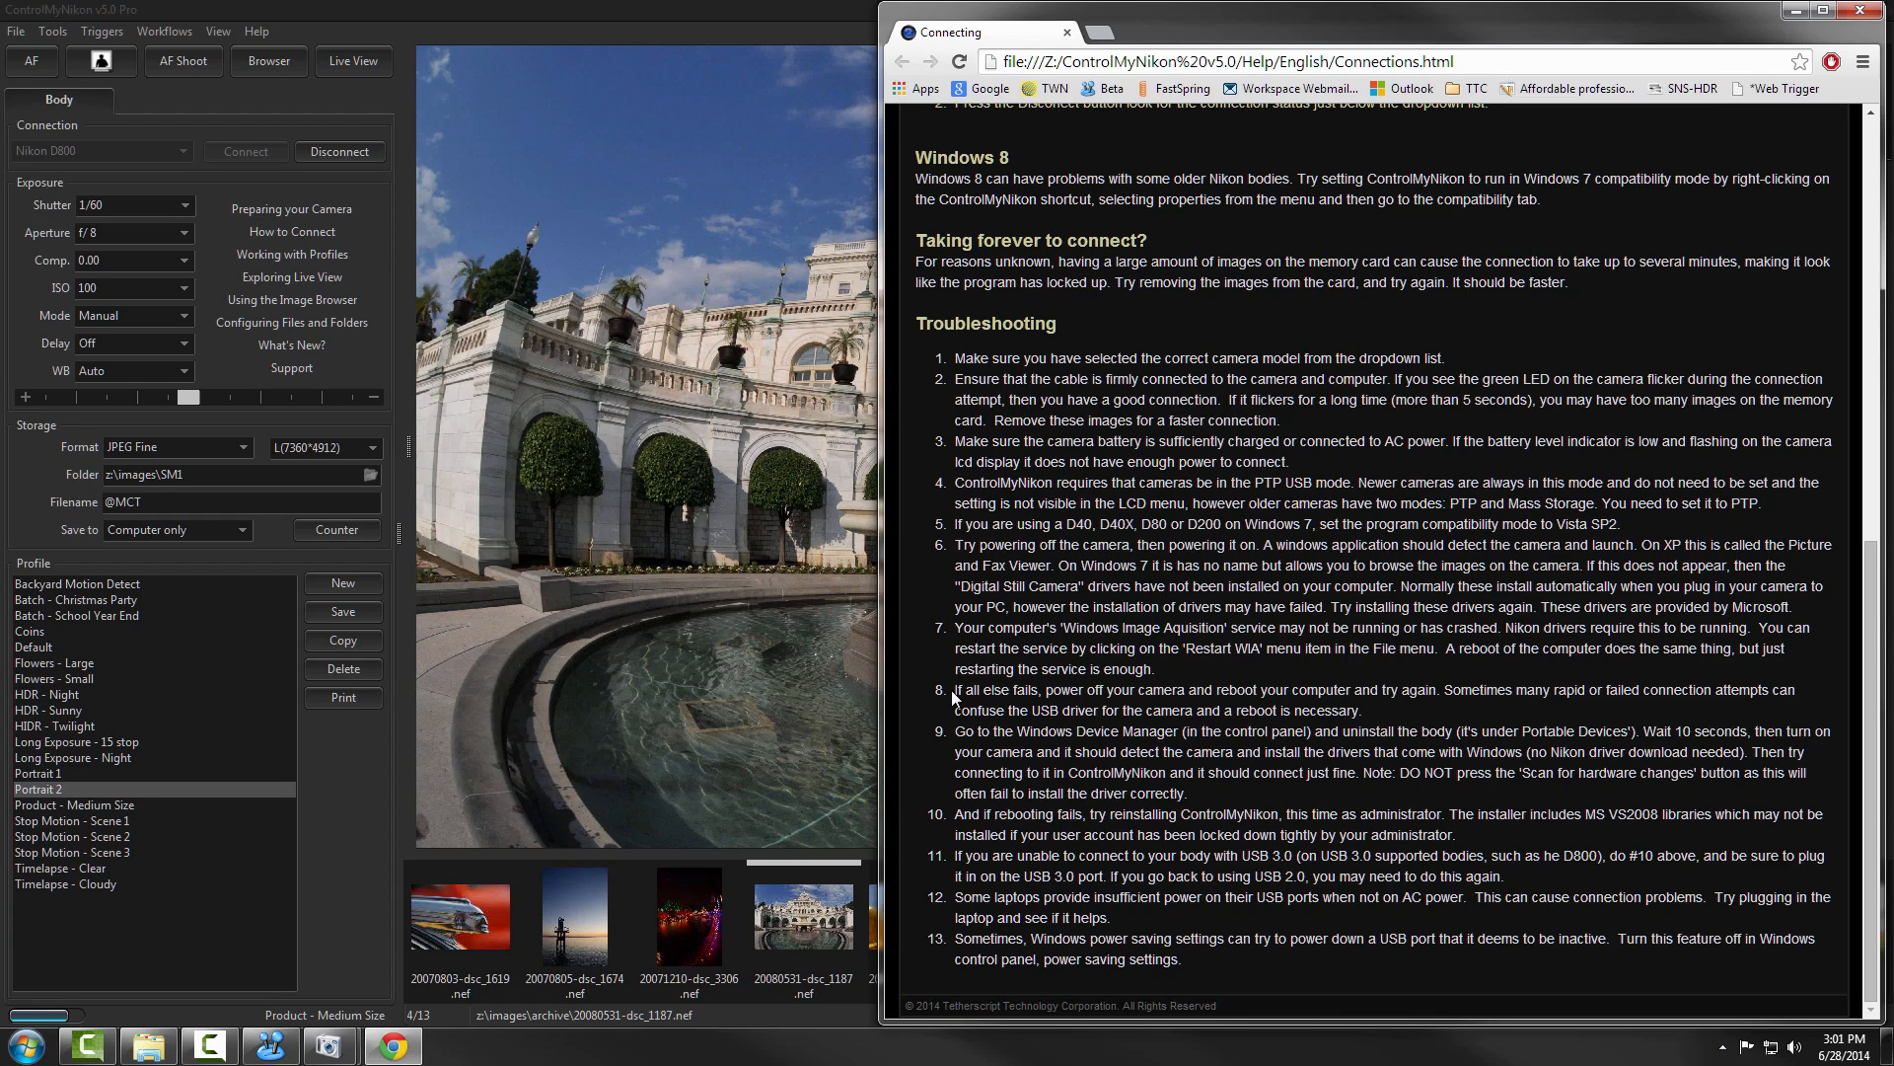
mouse_move(953, 699)
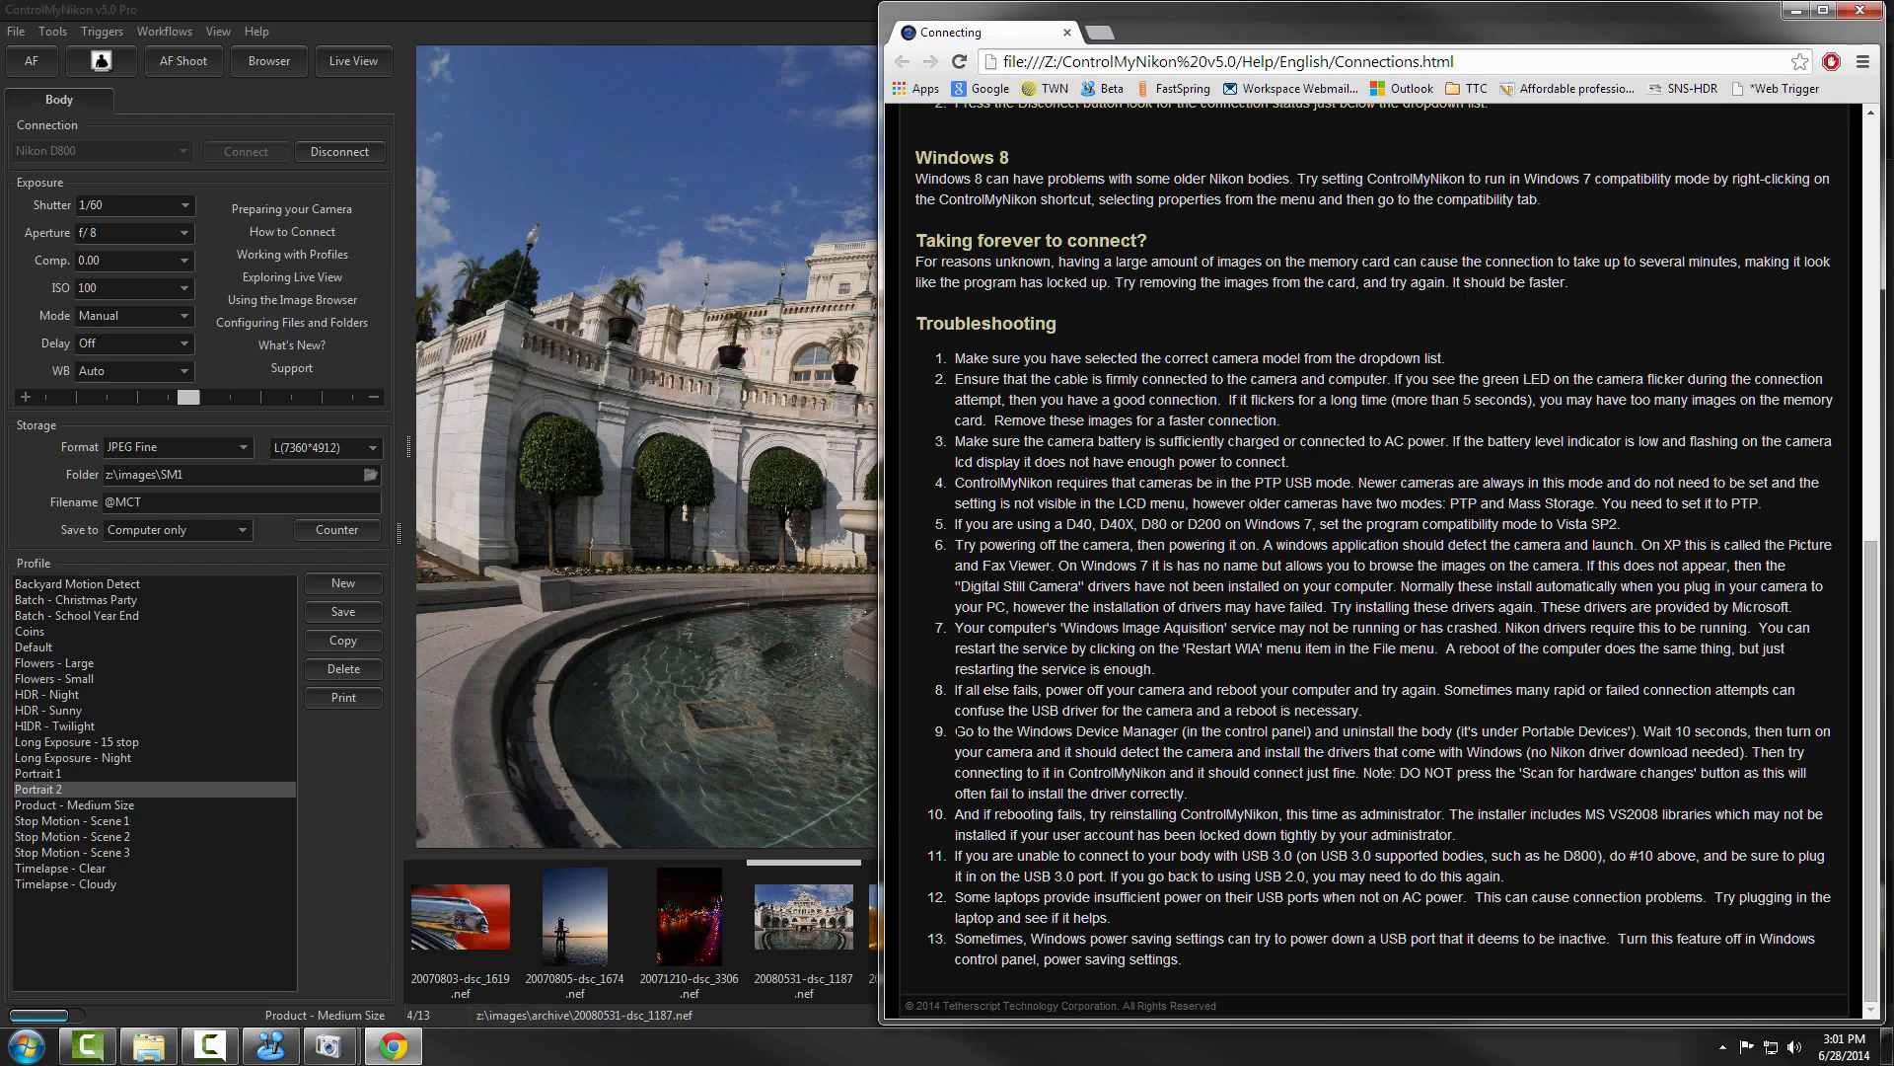
mouse_move(931, 752)
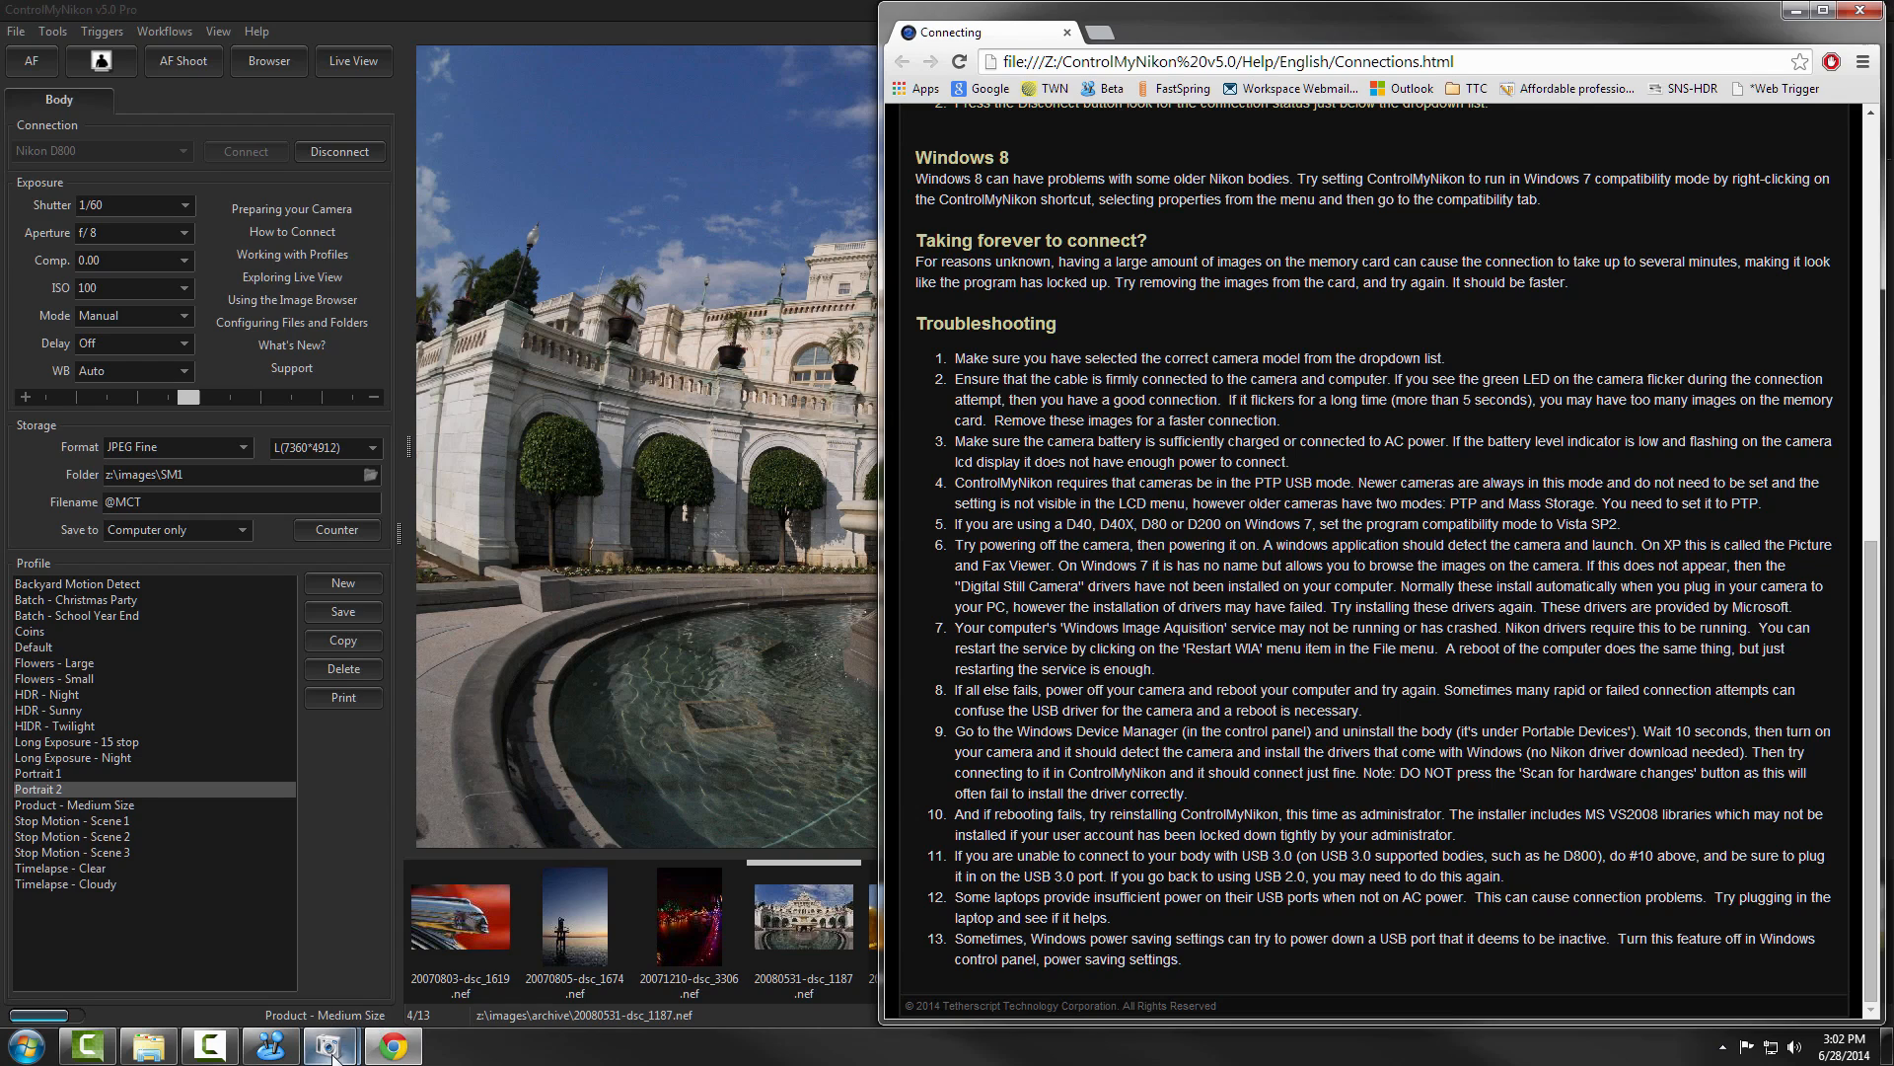
mouse_move(329, 1045)
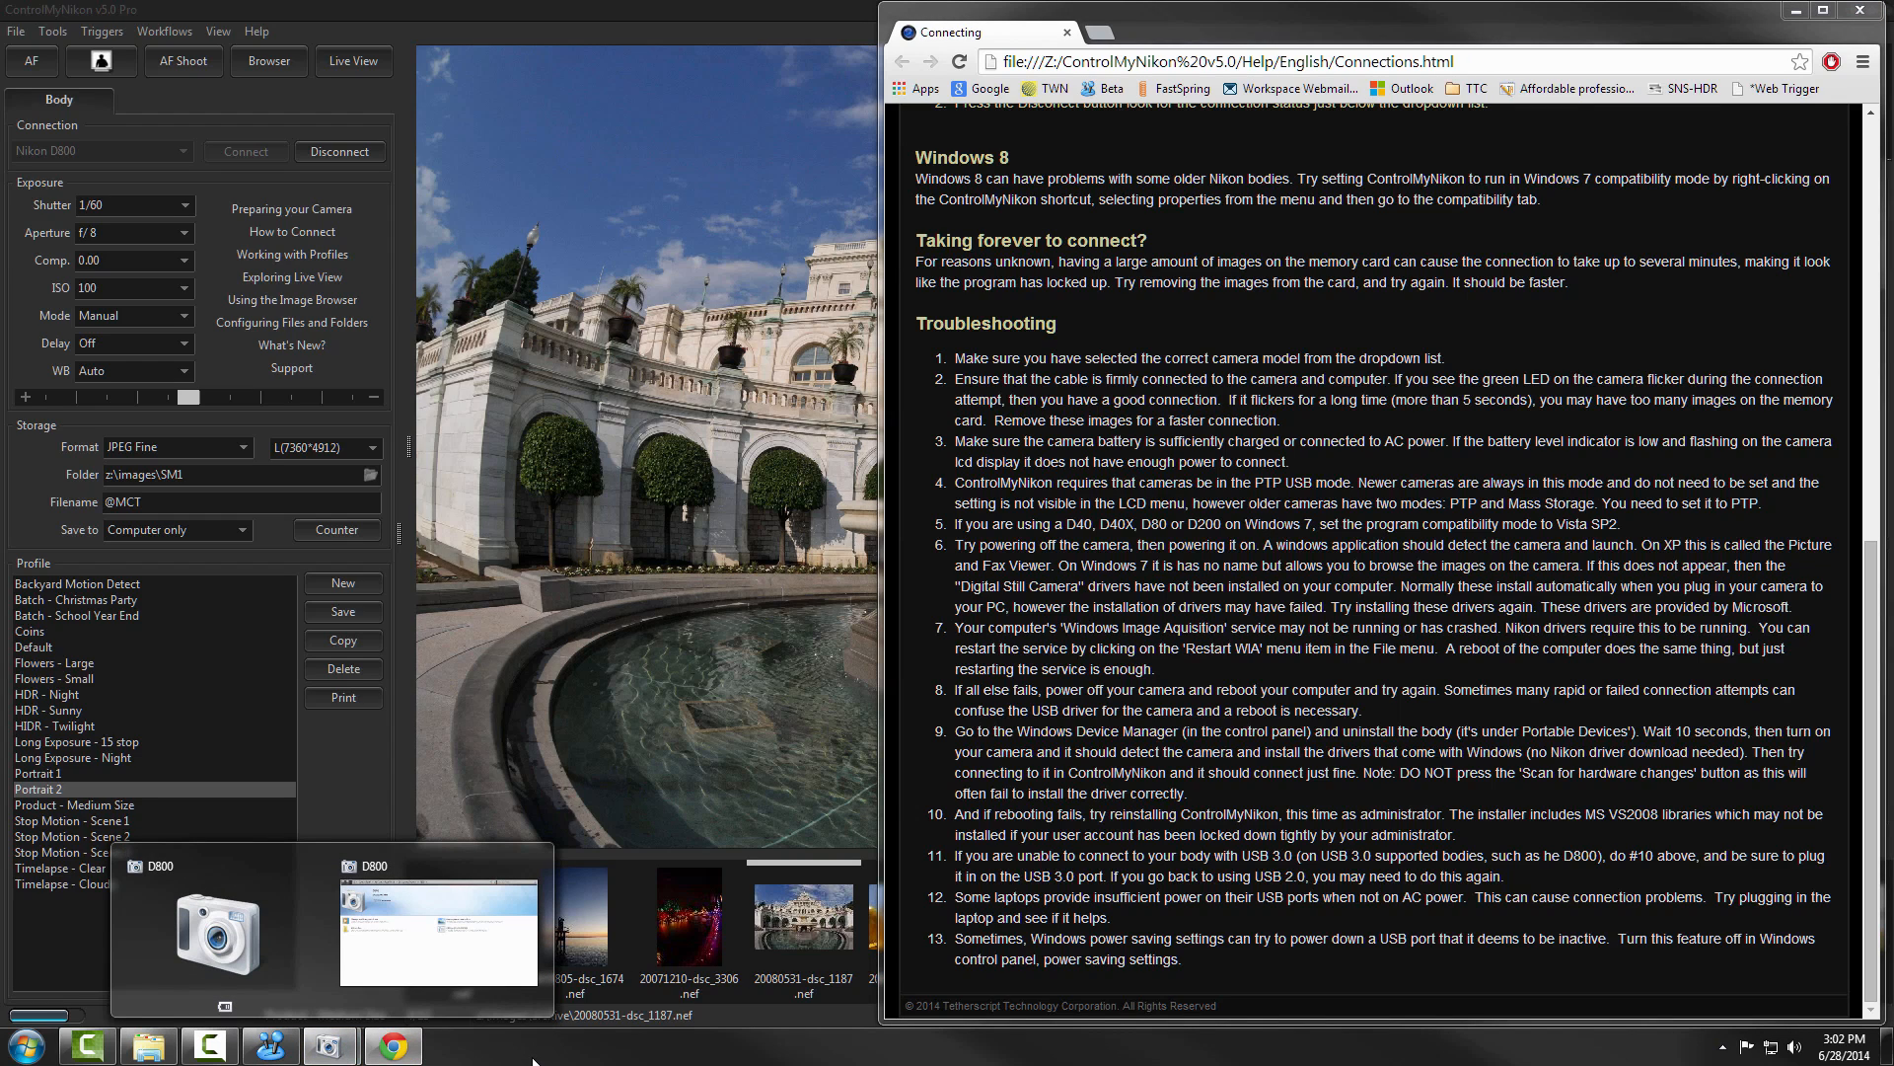